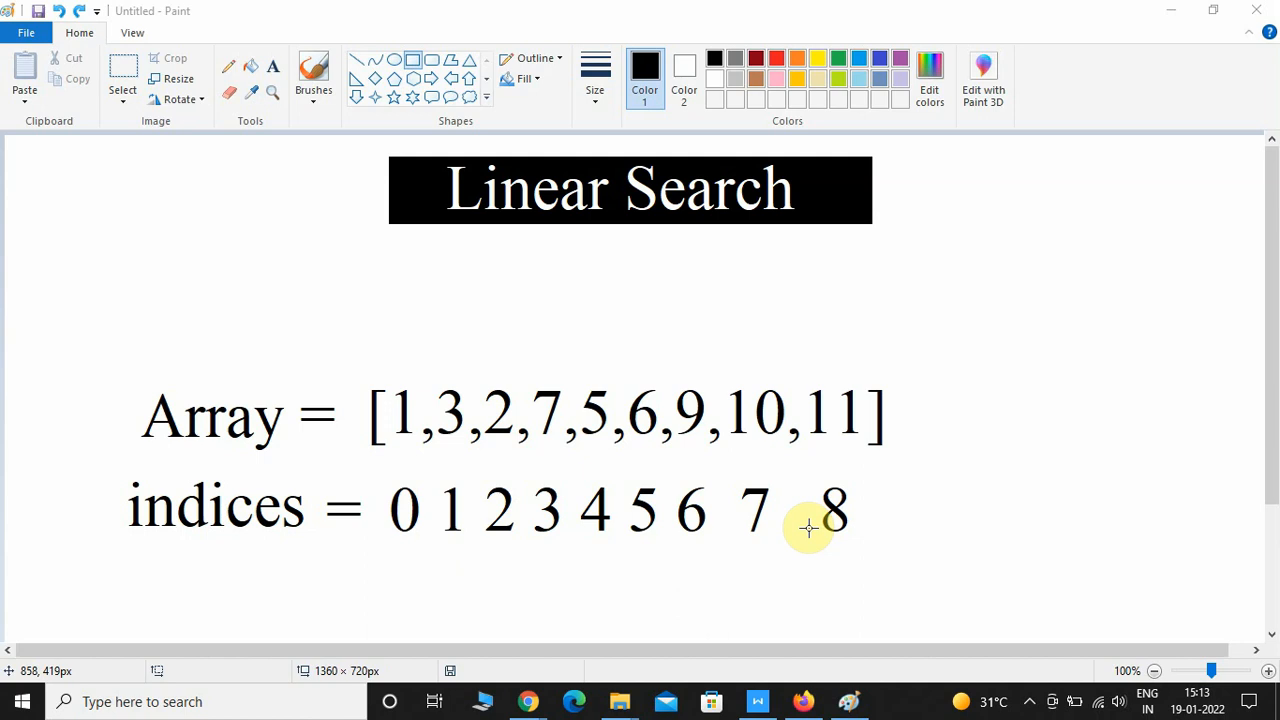
mouse_move(475, 423)
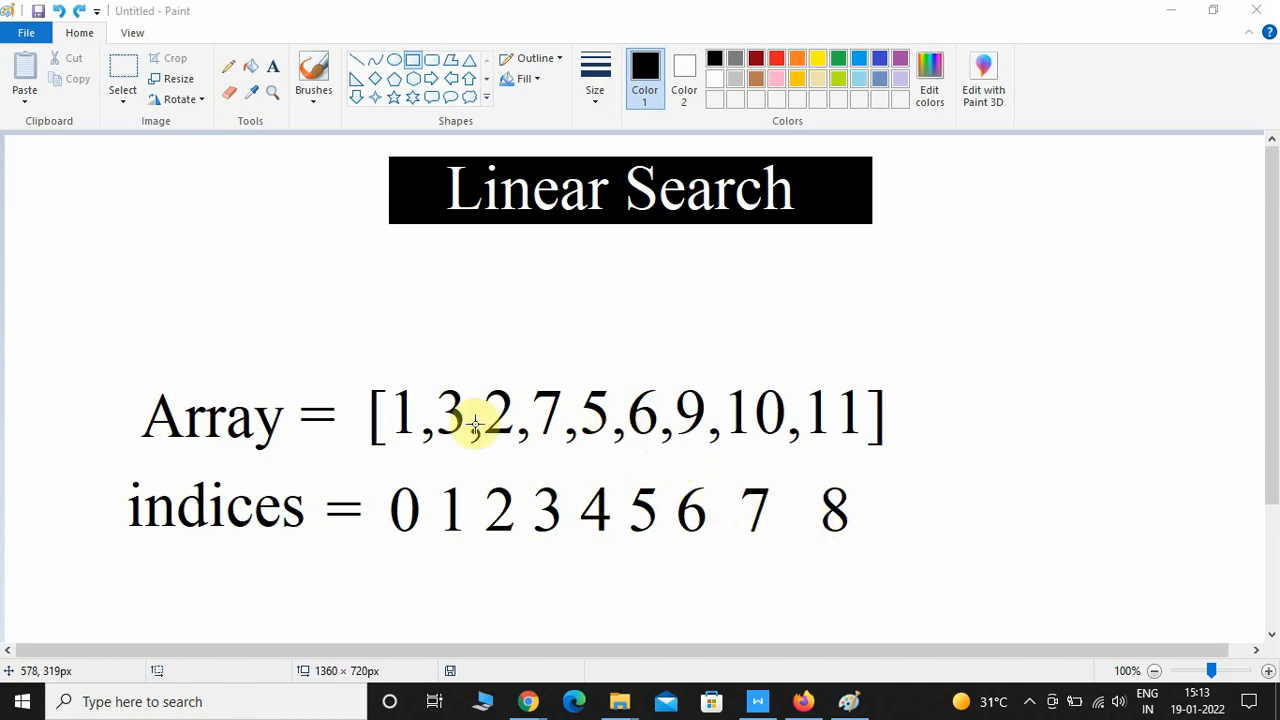
mouse_move(370, 379)
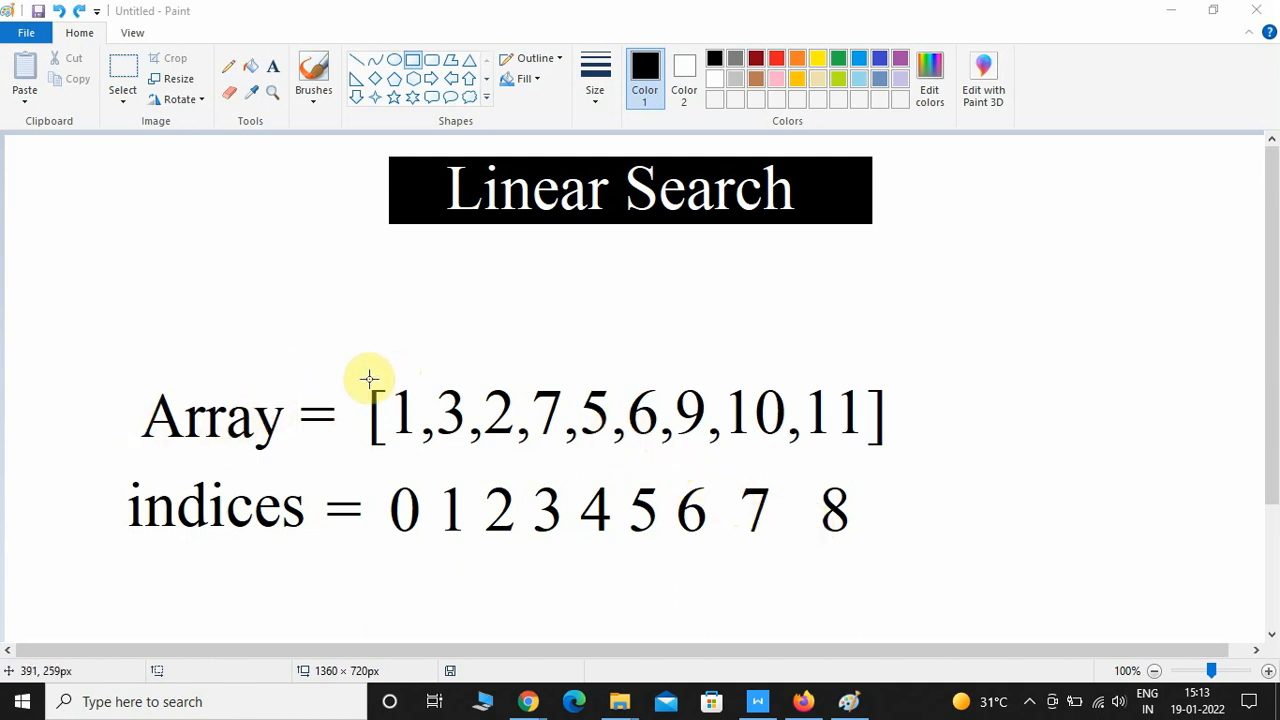
mouse_move(782, 490)
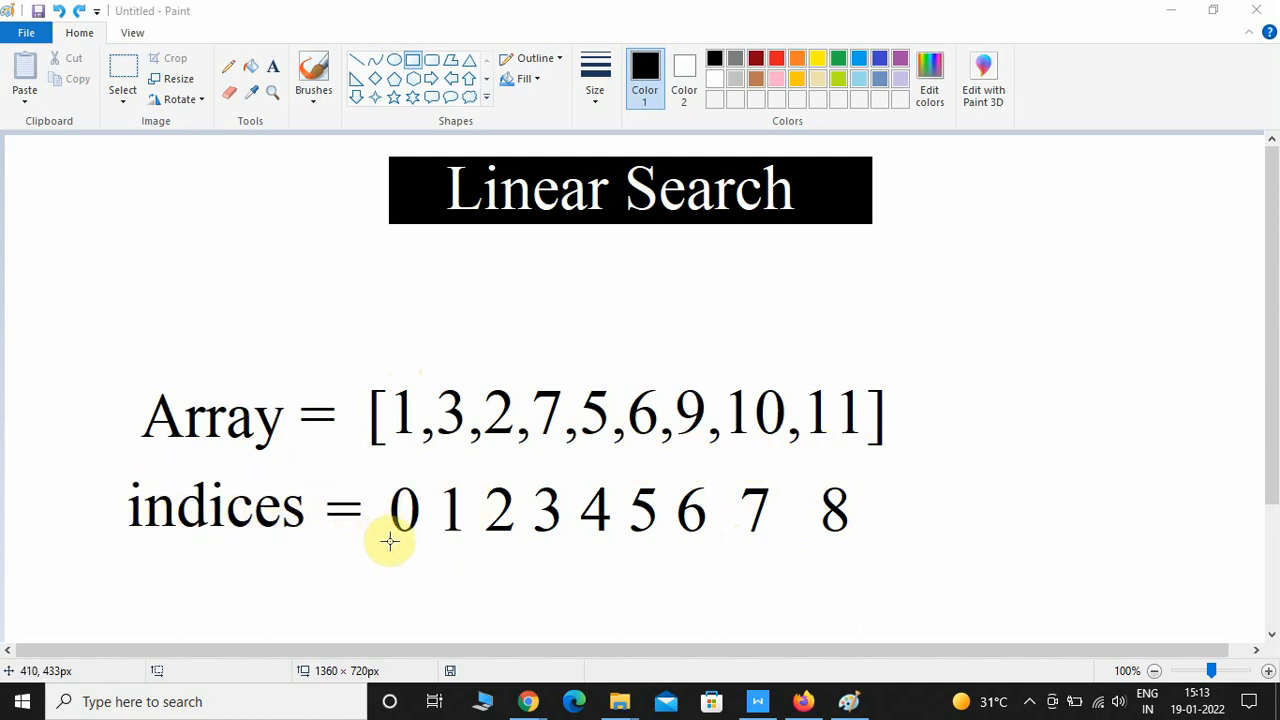
mouse_move(880, 481)
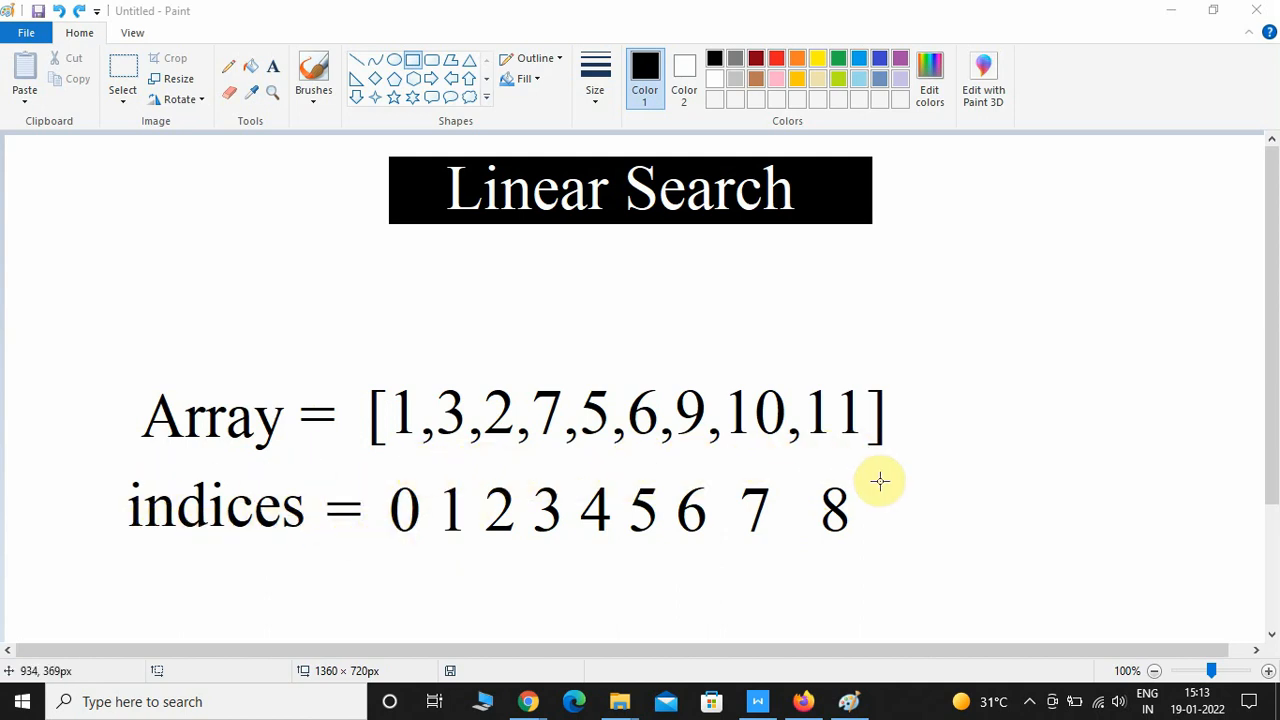
mouse_move(303, 131)
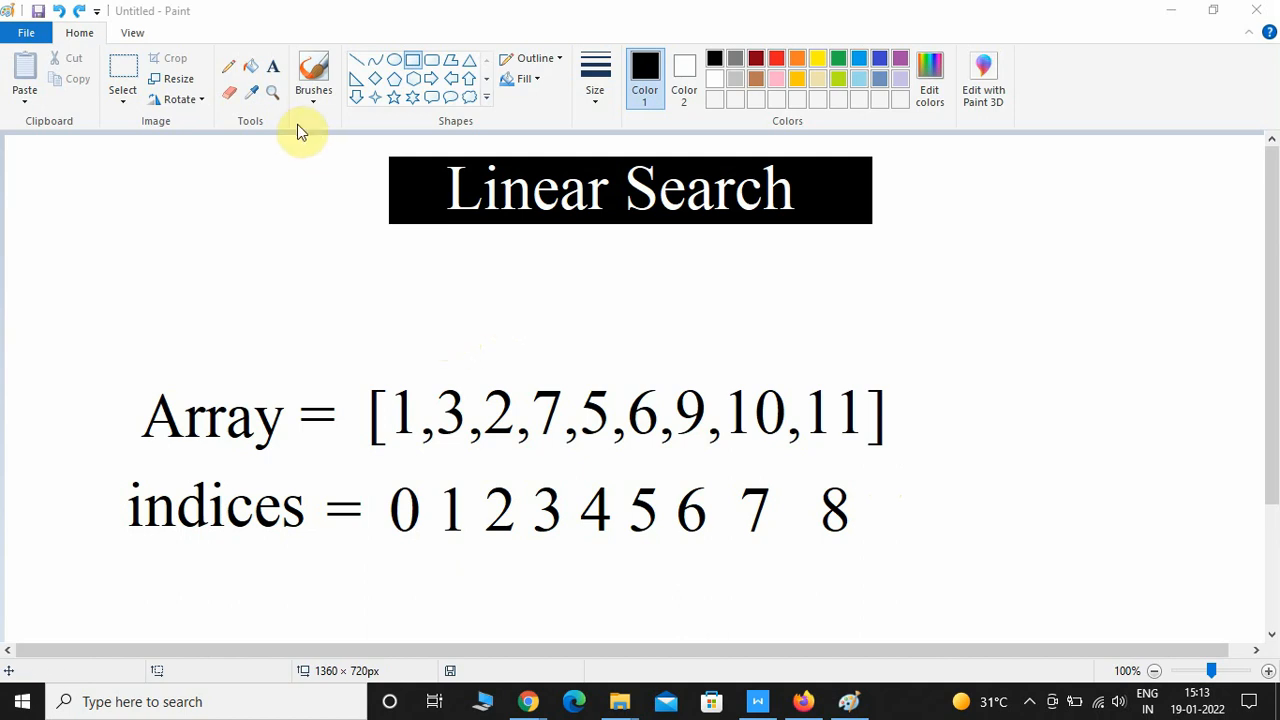
mouse_move(388, 351)
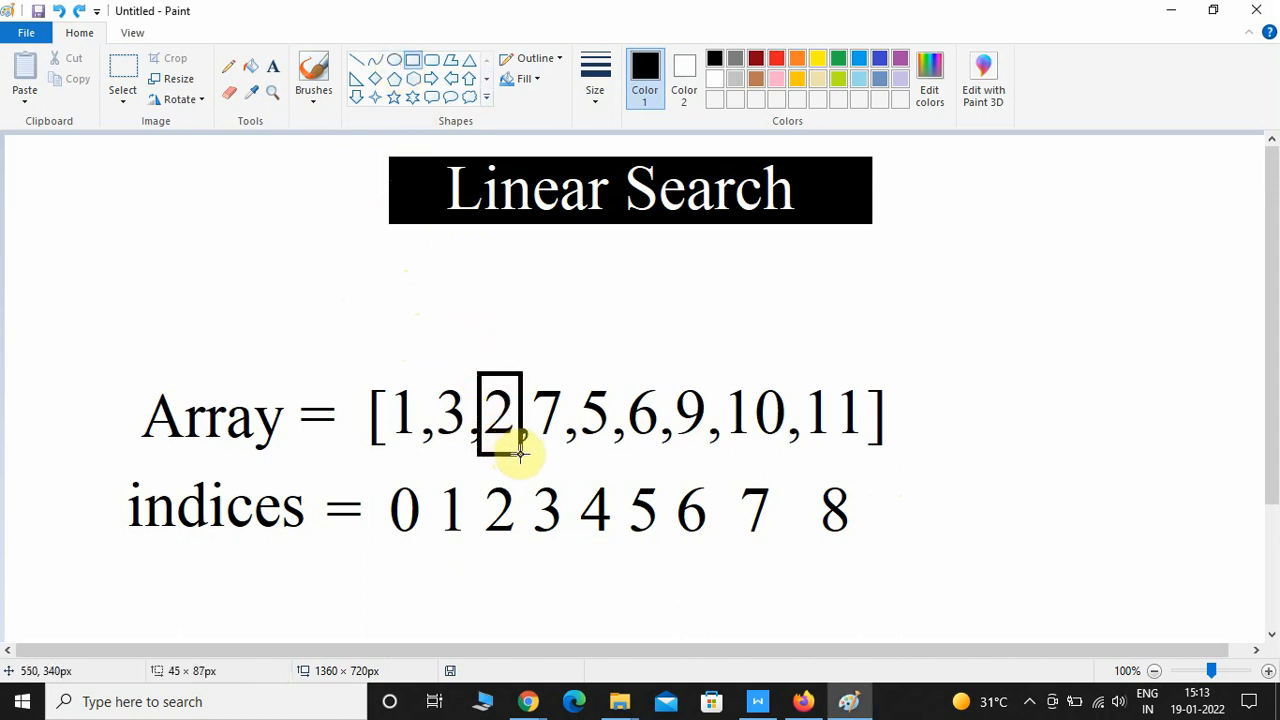
mouse_move(210, 340)
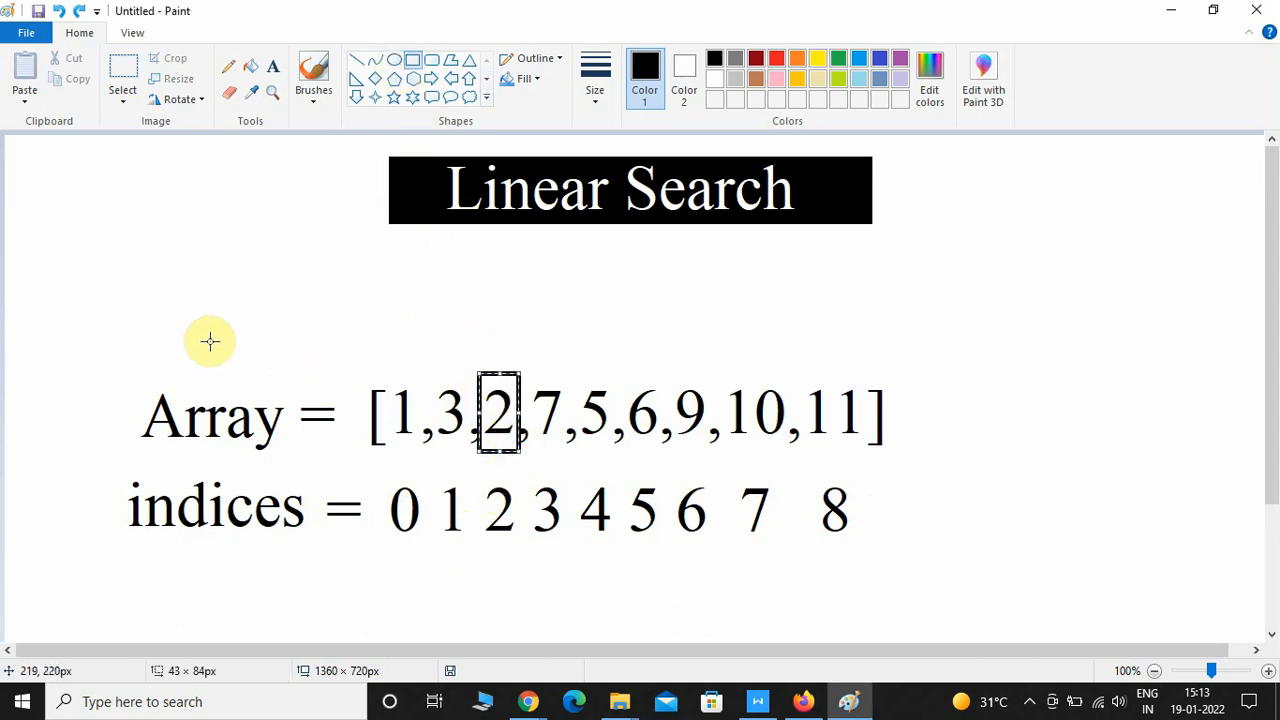
mouse_move(218, 306)
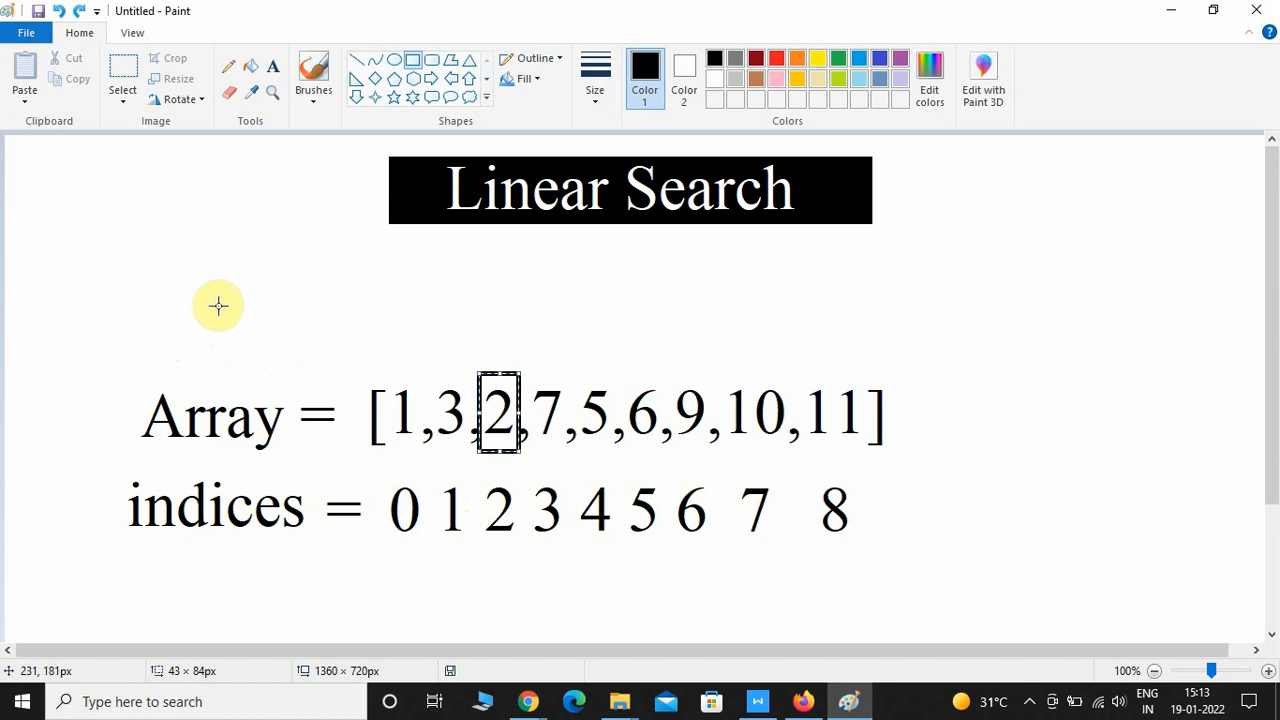
mouse_move(369, 348)
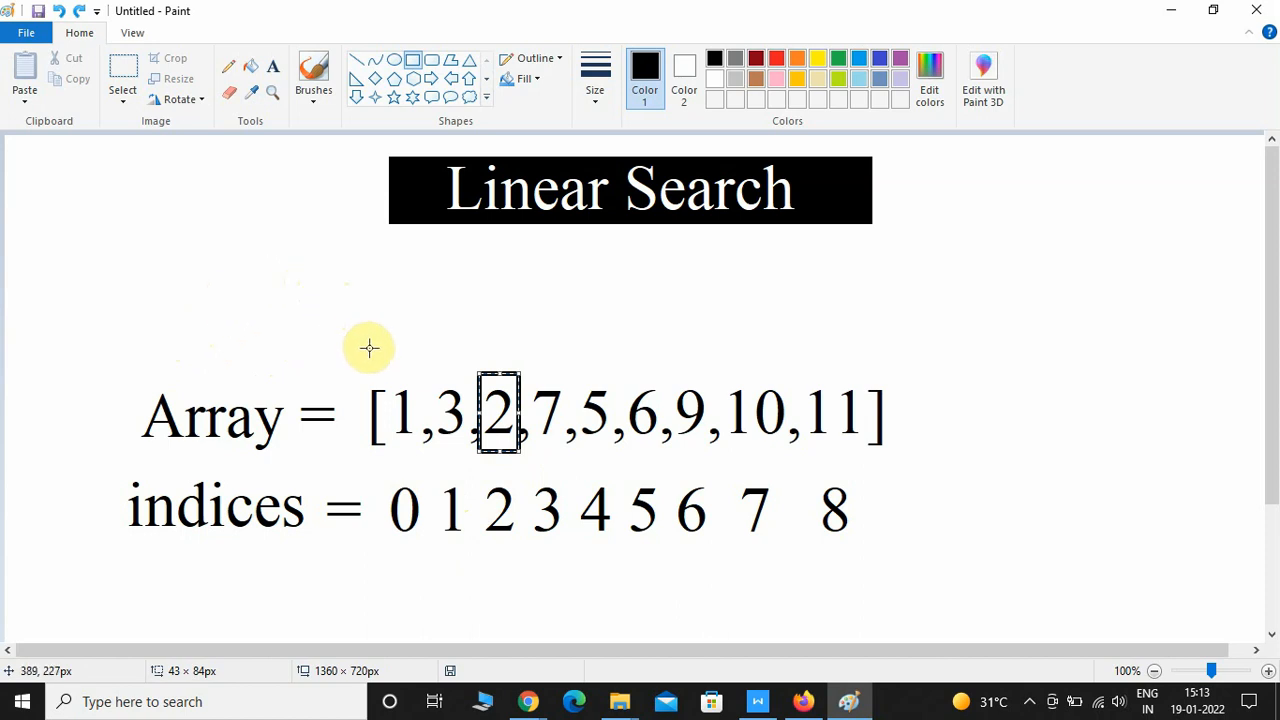
mouse_move(344, 389)
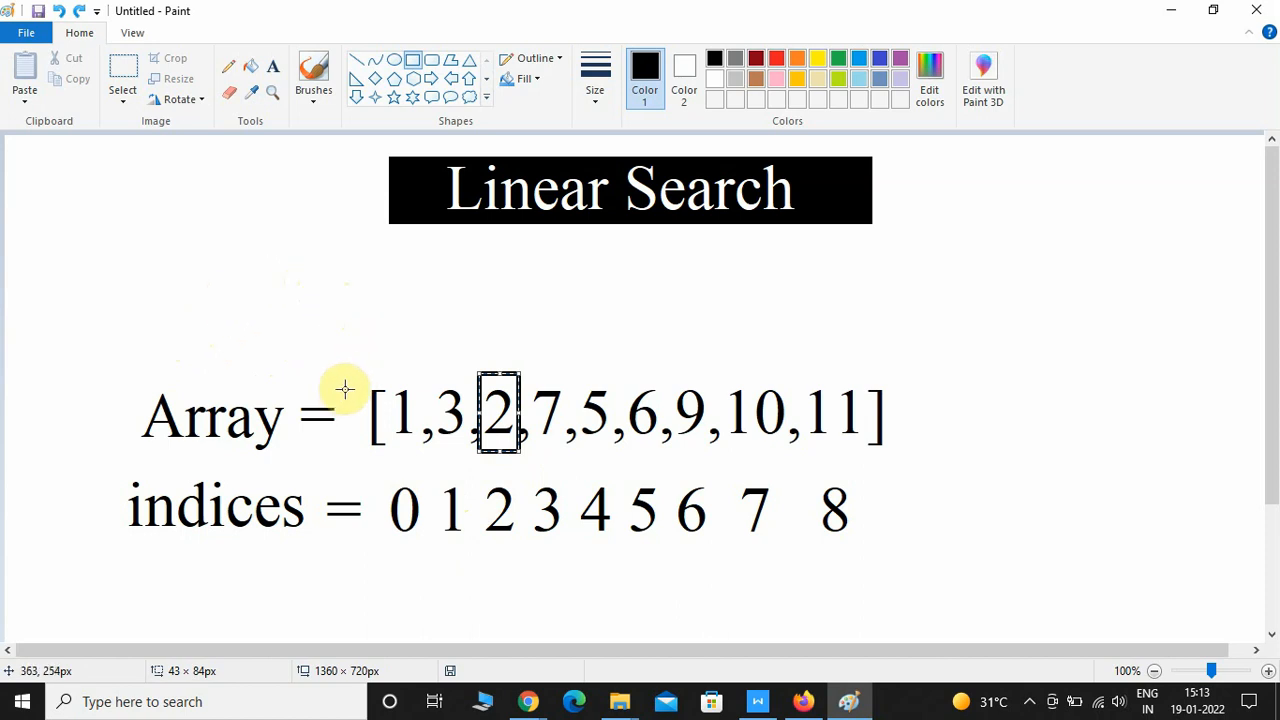
mouse_move(478, 452)
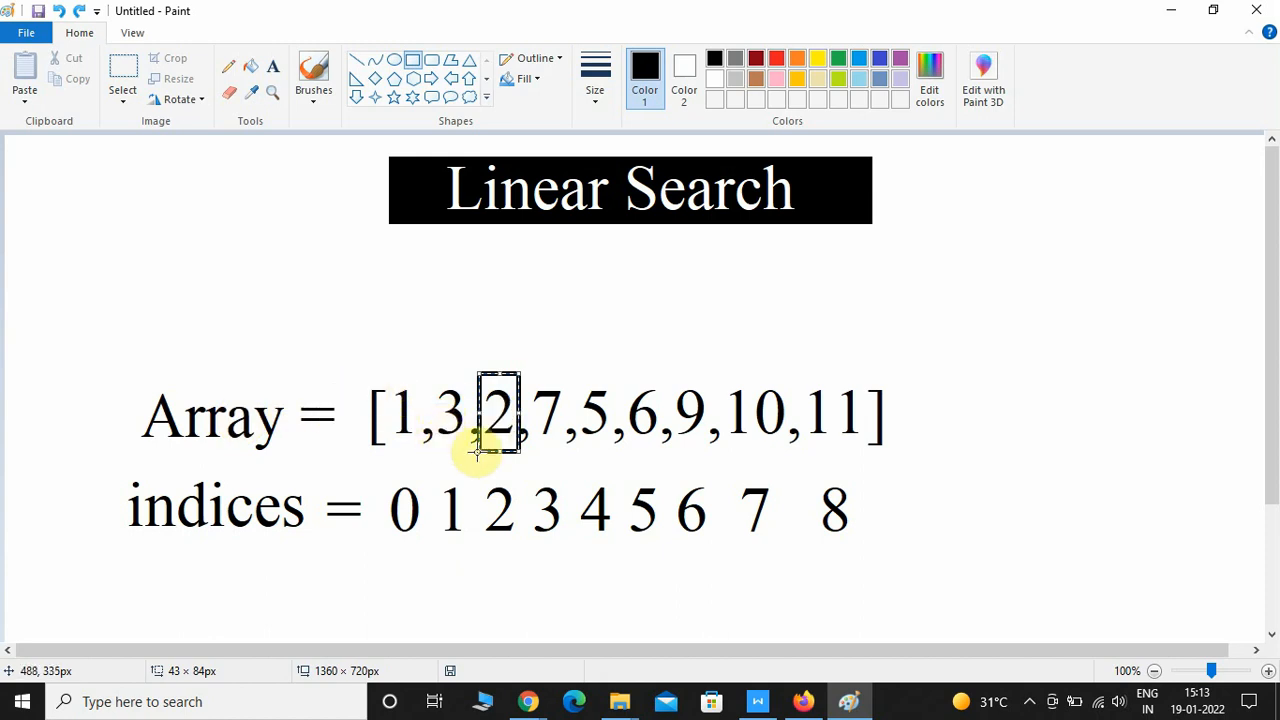
mouse_move(348, 453)
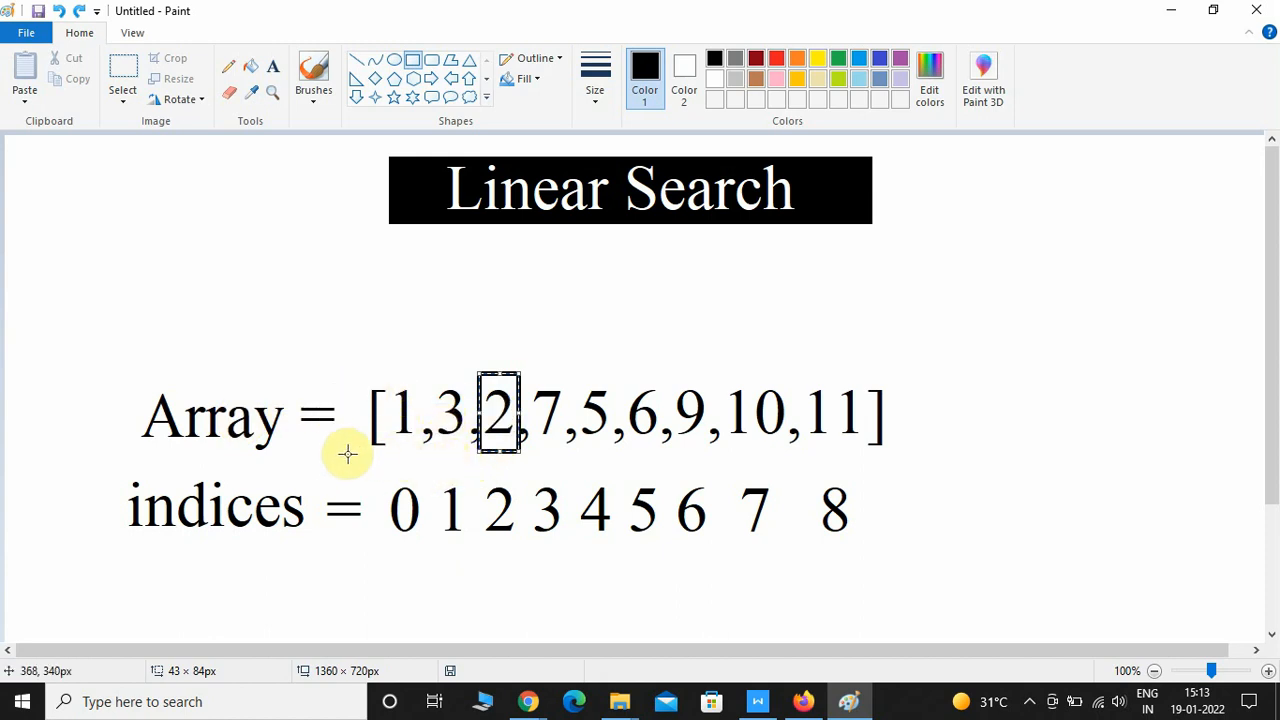
mouse_move(500, 445)
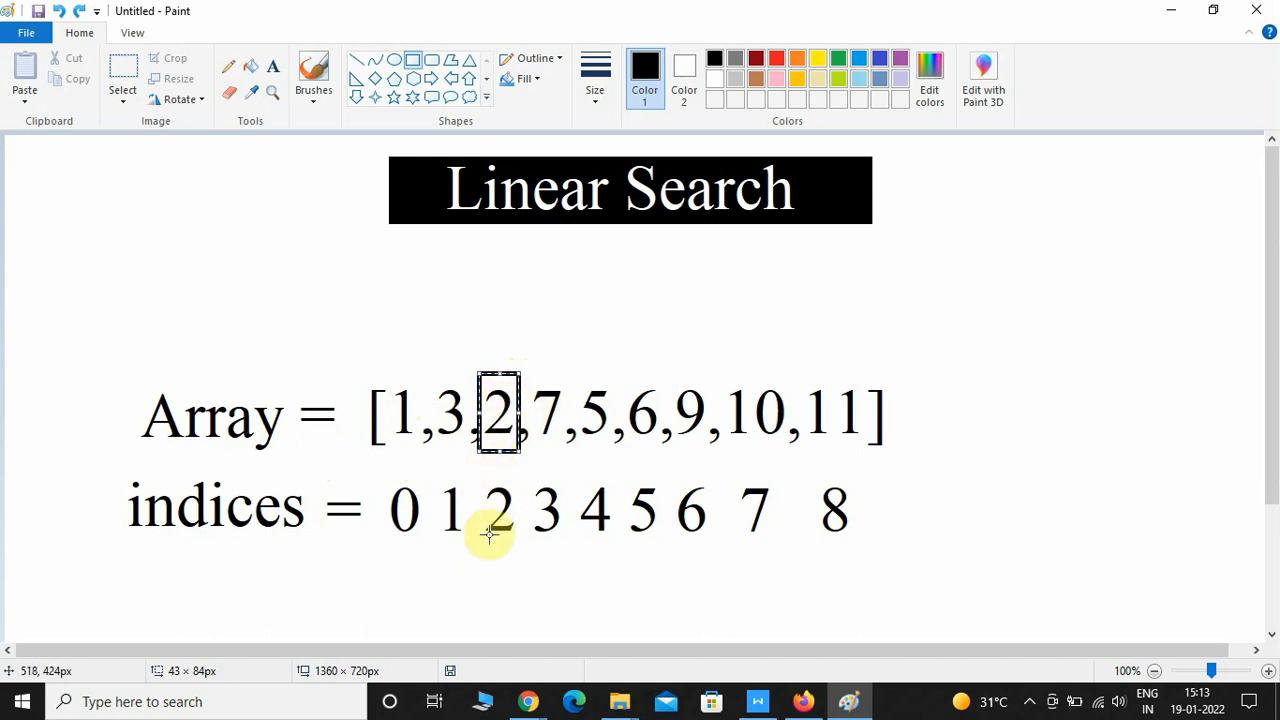
mouse_move(322, 473)
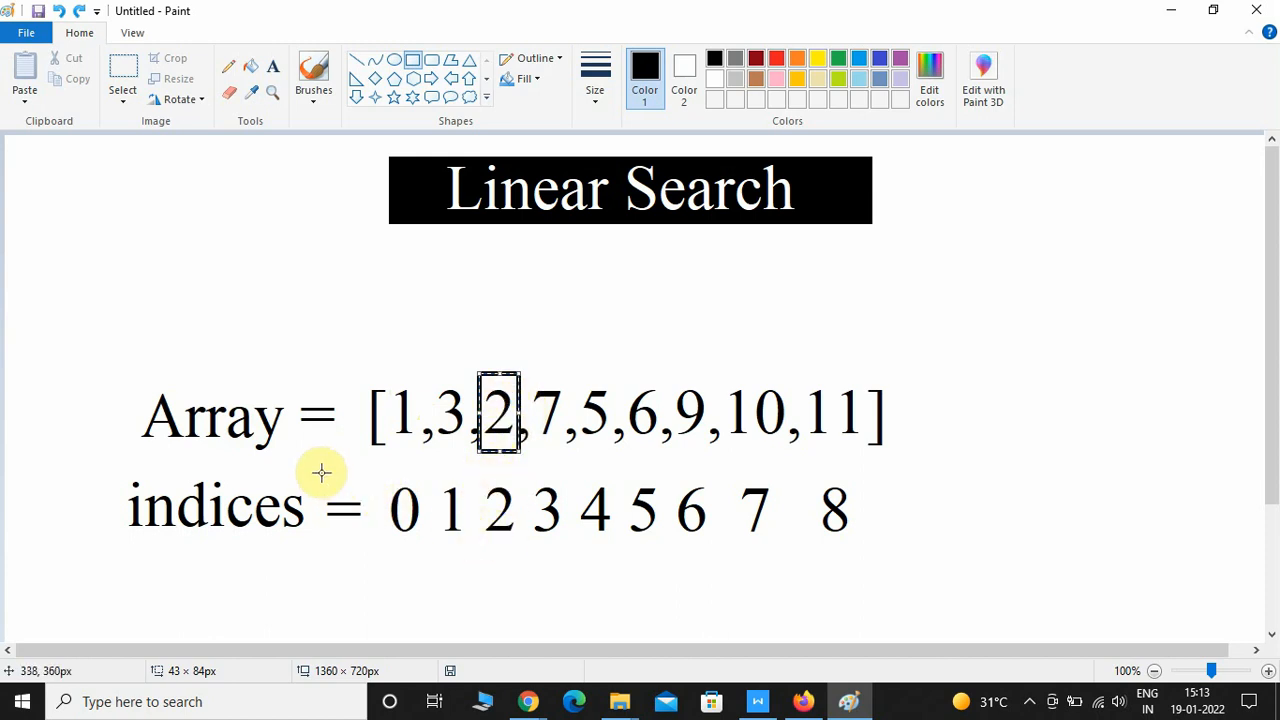
mouse_move(490, 470)
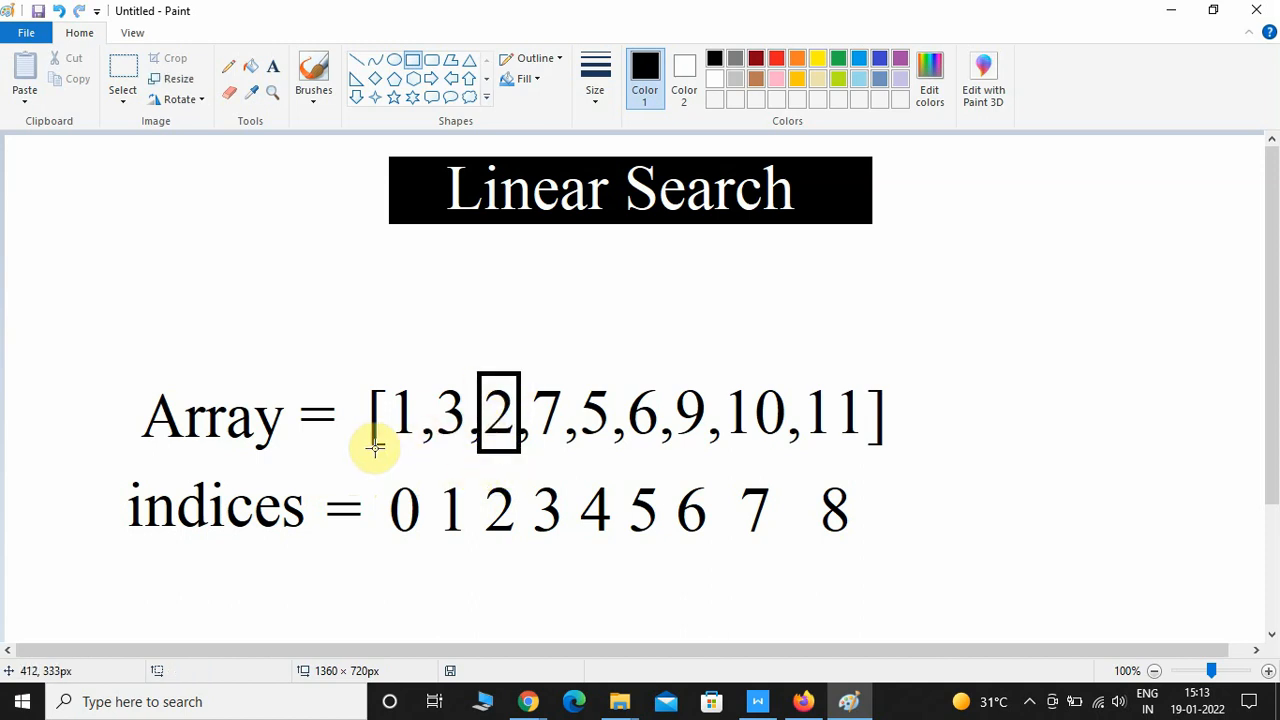
mouse_move(500, 450)
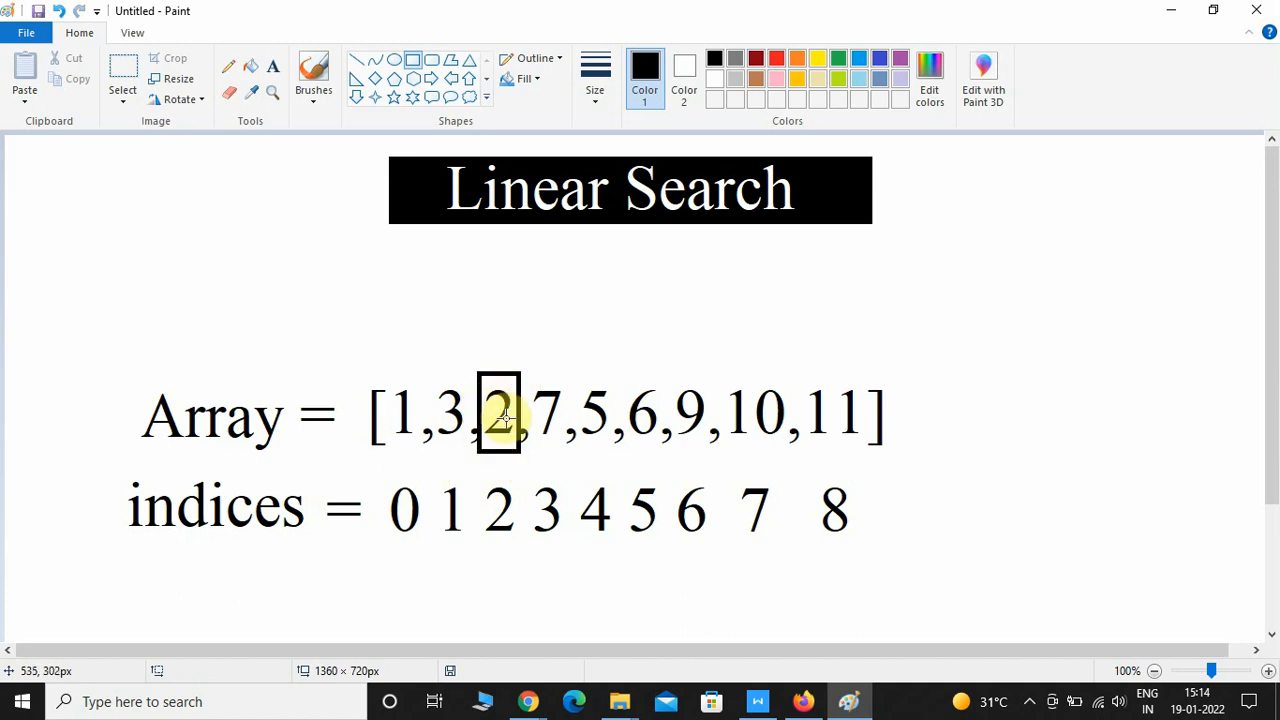
mouse_move(505, 533)
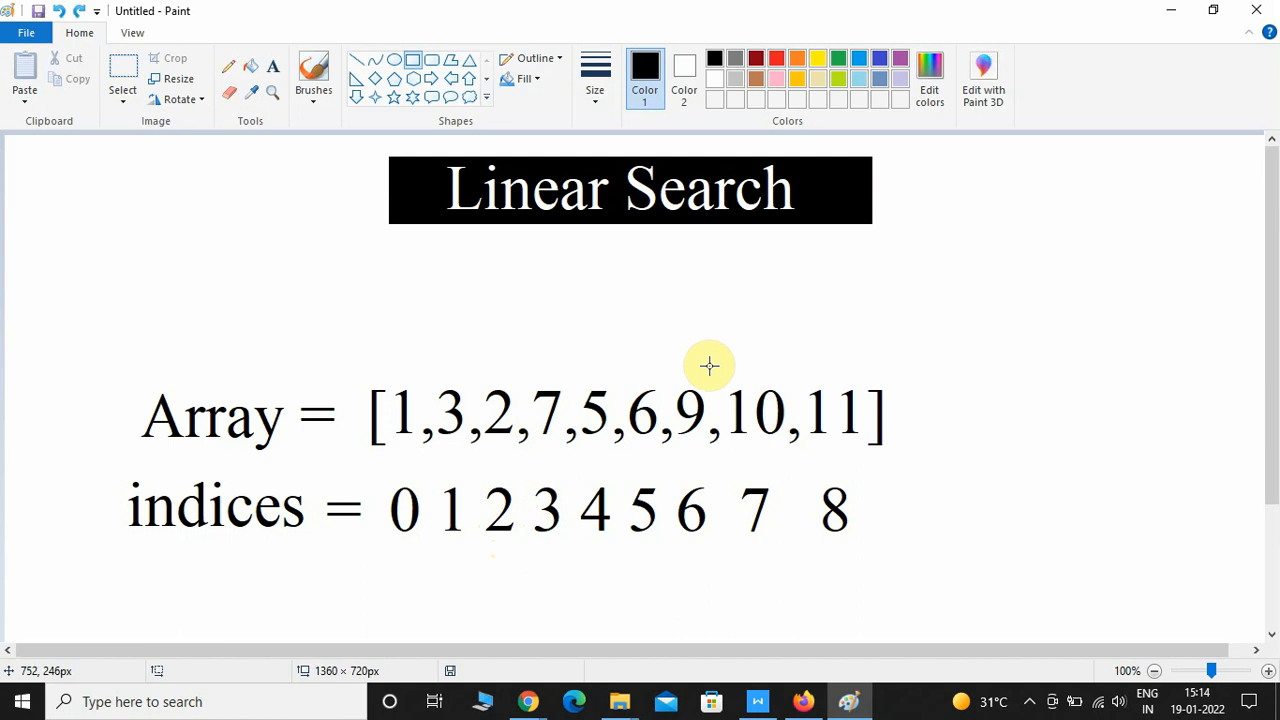
Step: Box the value 10 in Paint, sketch hop arcs along the array, then switch to Programiz
drag(712, 368, 742, 418)
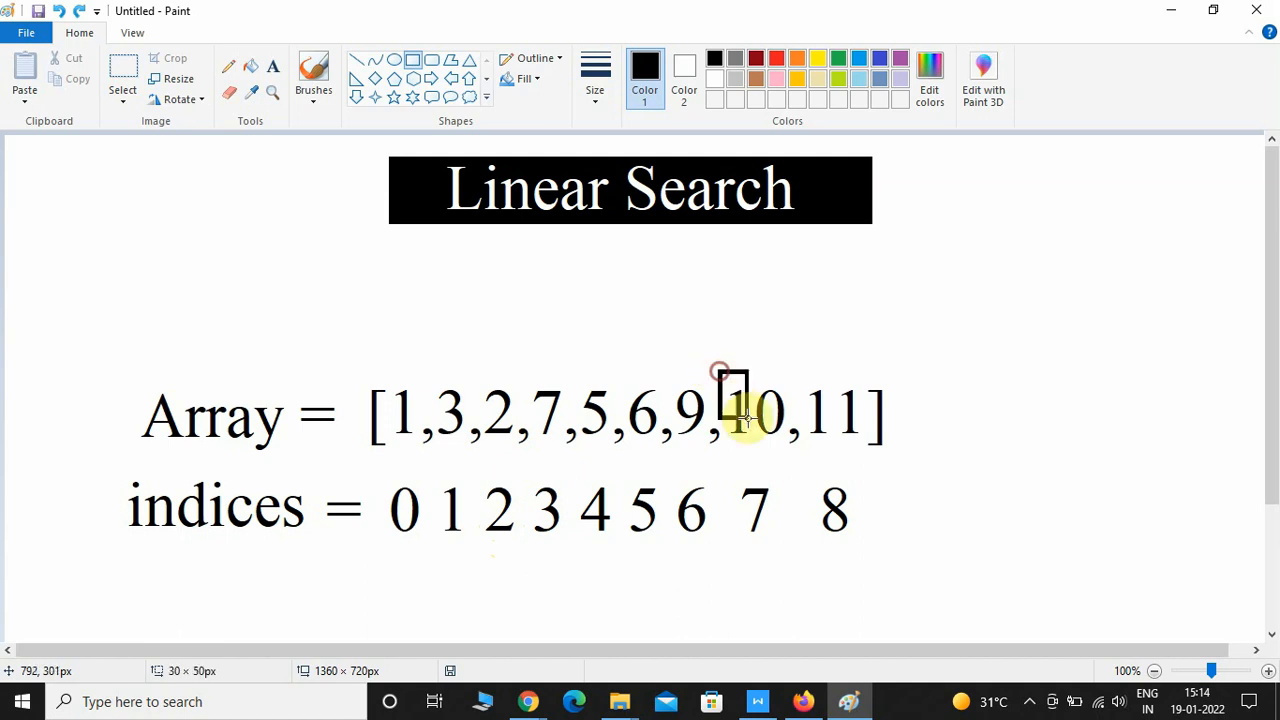
drag(720, 373, 790, 452)
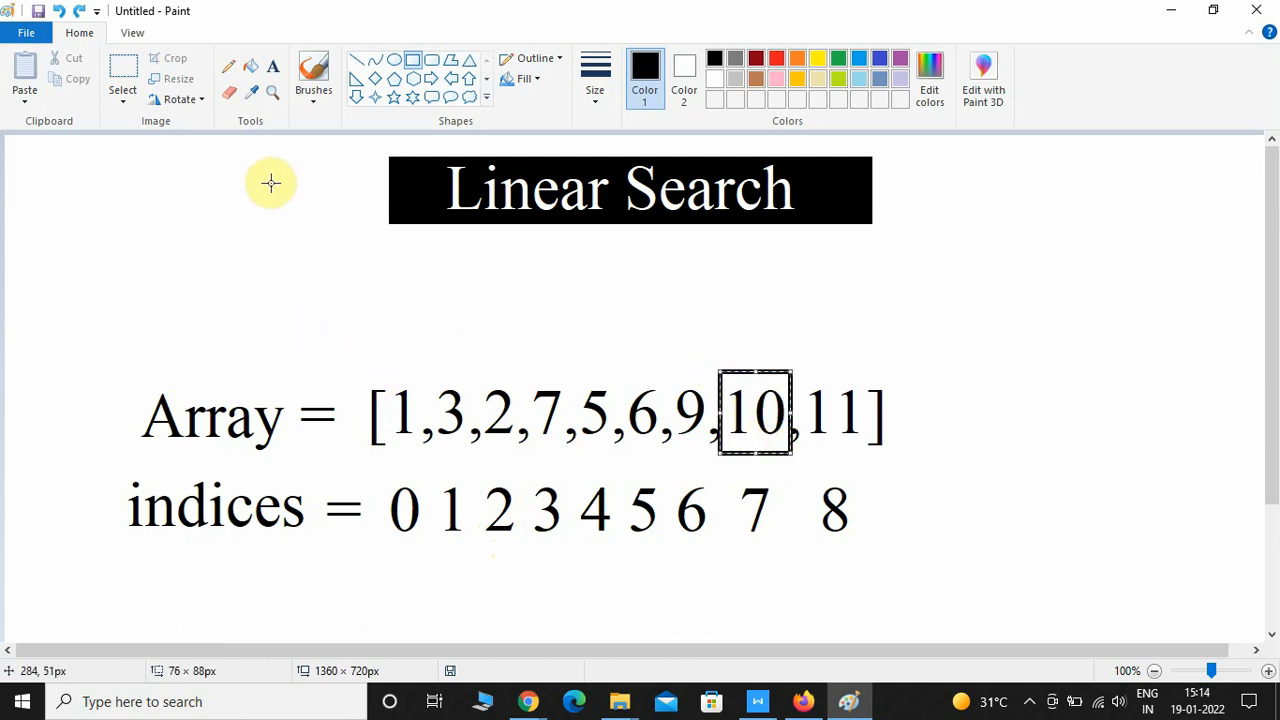
click(313, 71)
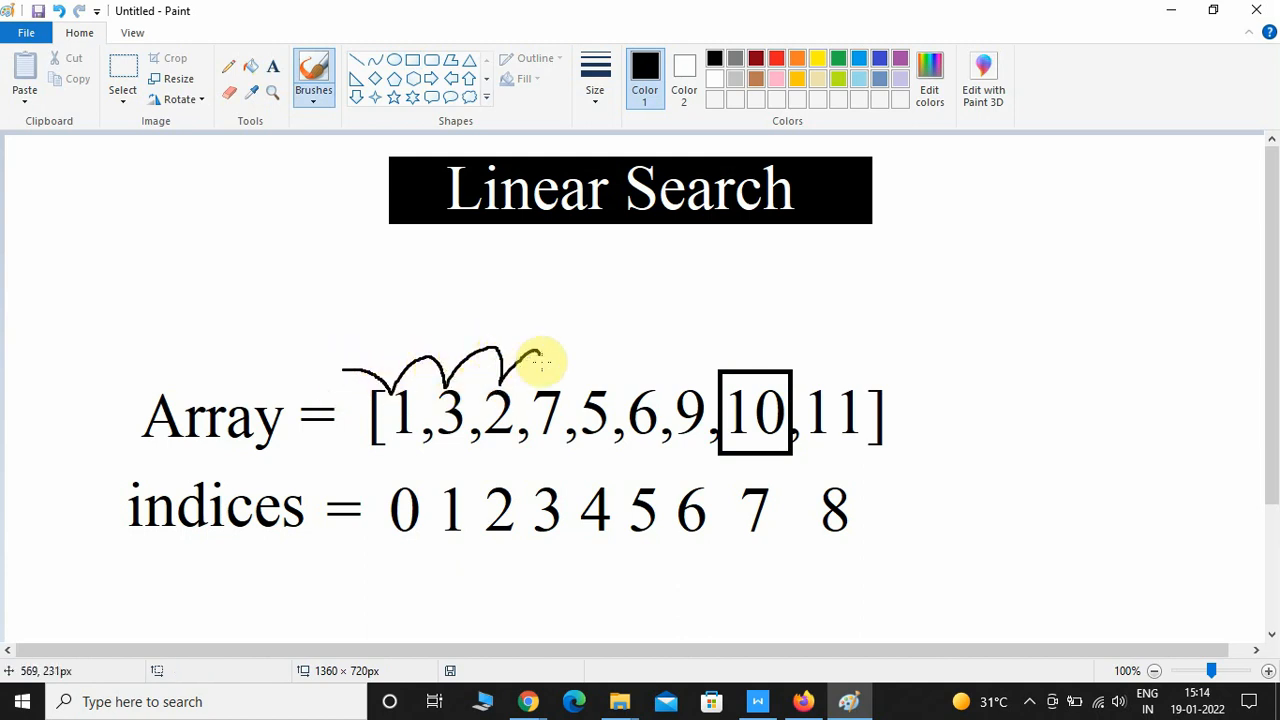
drag(525, 360, 675, 360)
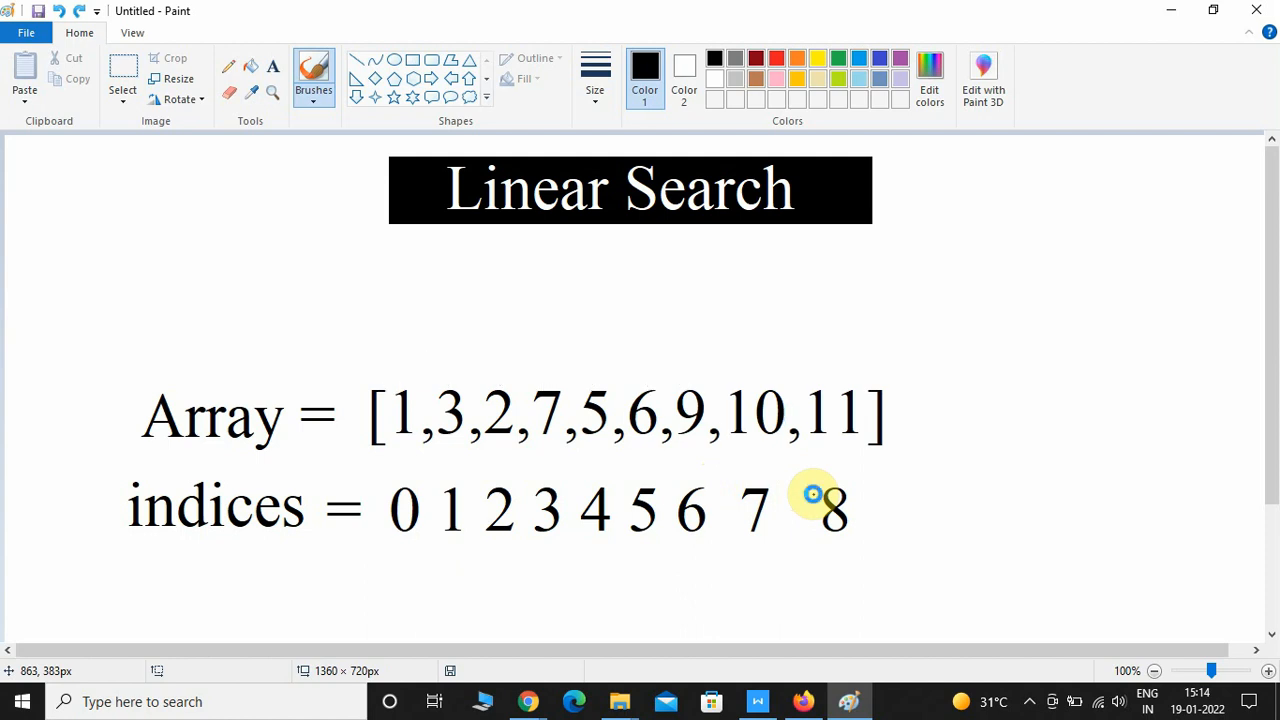
mouse_move(318, 503)
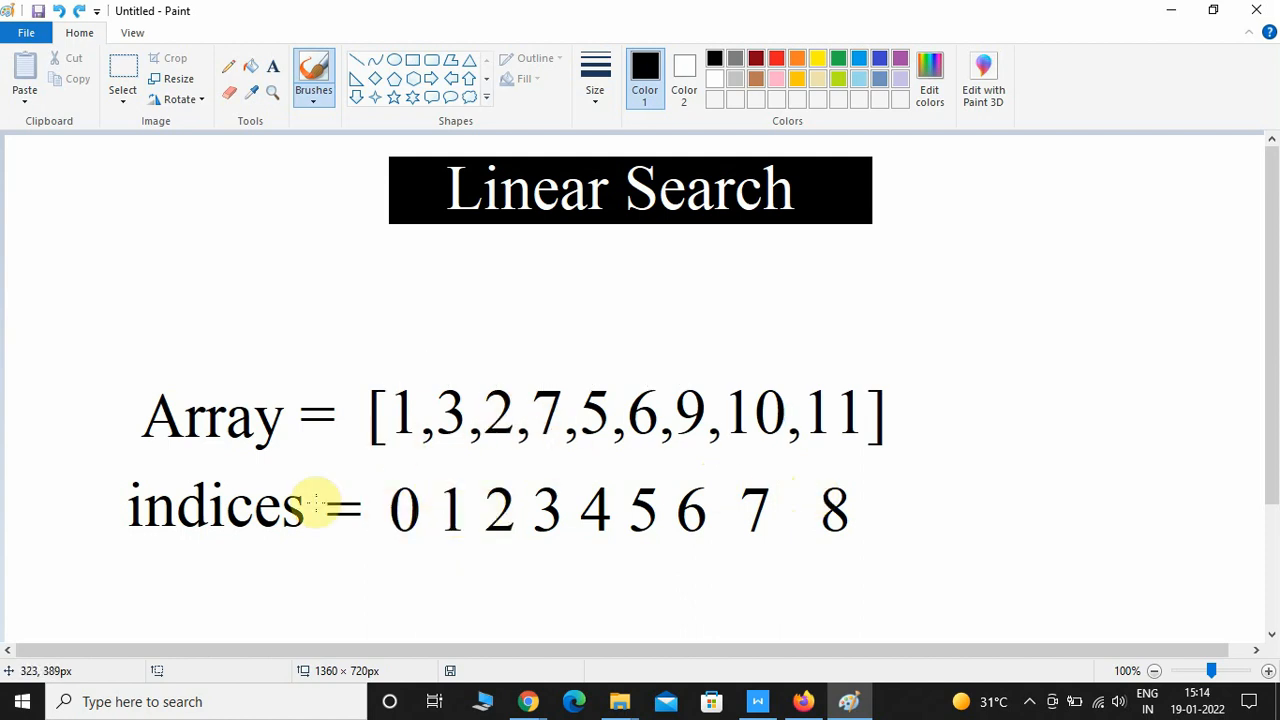
mouse_move(1233, 413)
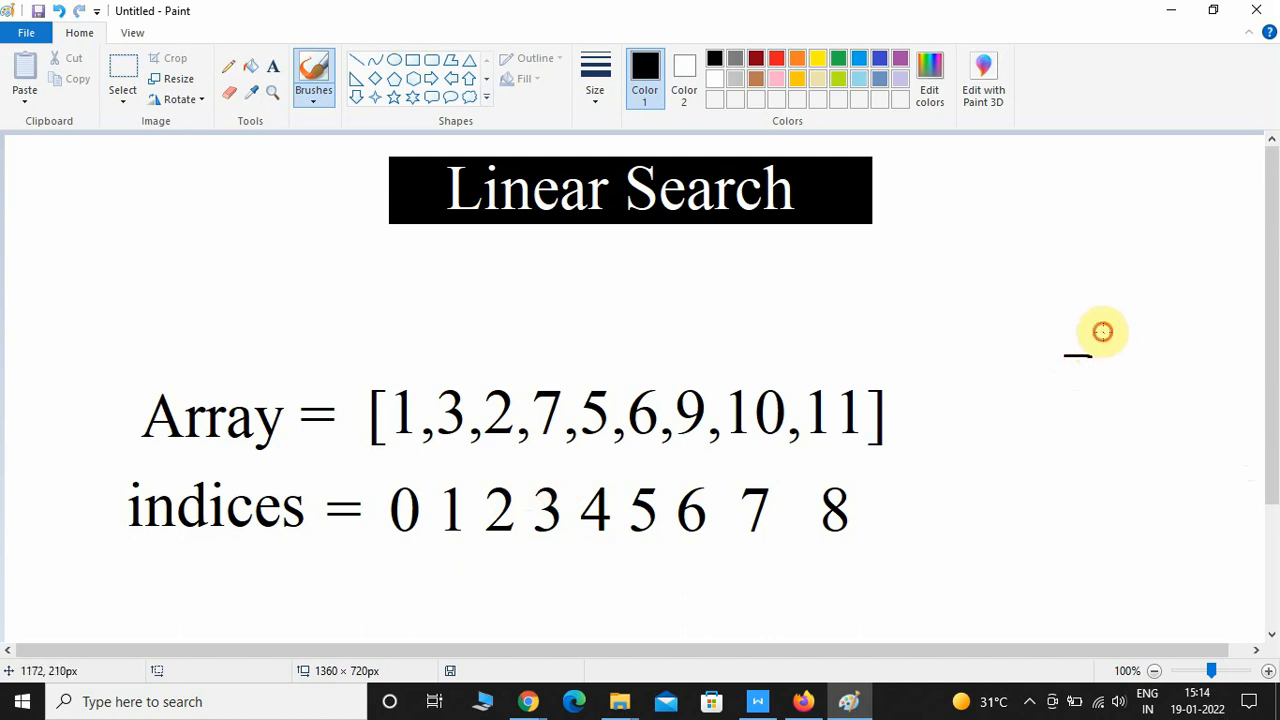
mouse_move(1098, 462)
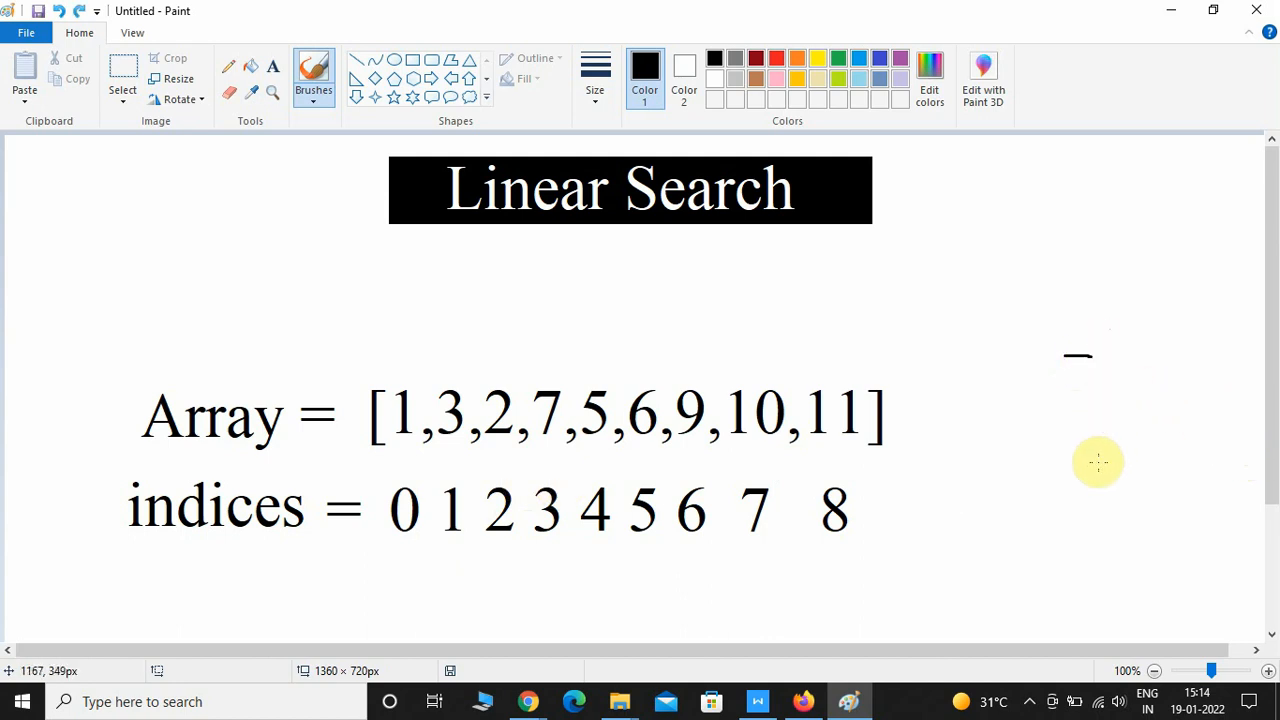
mouse_move(170, 410)
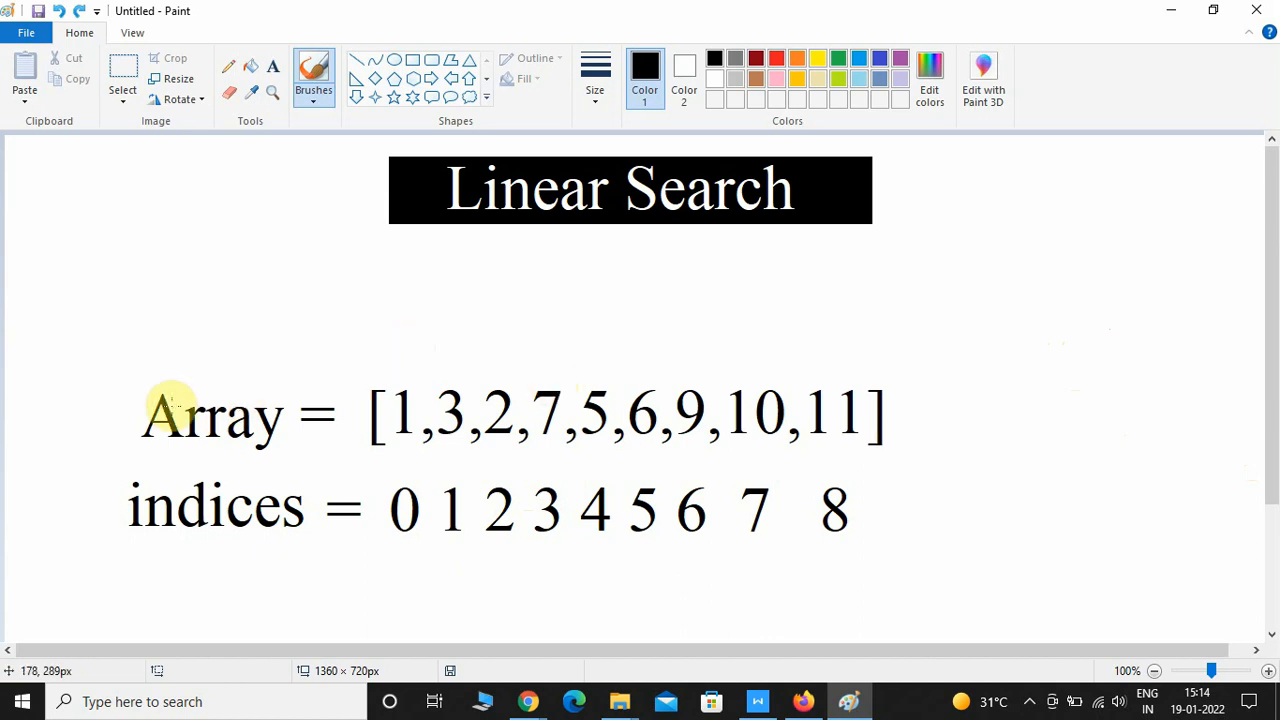
mouse_move(373, 454)
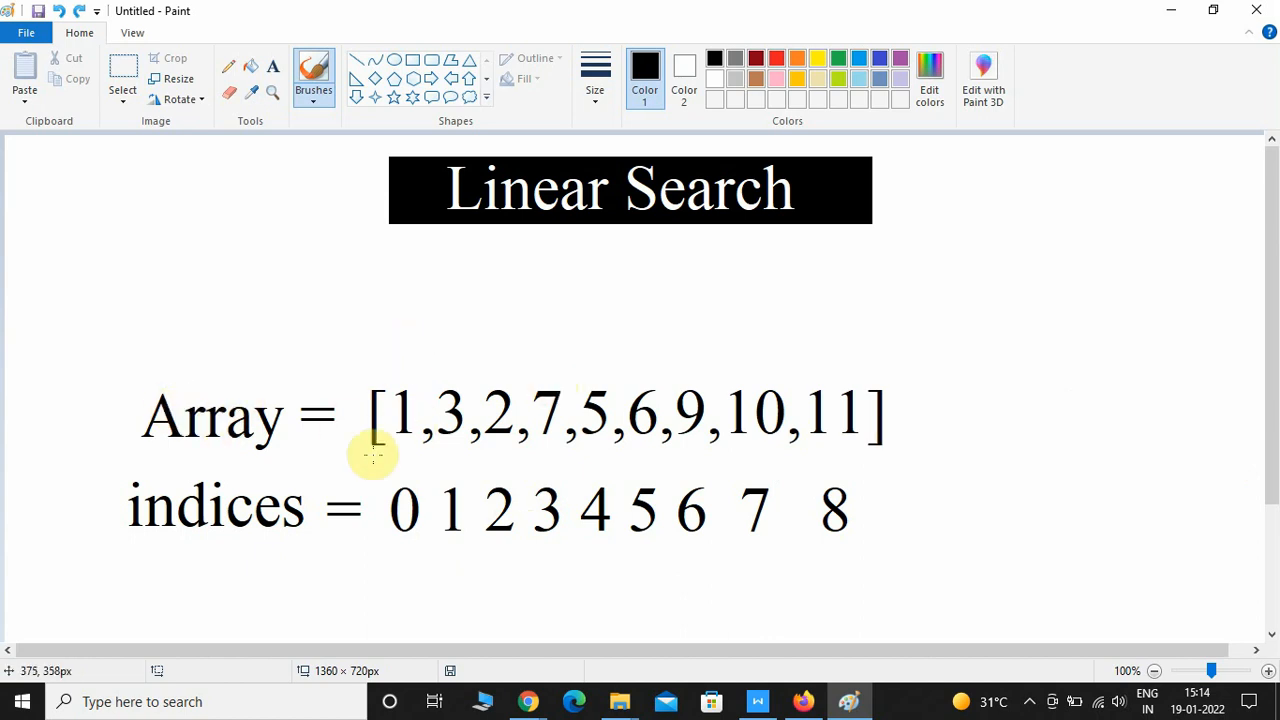
click(805, 701)
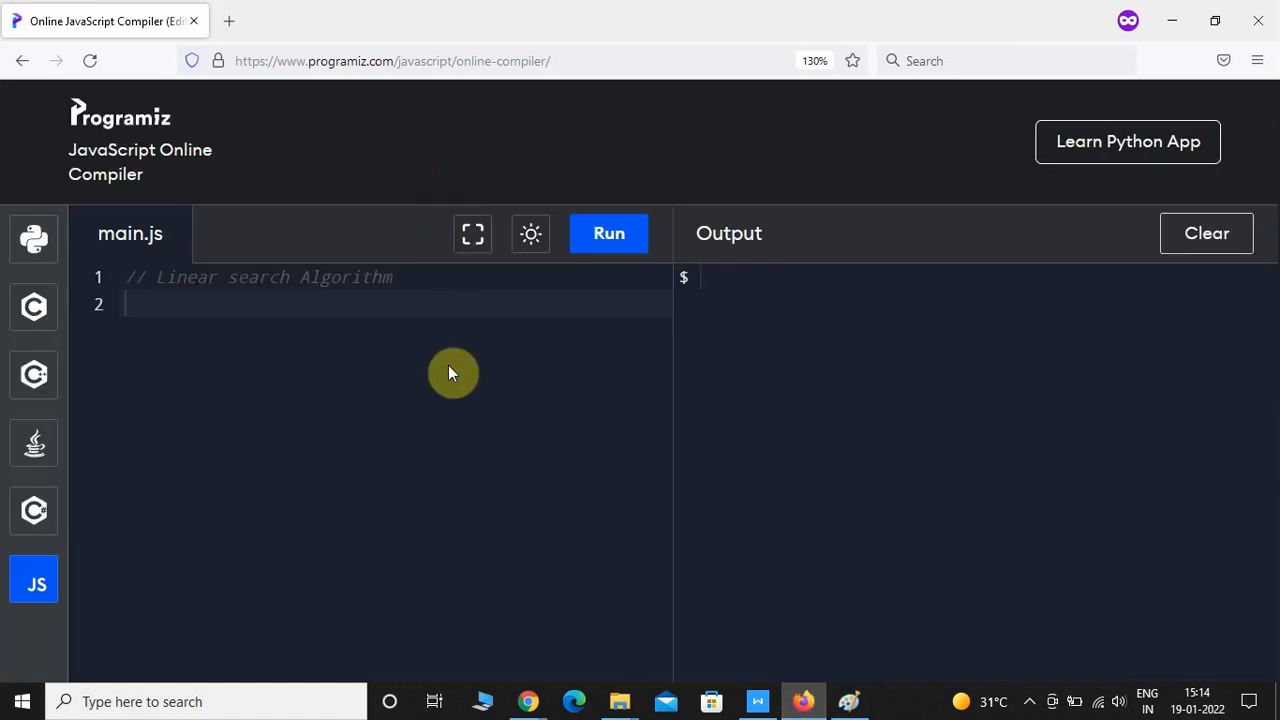
Step: Below the comment, write 'function linear_search(lst,key){' with an auto-closed brace and blank lines
click(472, 233)
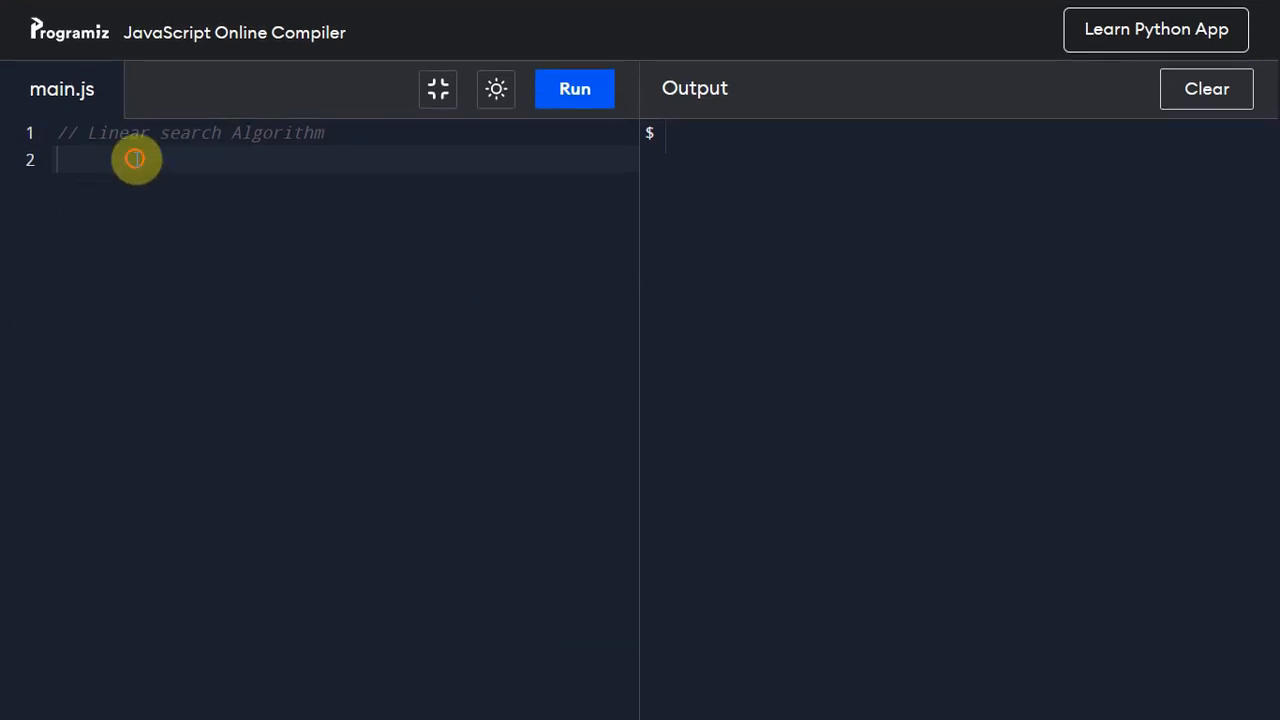
key(Enter)
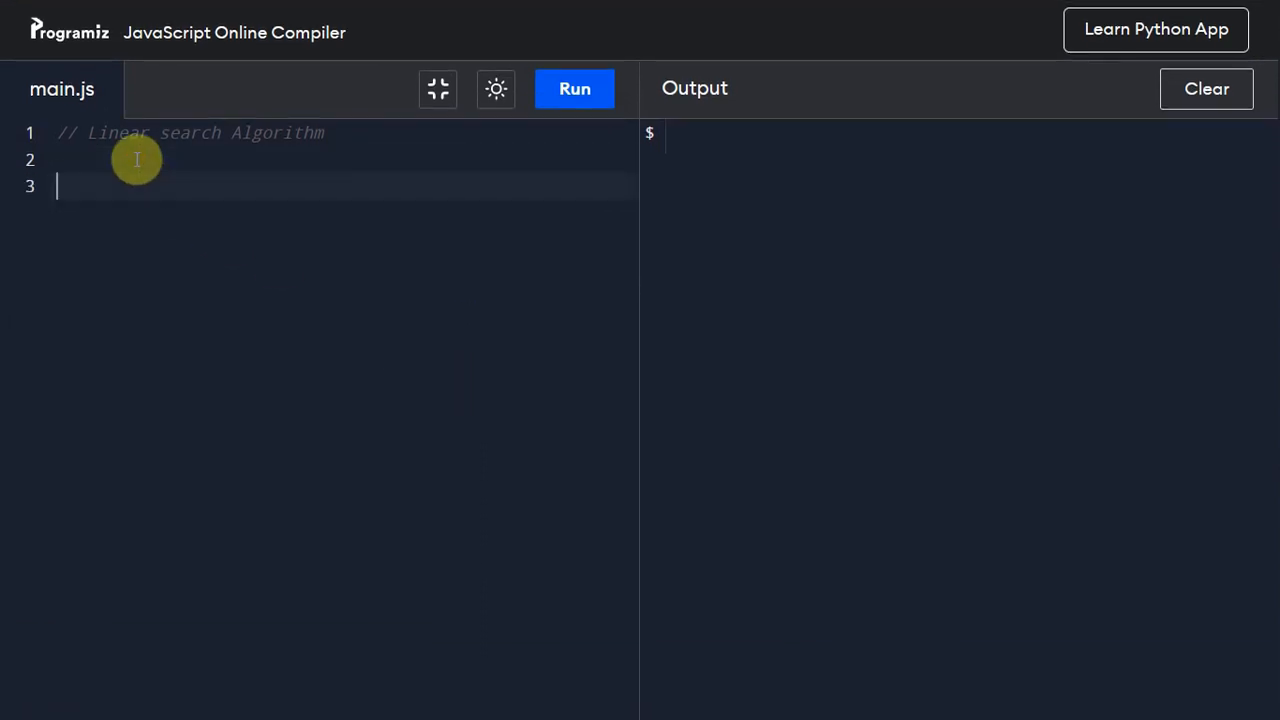
text(function)
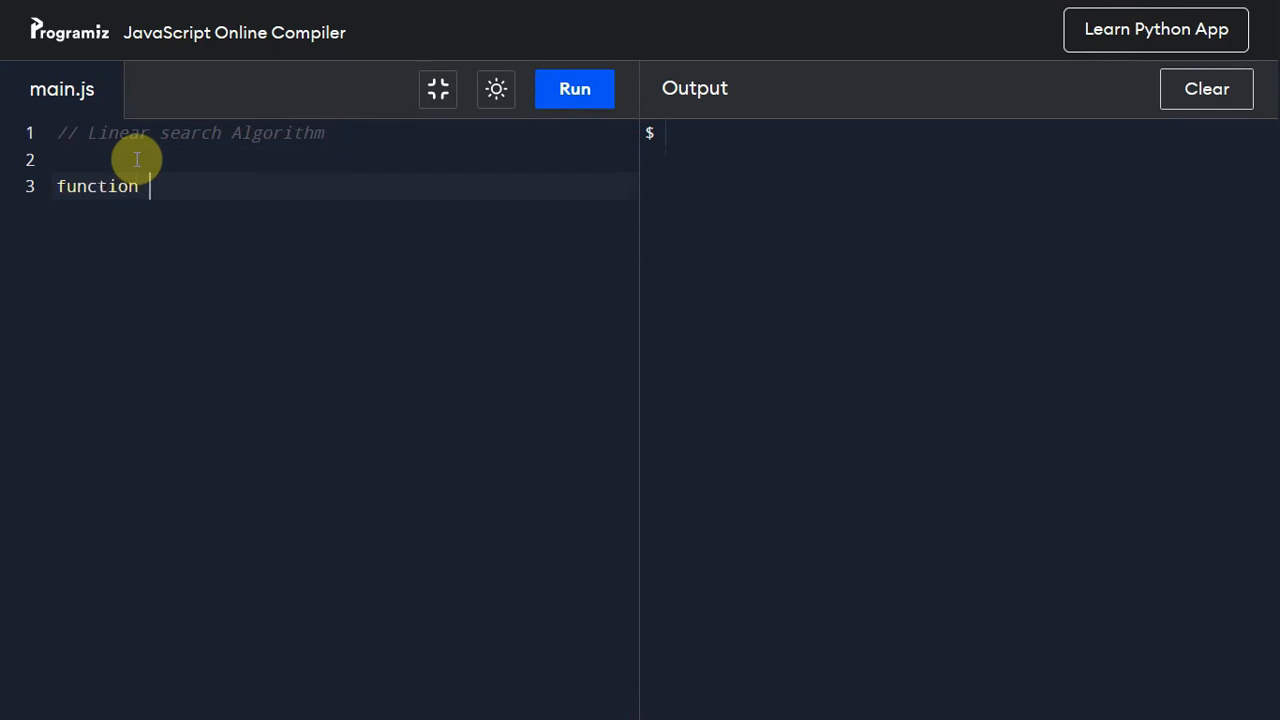
text(linear)
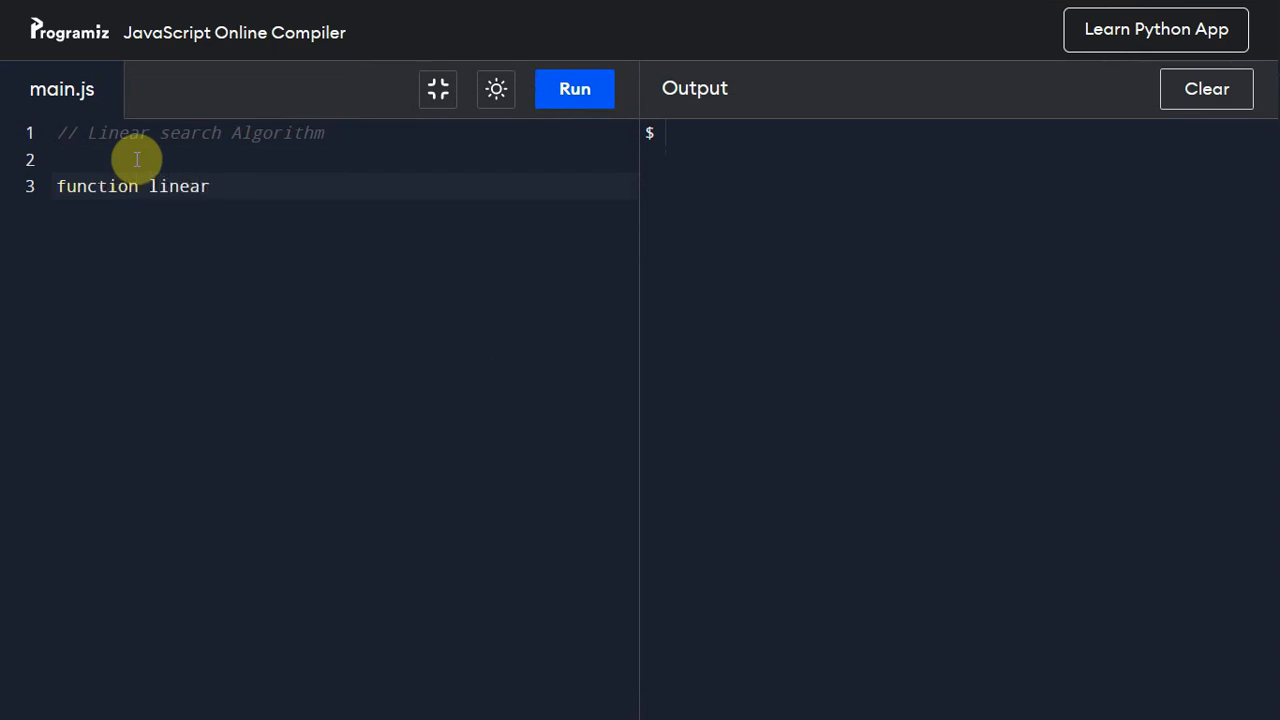
text(_search)
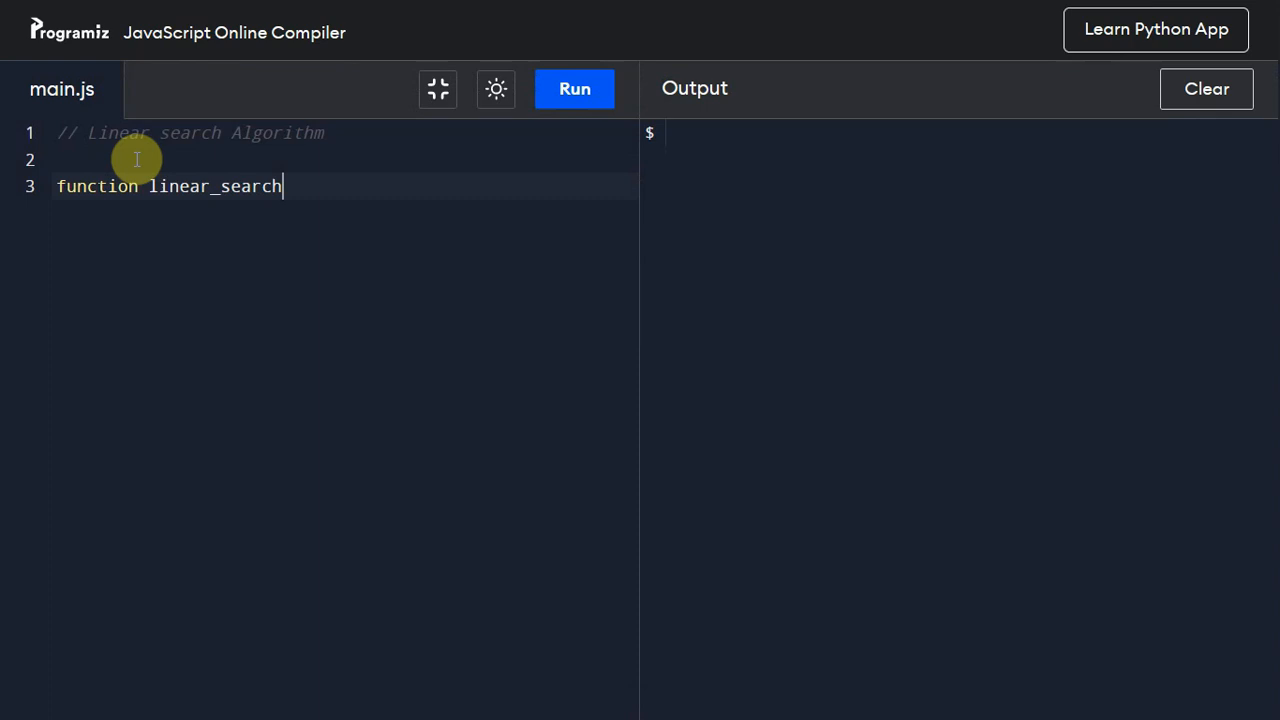
text(())
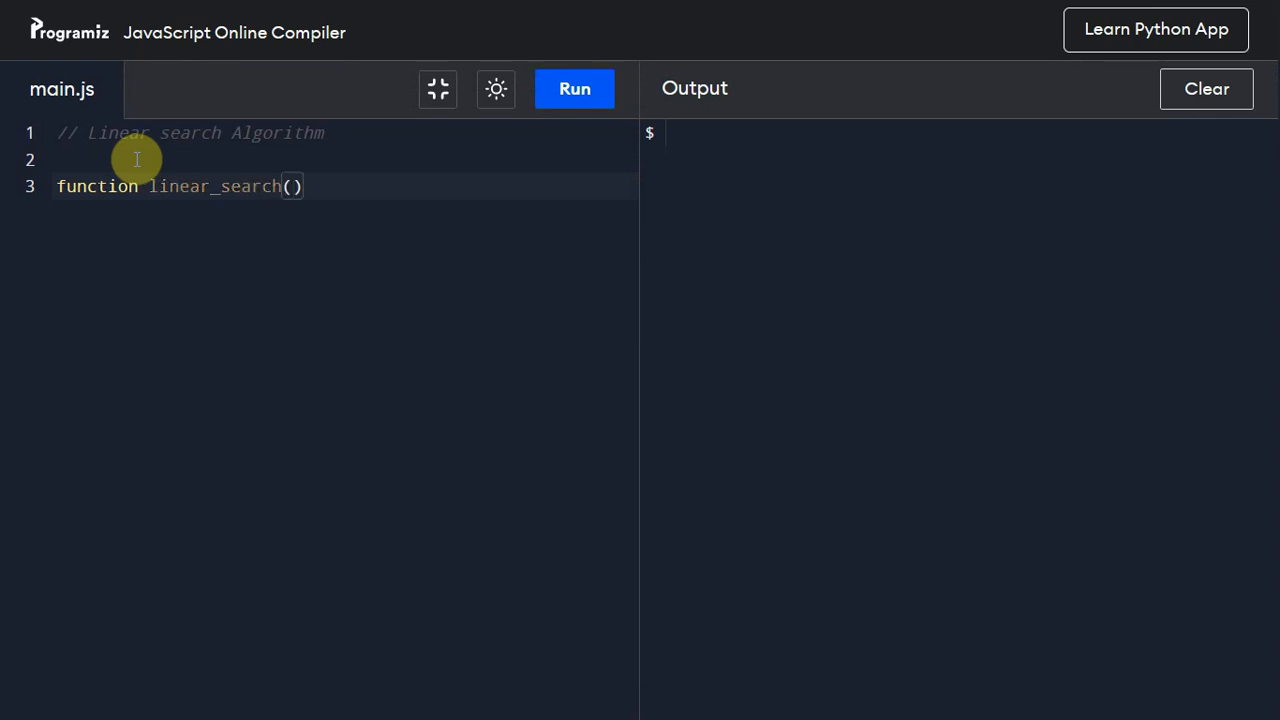
text(ls)
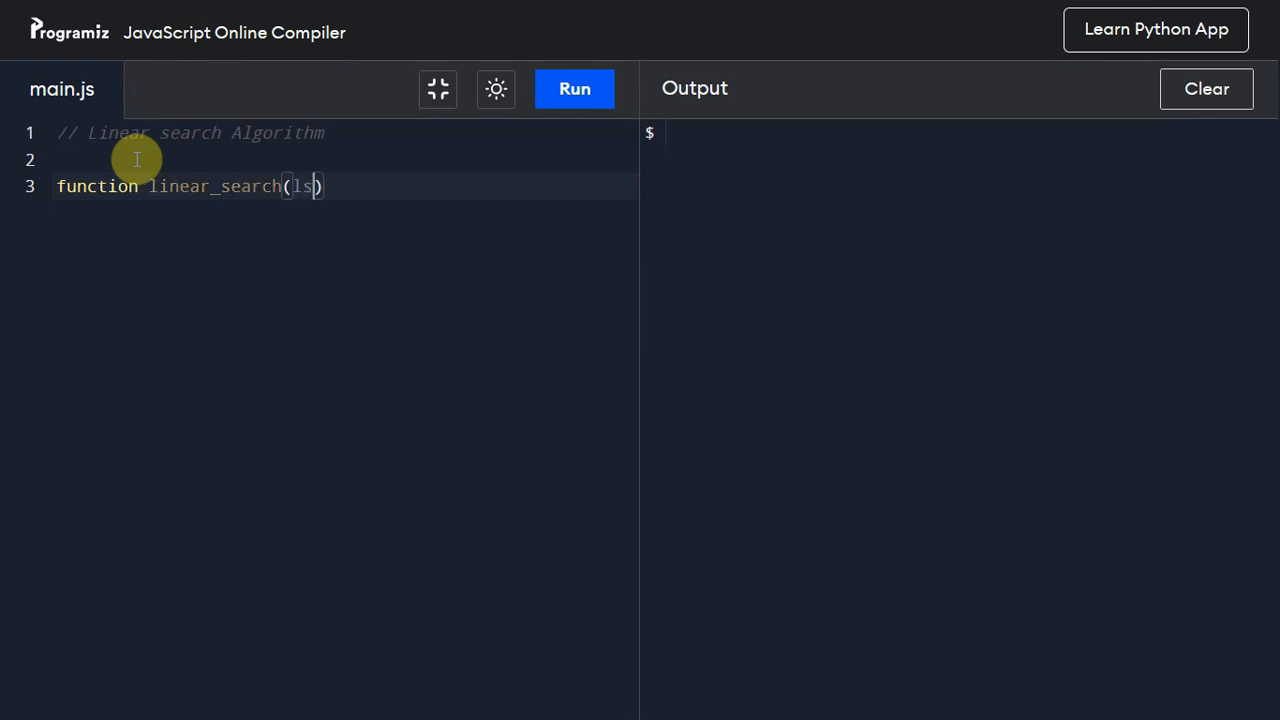
text(,)
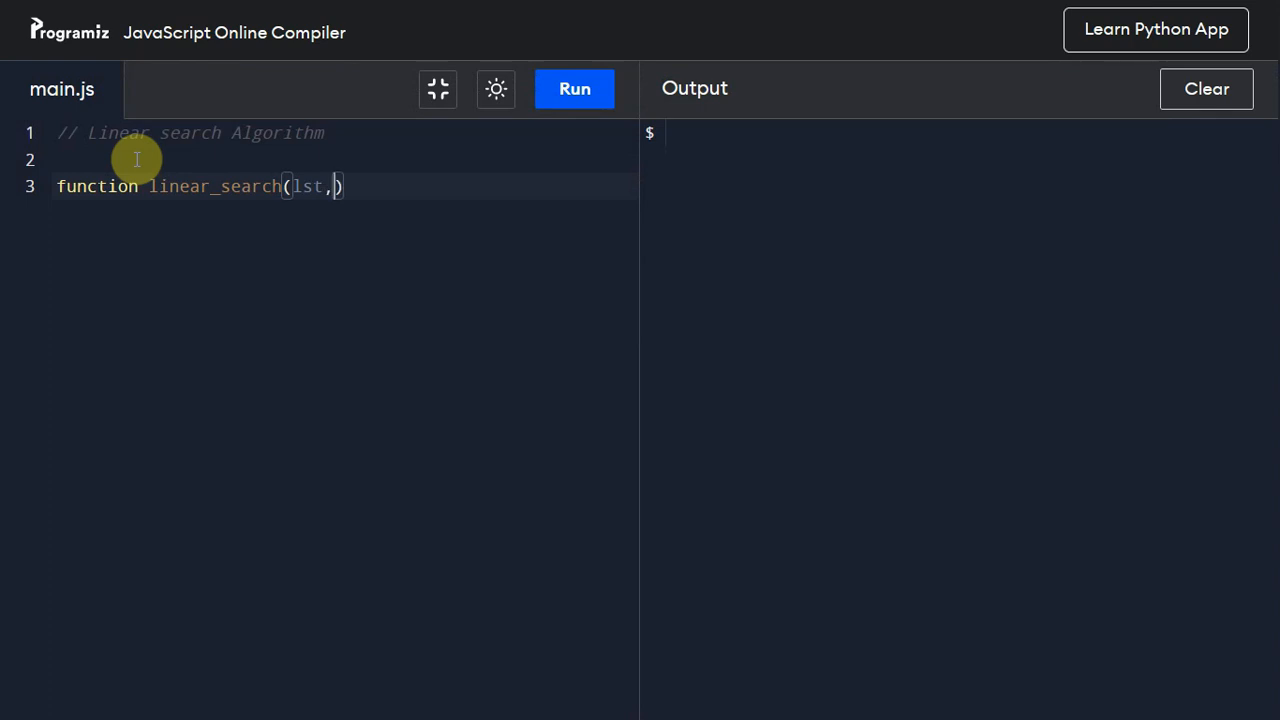
text(k)
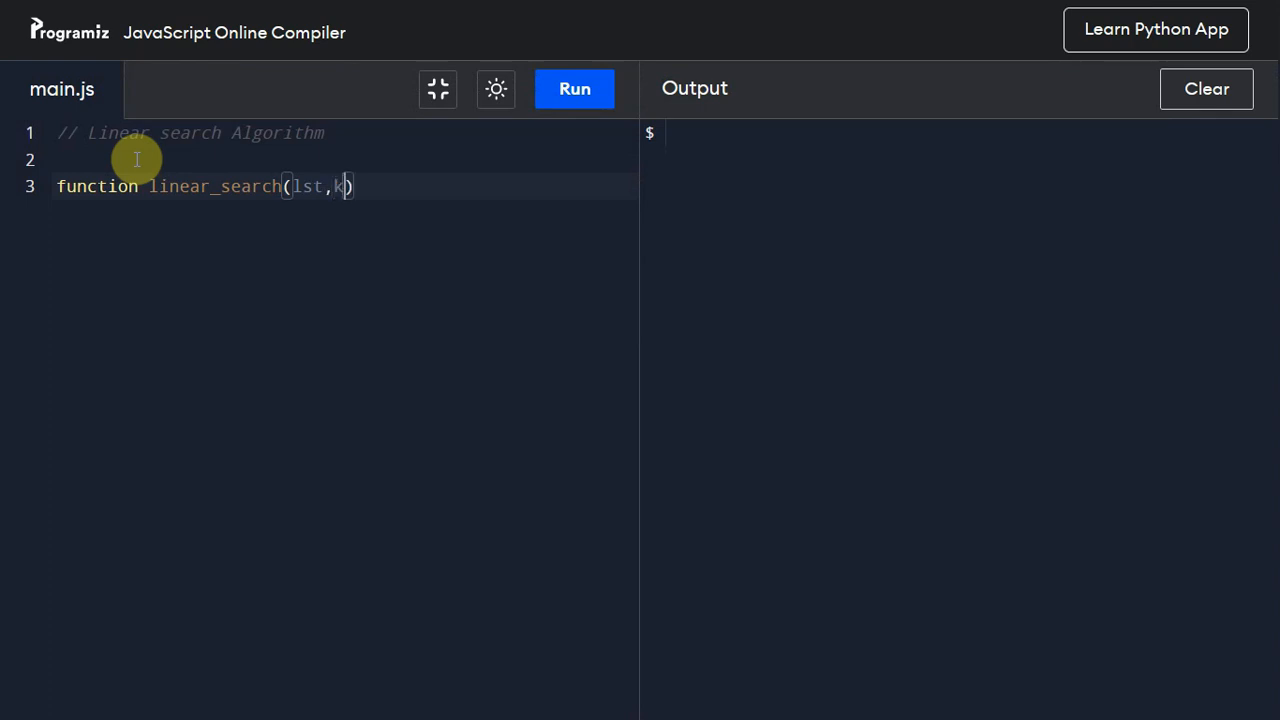
text(ey)
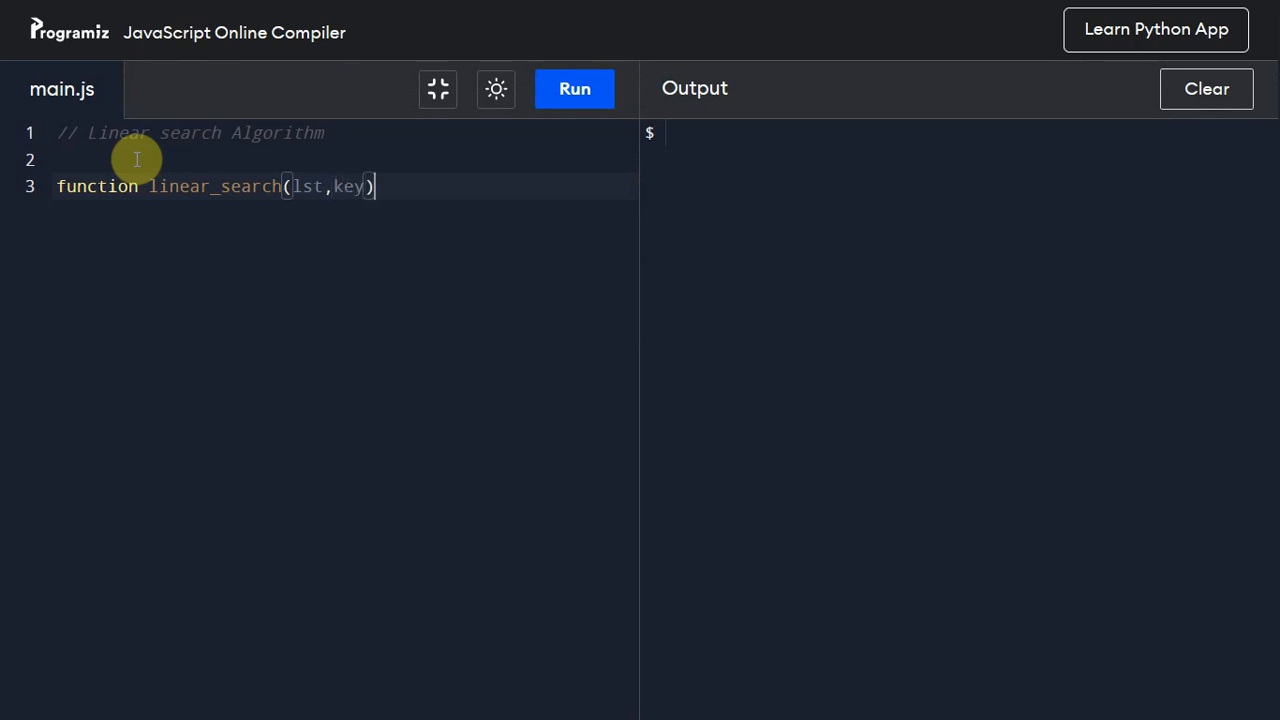
text({)
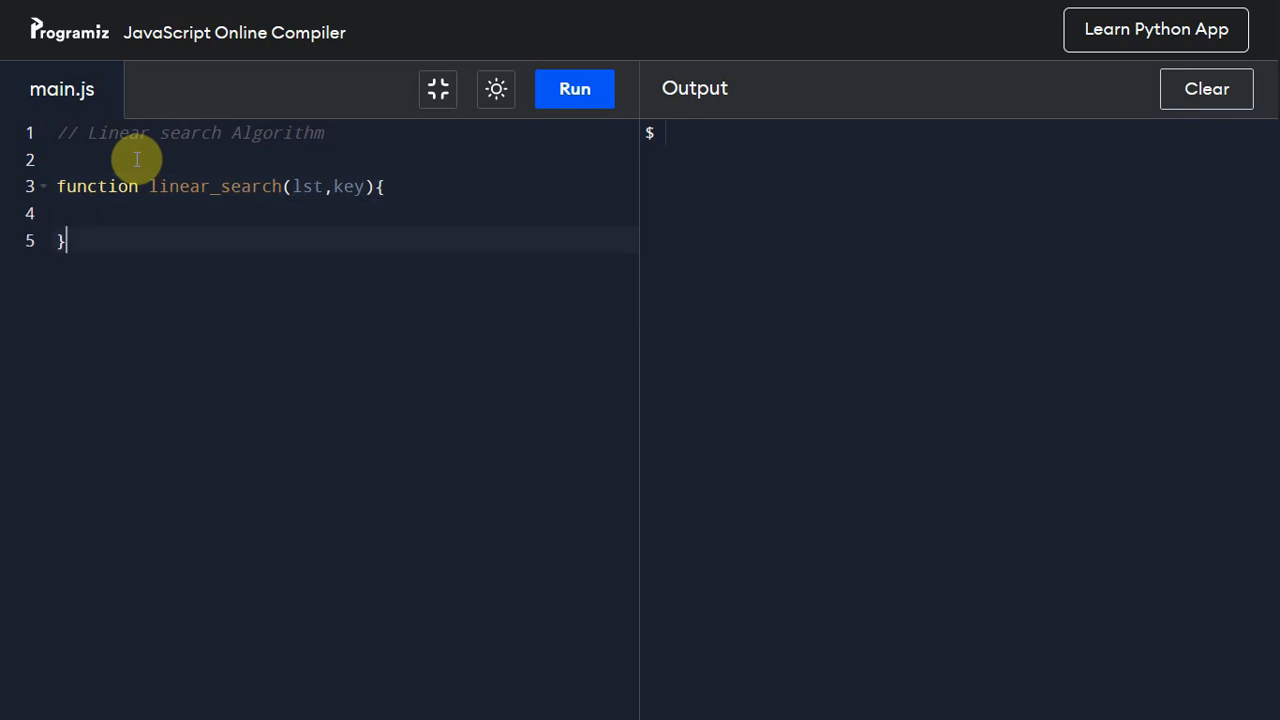
key(Enter)
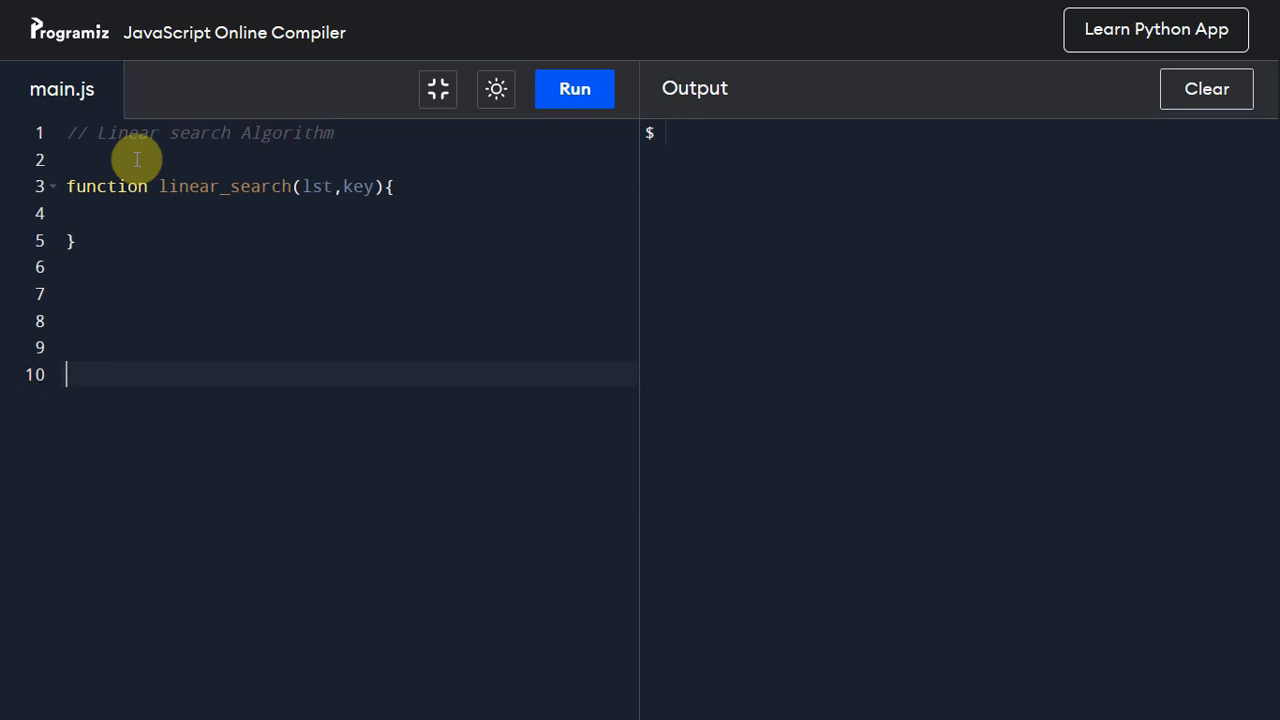
Step: Type 'lst = [1,3,4,5,7,8,11,12]' and begin a 'key =' line beneath it
text(l)
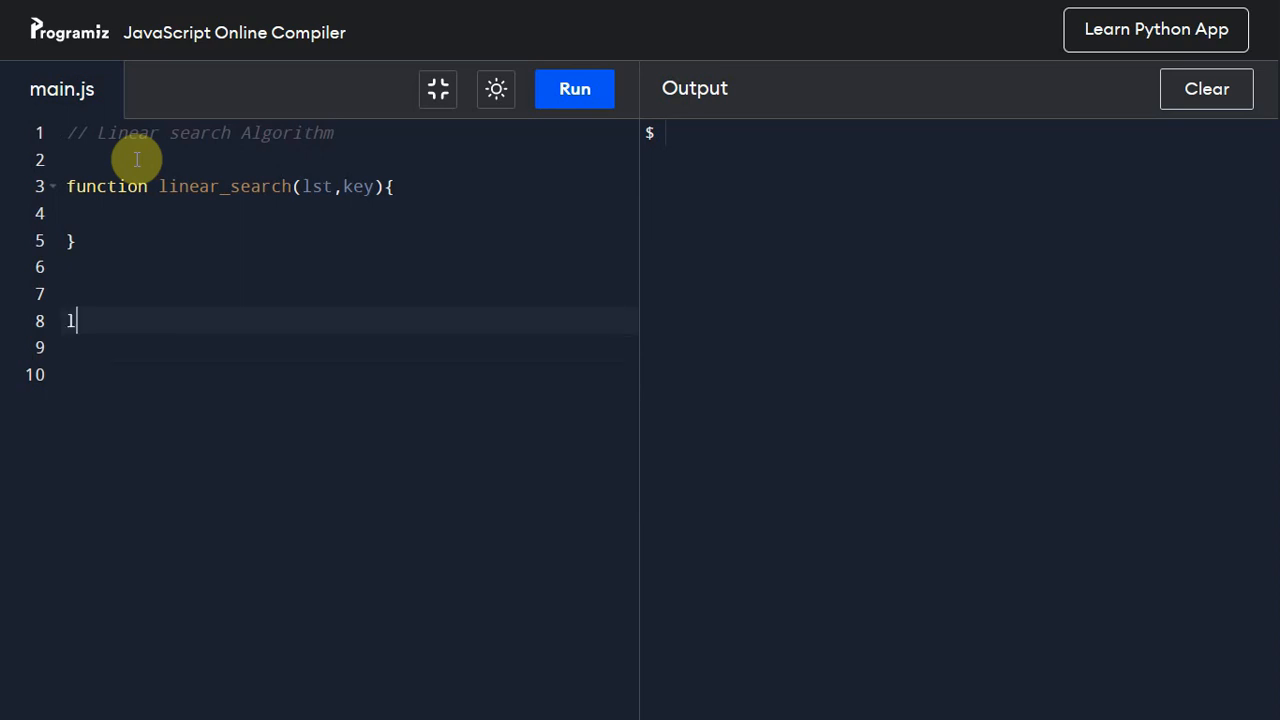
text(st)
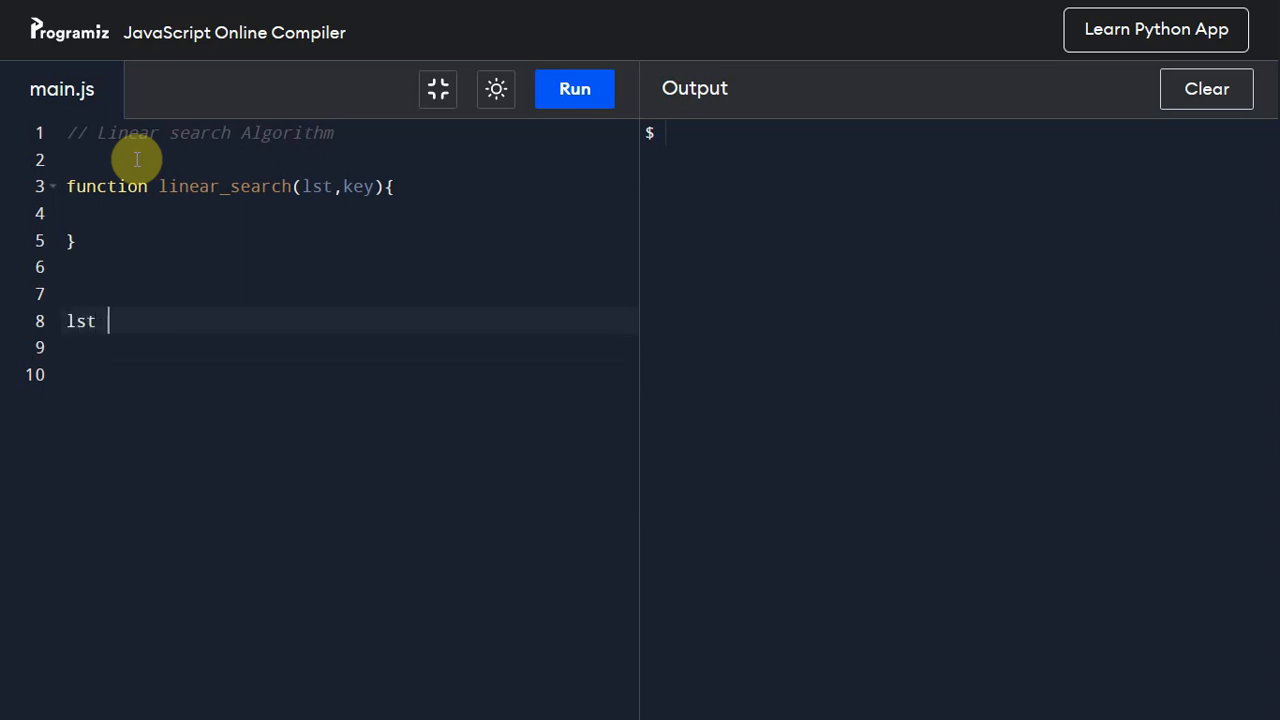
text(= [1,)
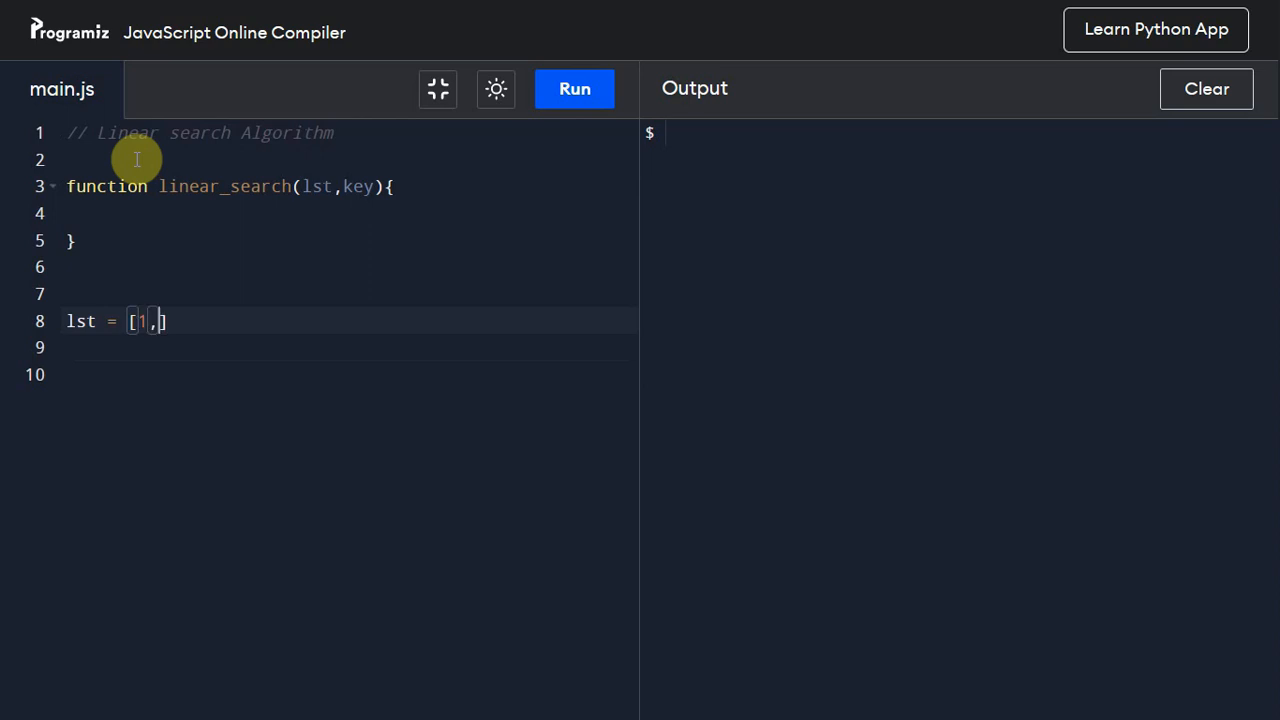
text(3,4,5)
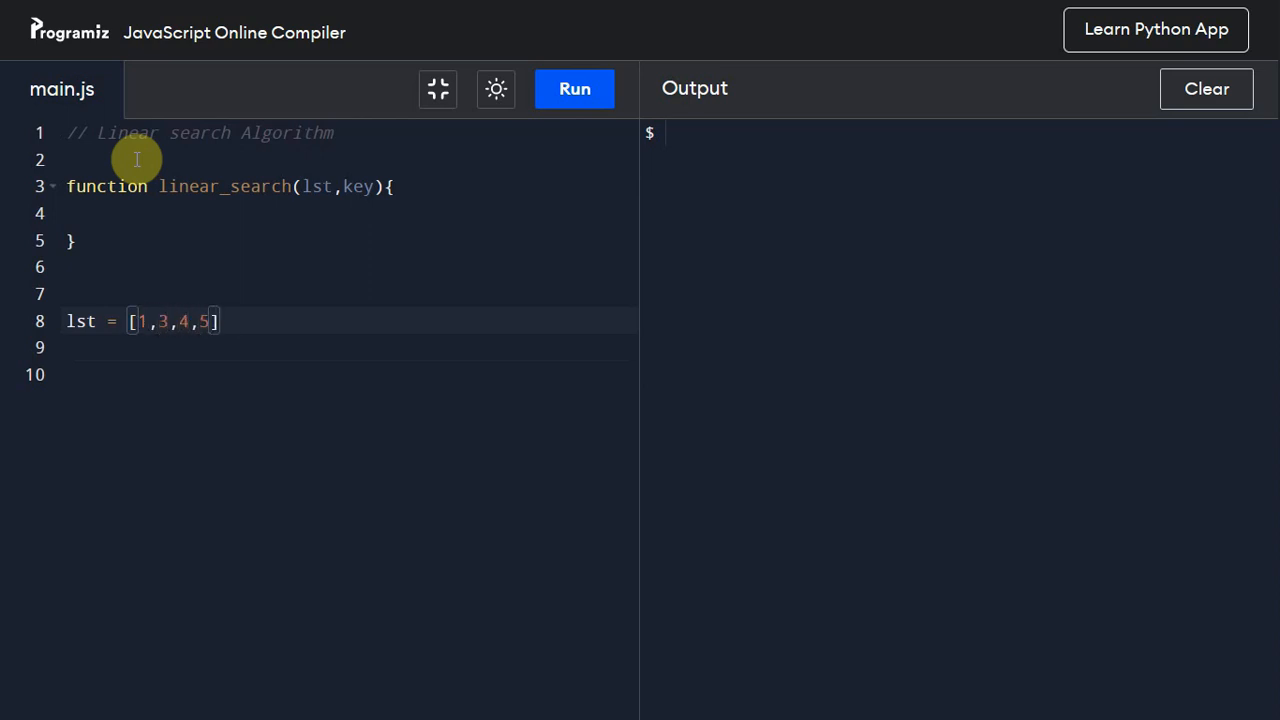
text(,7,8,)
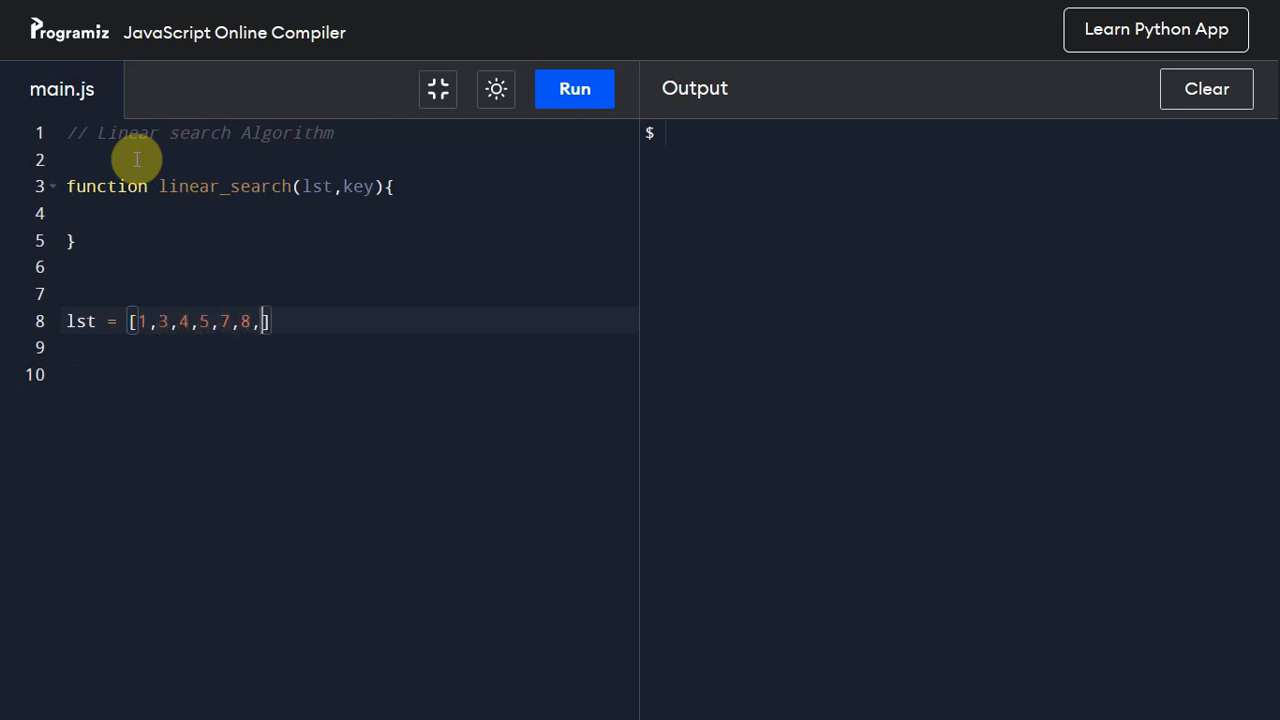
text(11,)
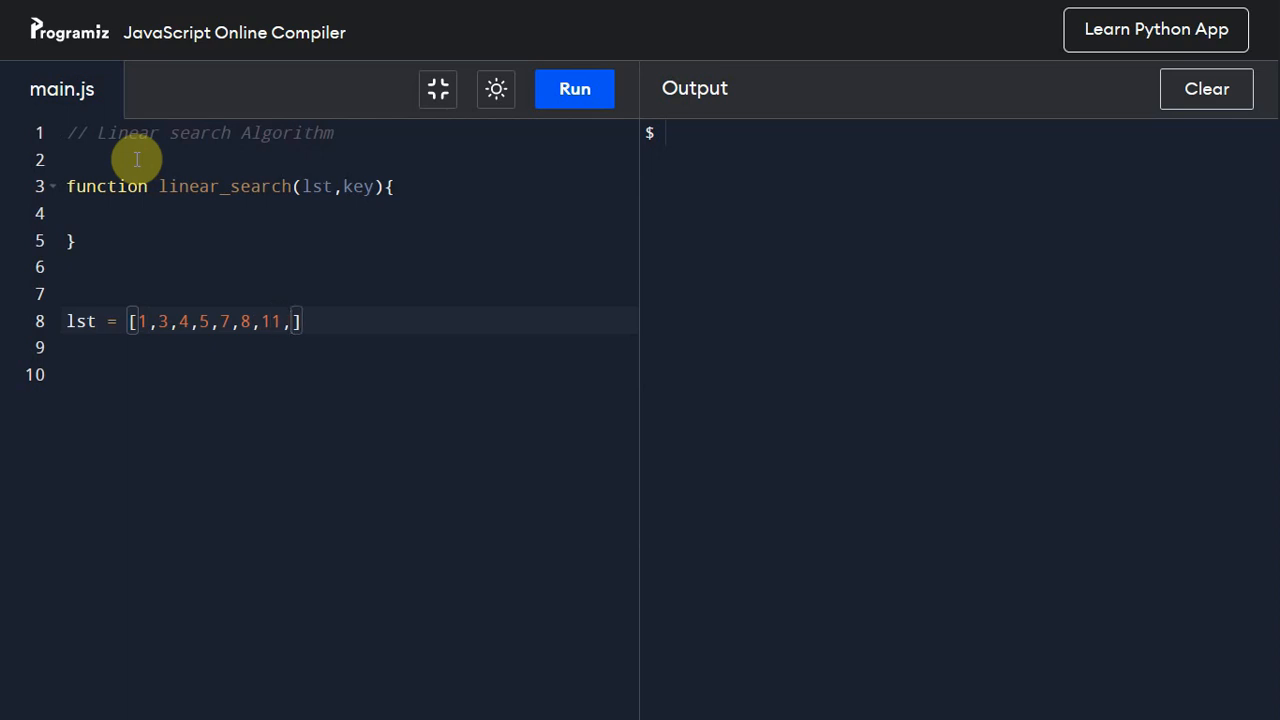
text(12)
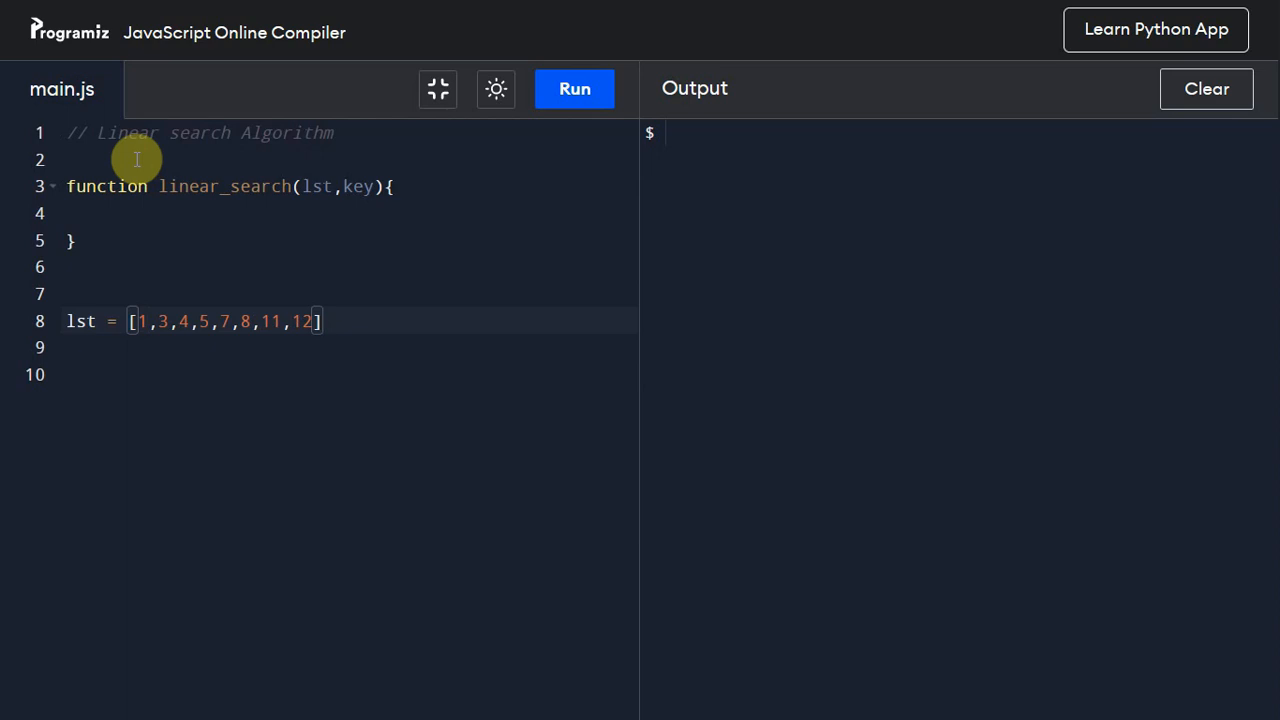
text(k)
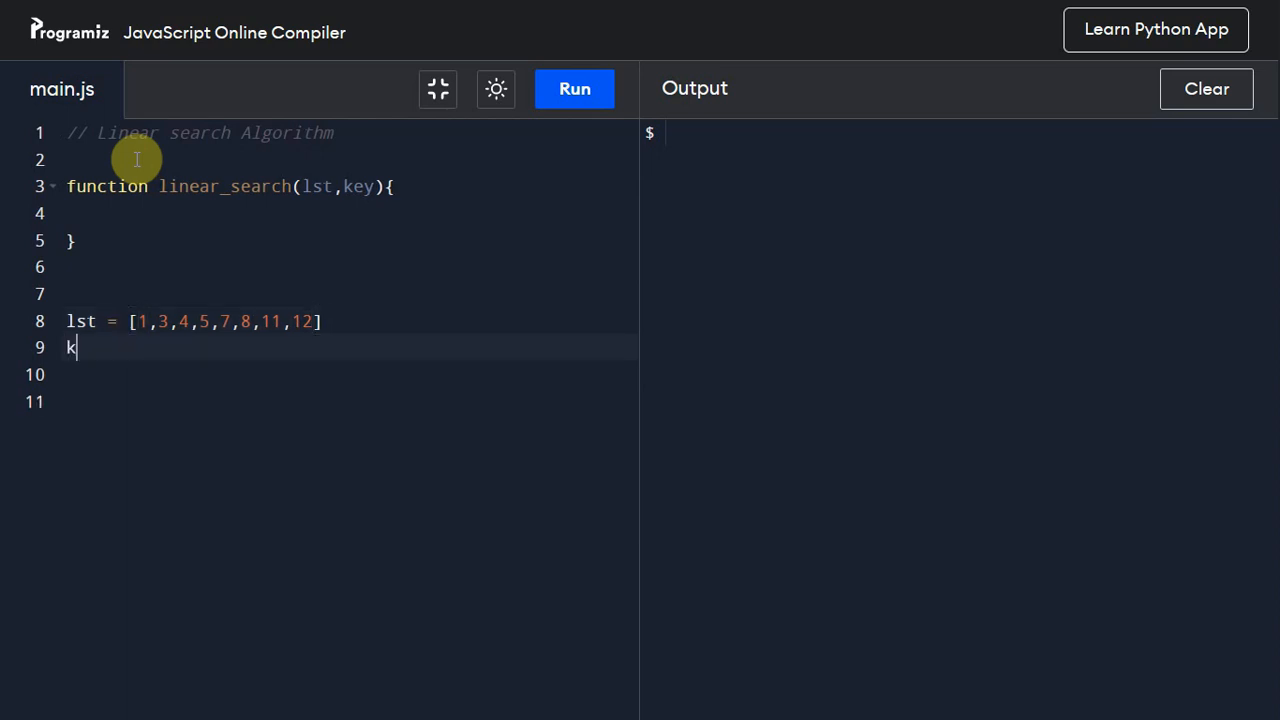
text(ey =)
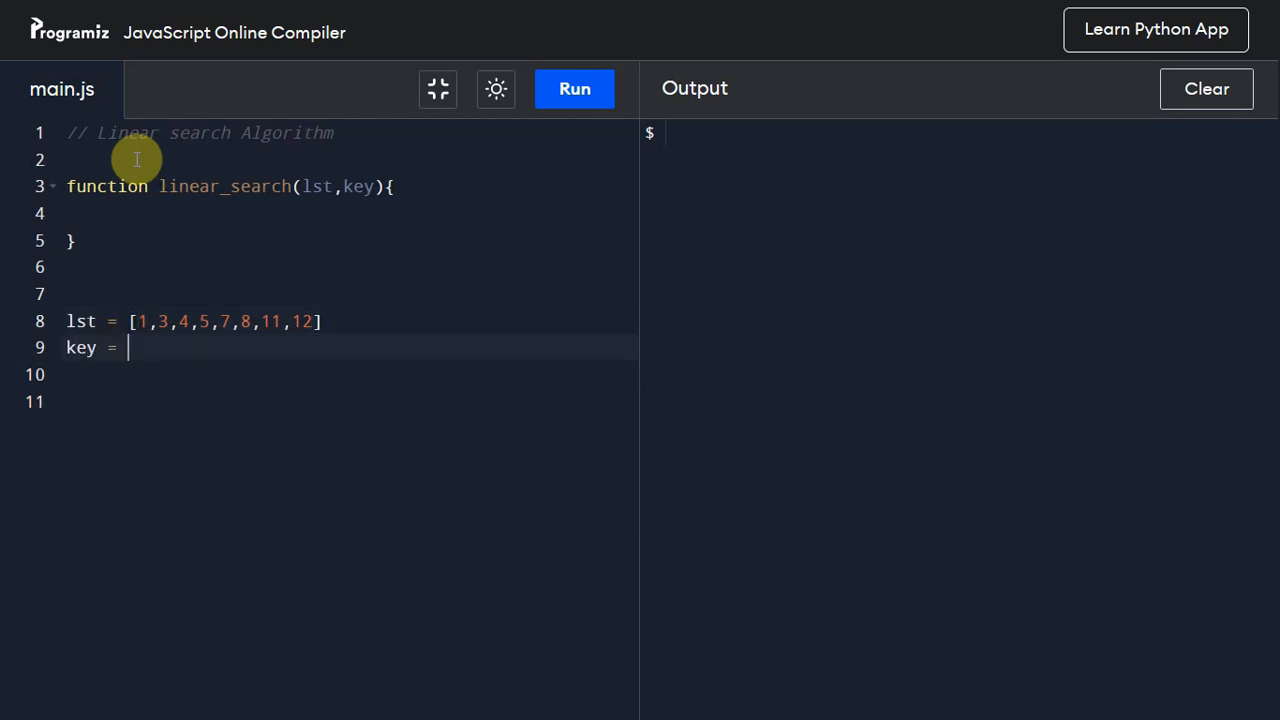
mouse_move(180, 321)
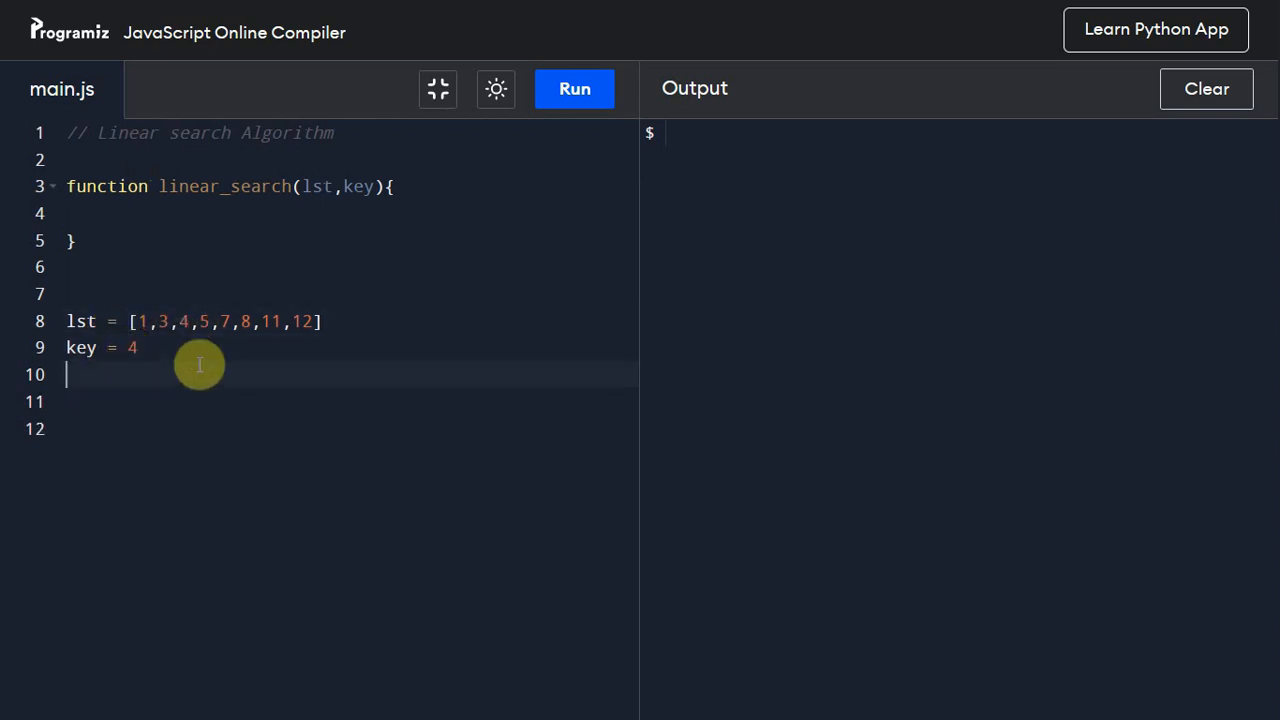
Step: Add a 'console.log(linear_search(lst,key))' line to print the search result
text(console)
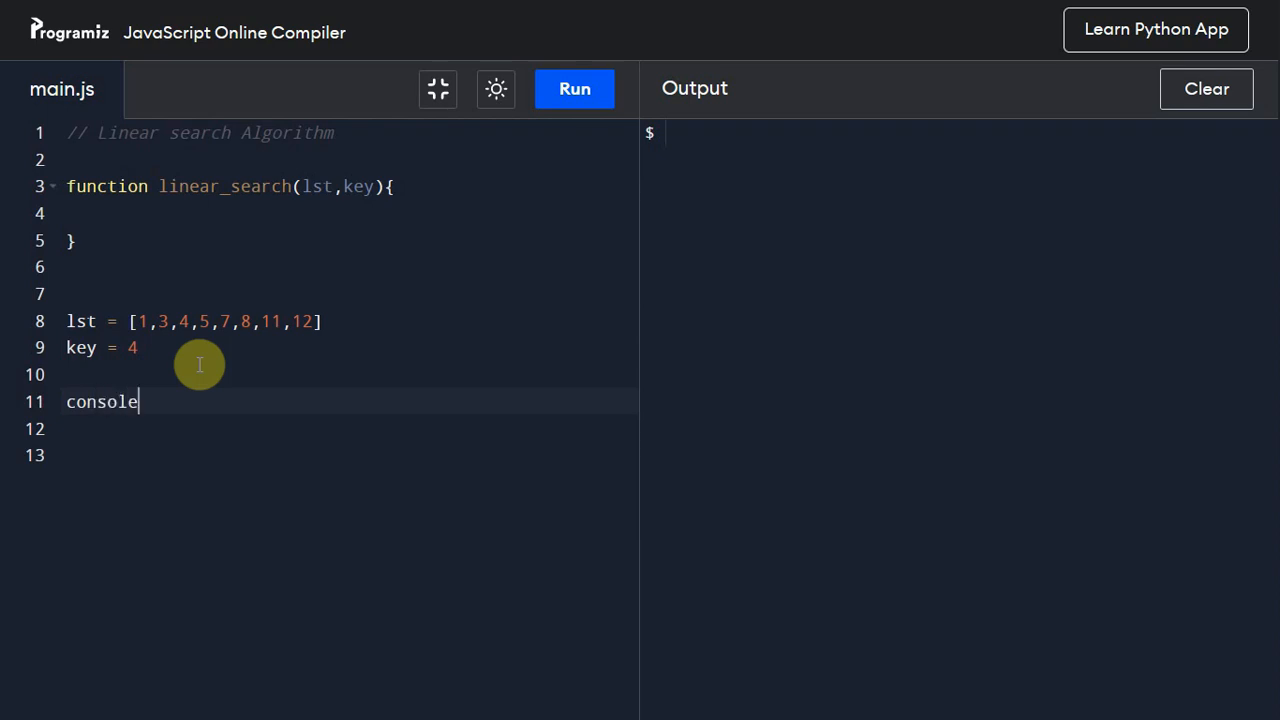
text(.log)
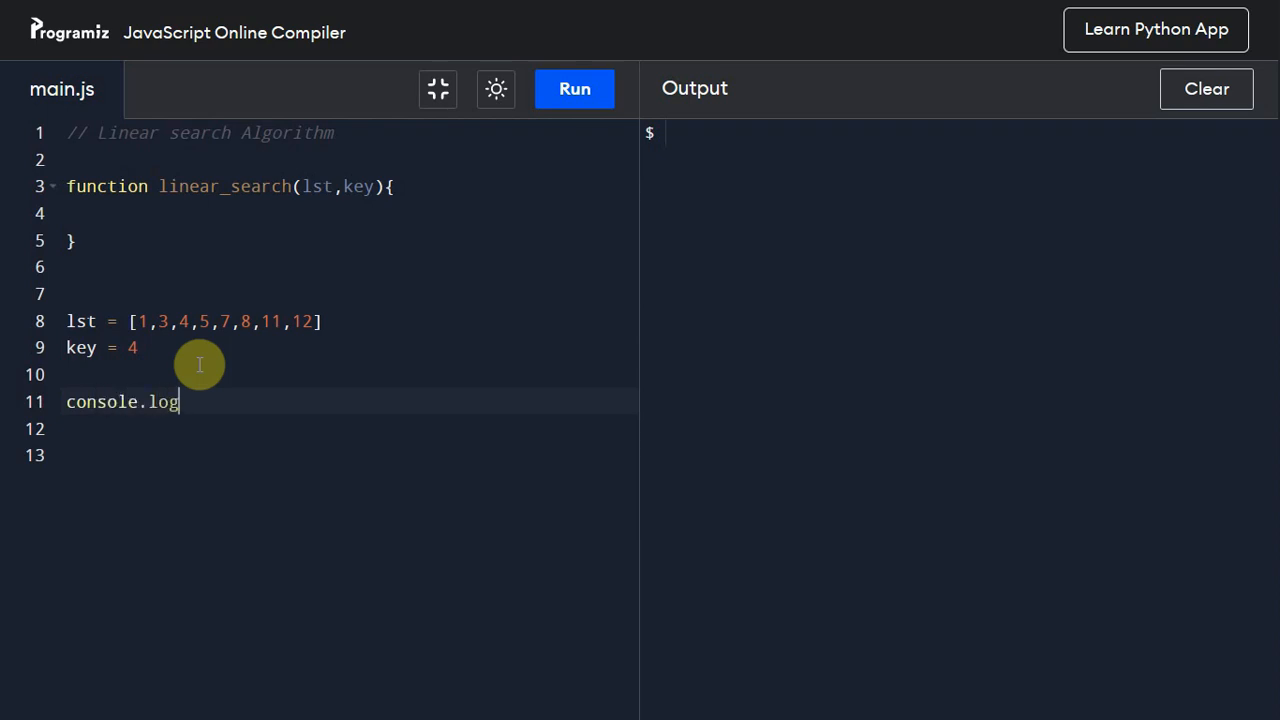
text((li)
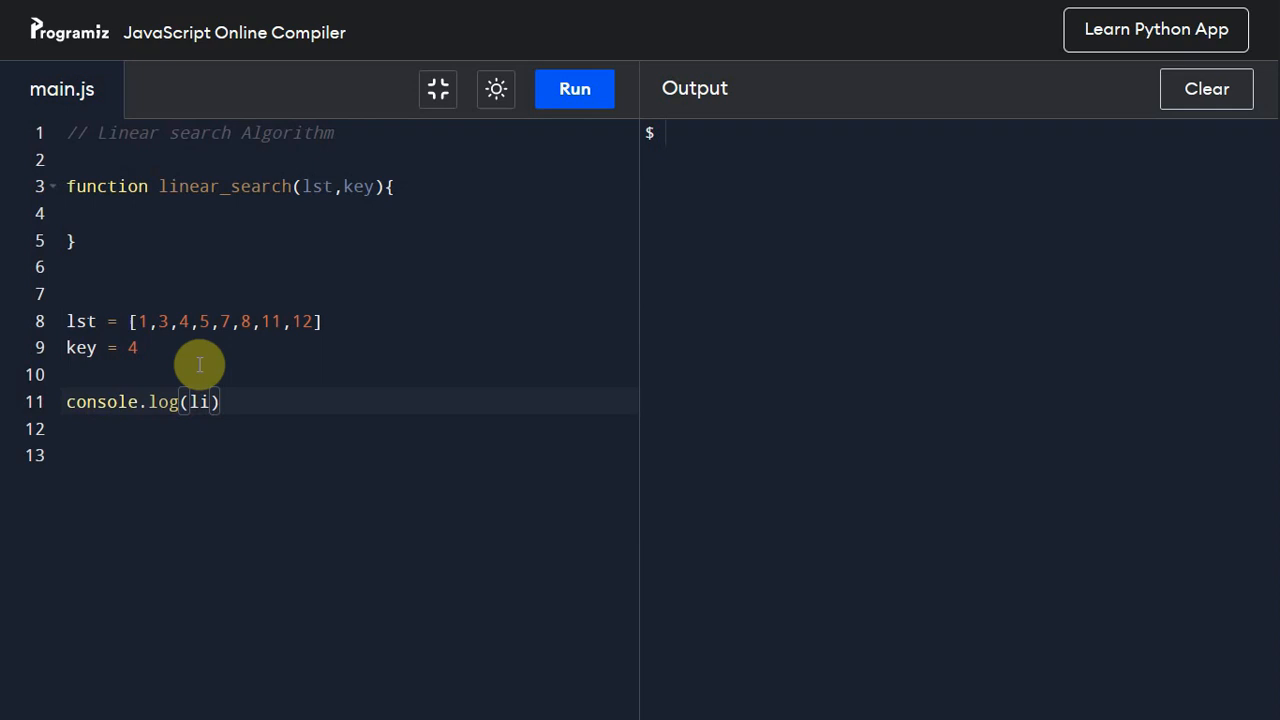
text(linear_search)
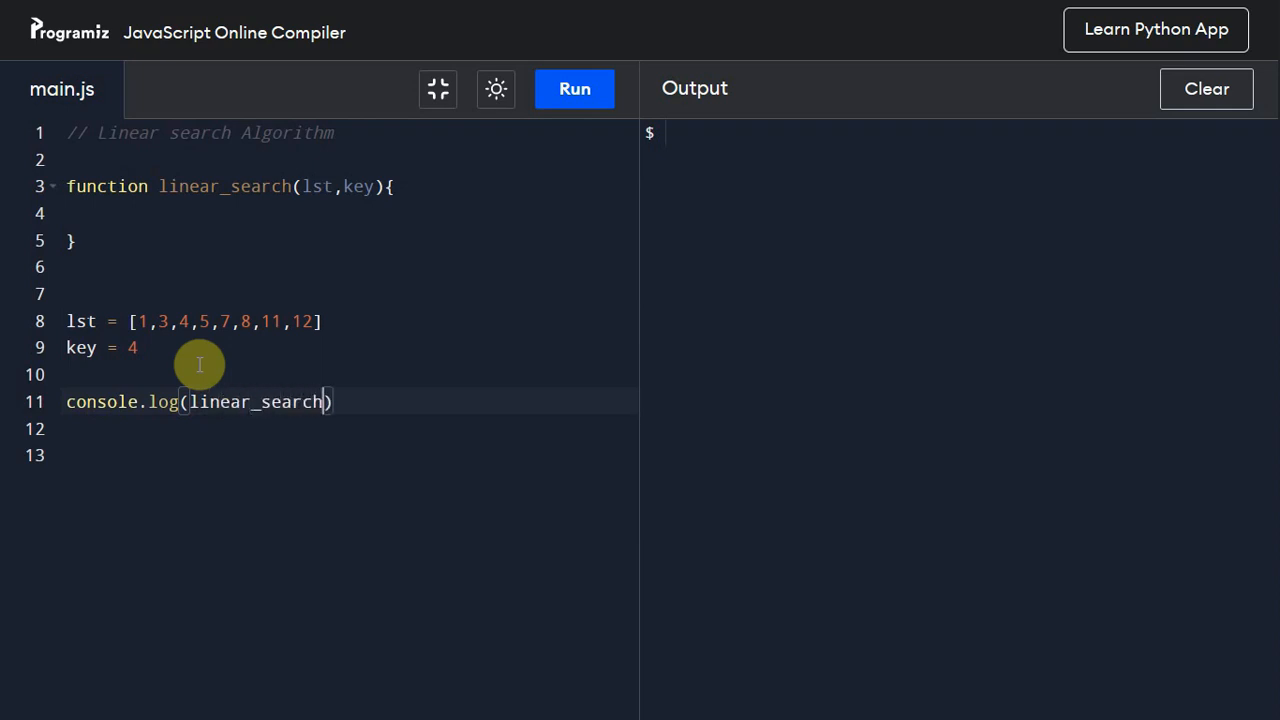
text(lst)
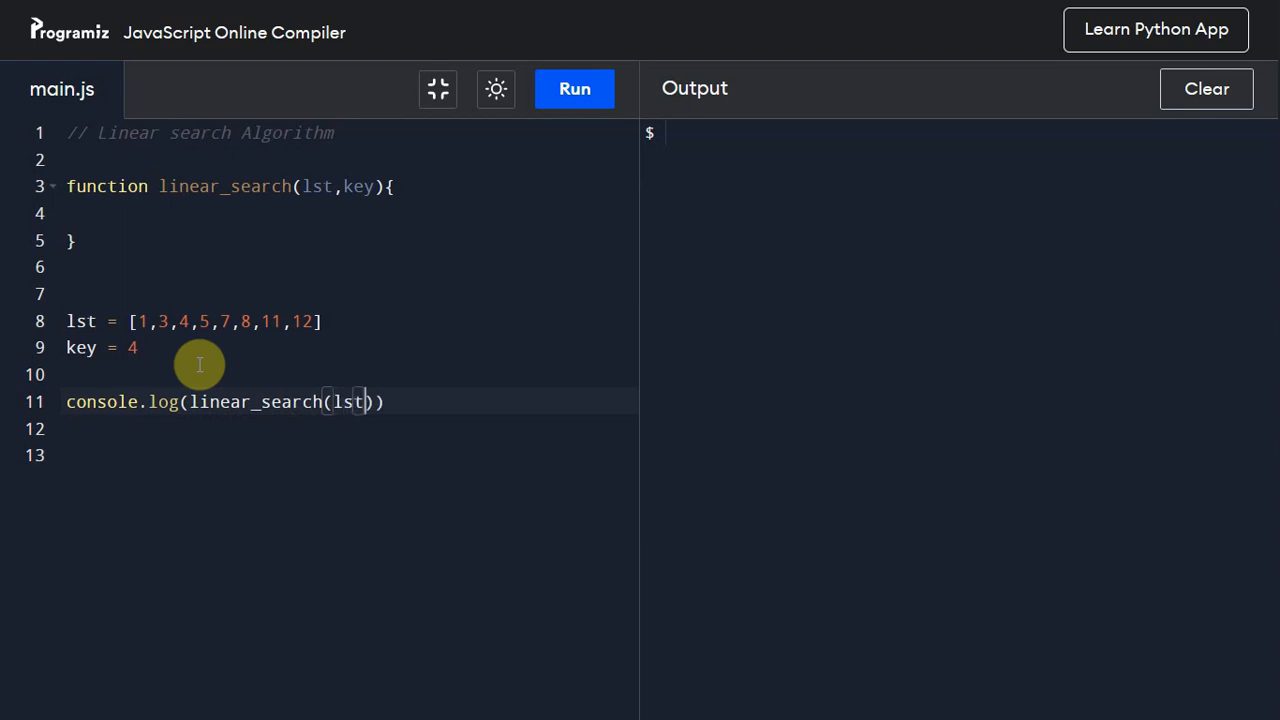
text(,key)
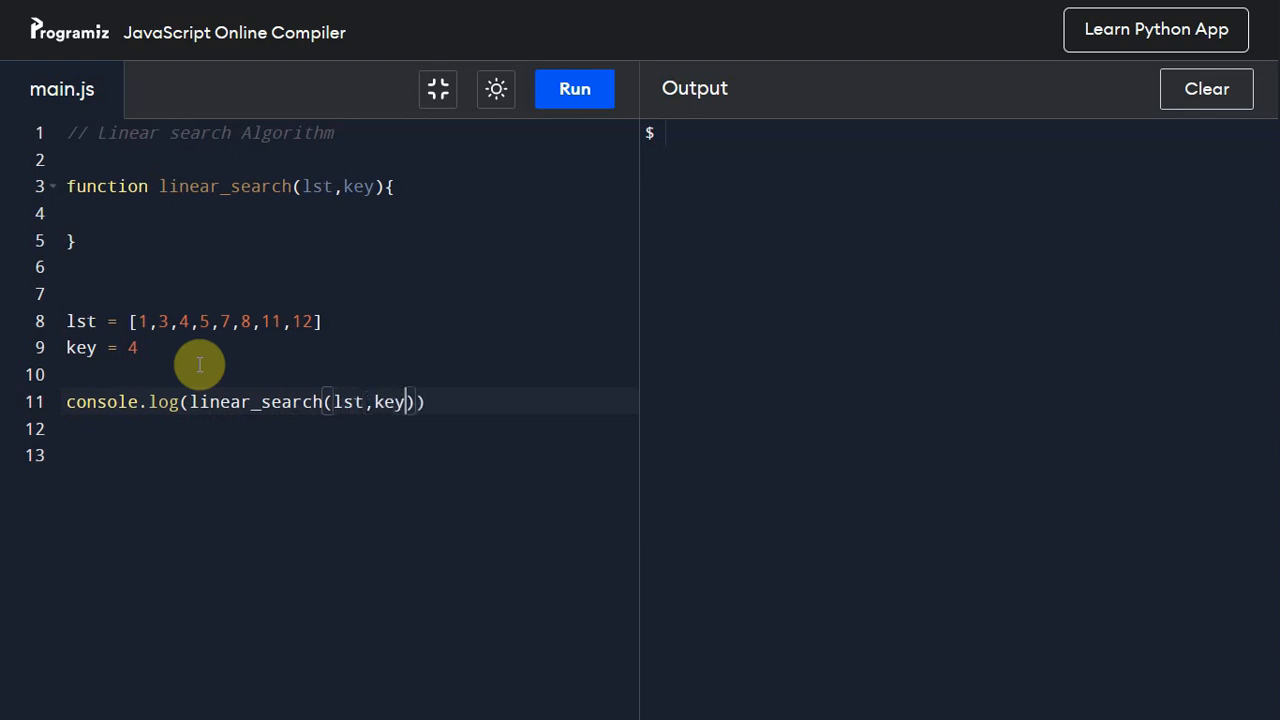
mouse_move(130, 229)
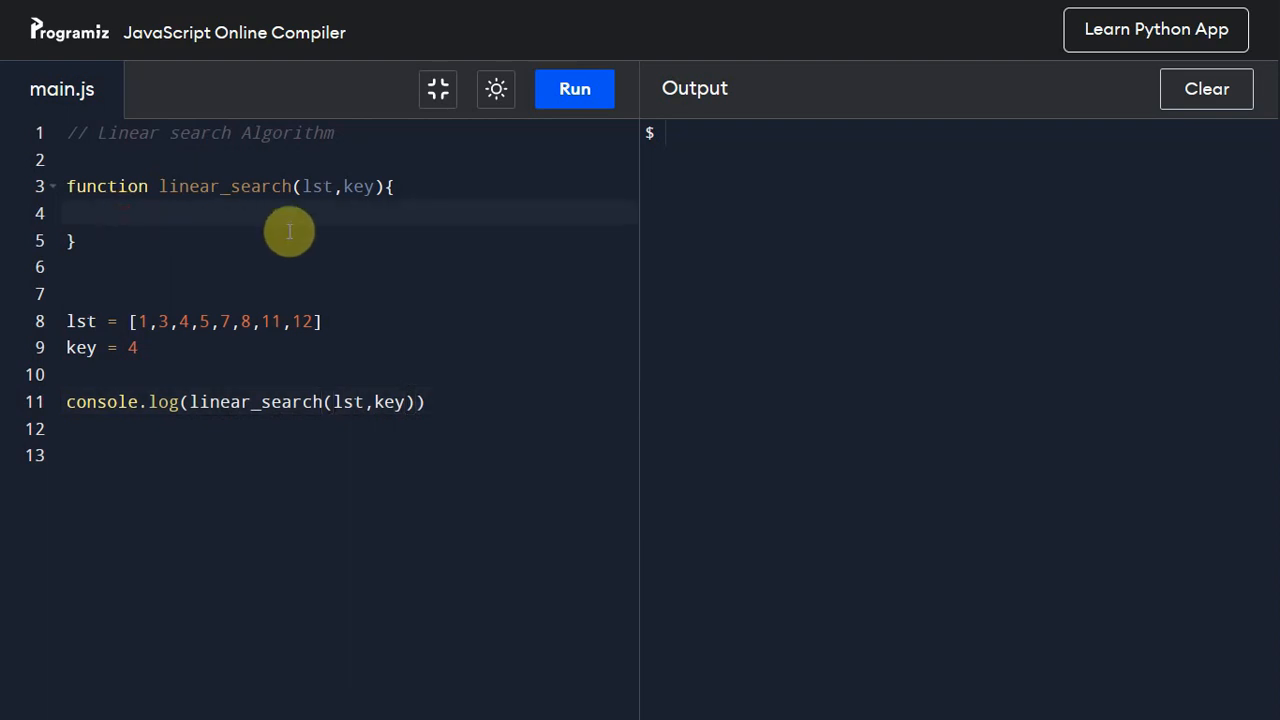
Step: Add a loop 'for(i=0;i<lst.length;i++)' inside linear_search
text(for)
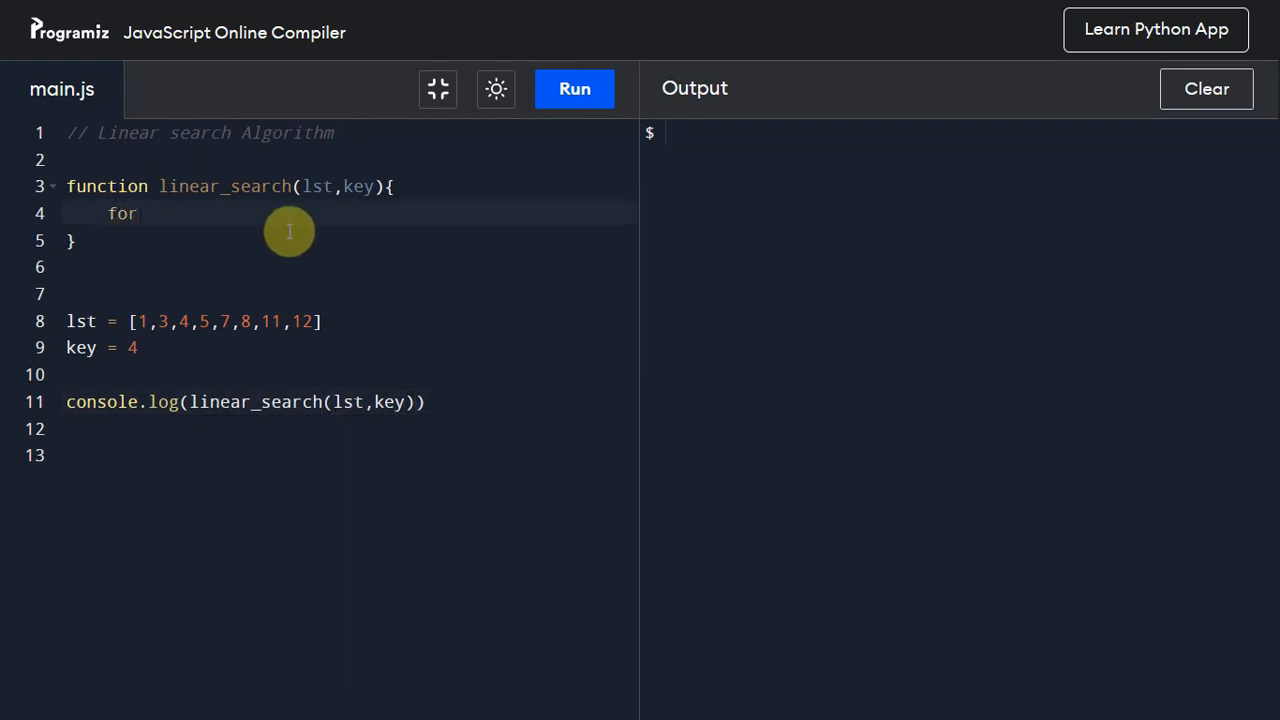
text(())
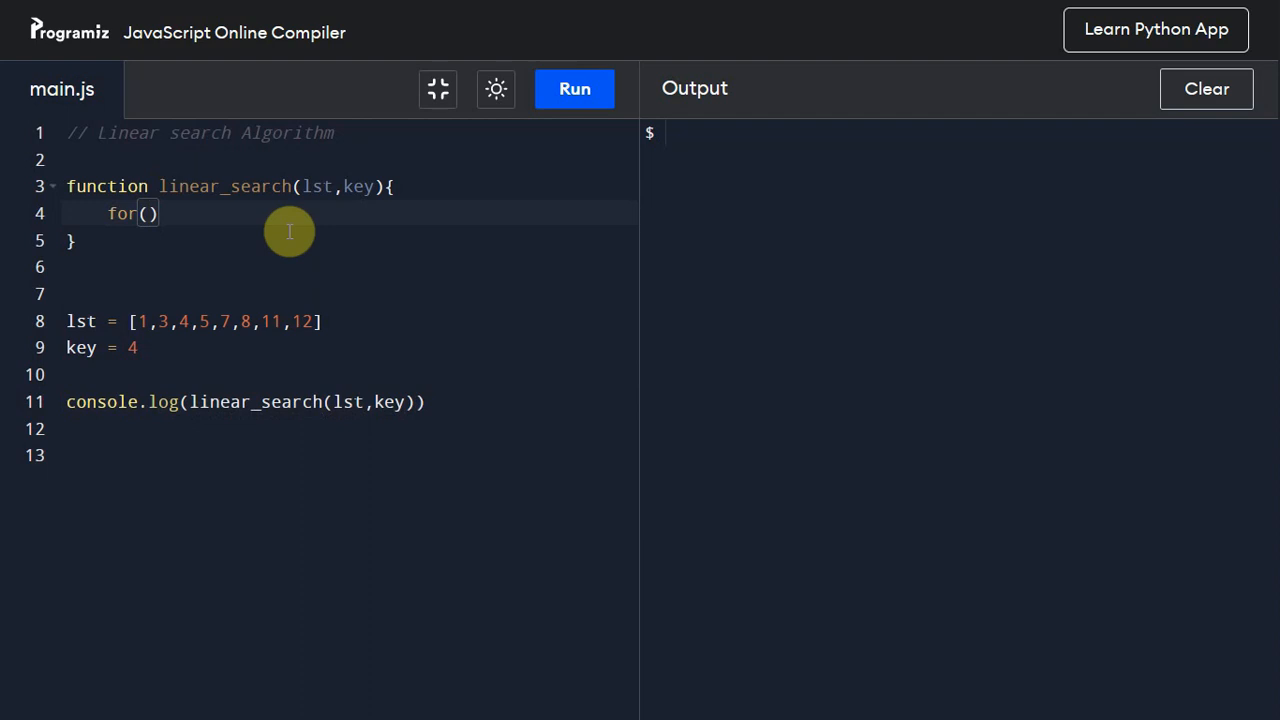
text(i=0)
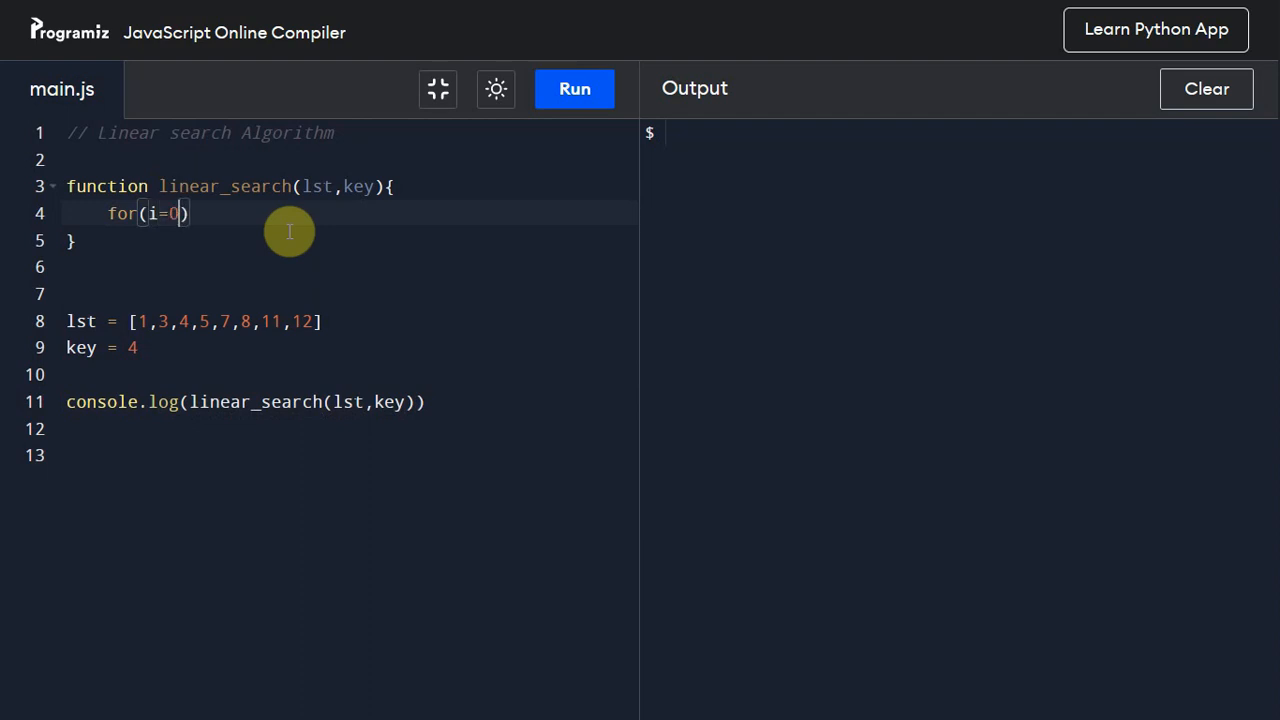
text(;i<)
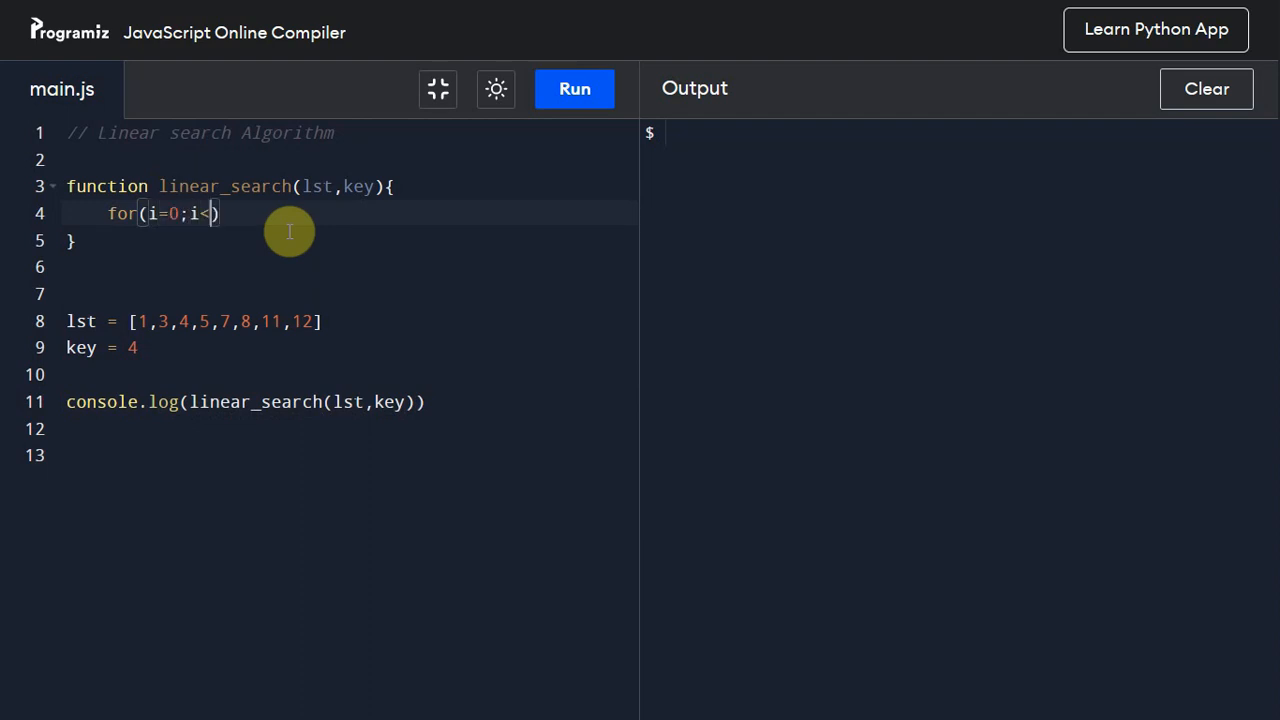
text(lst.l)
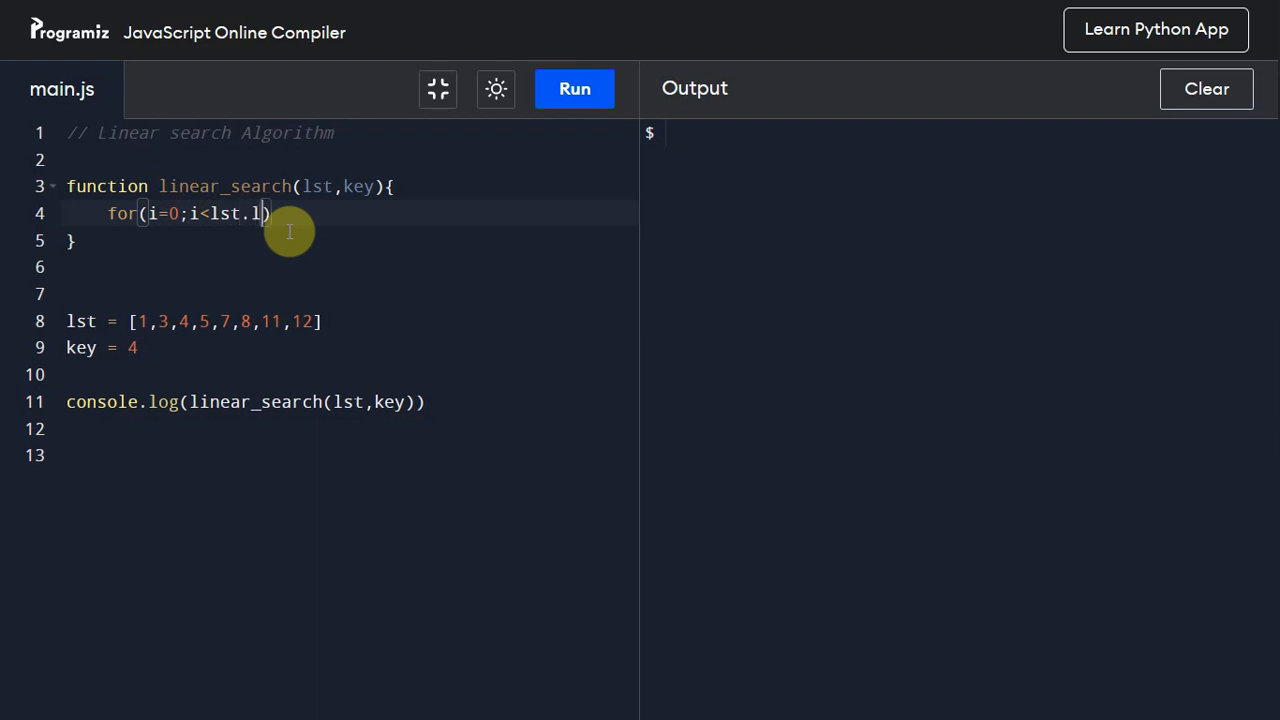
text(ength;)
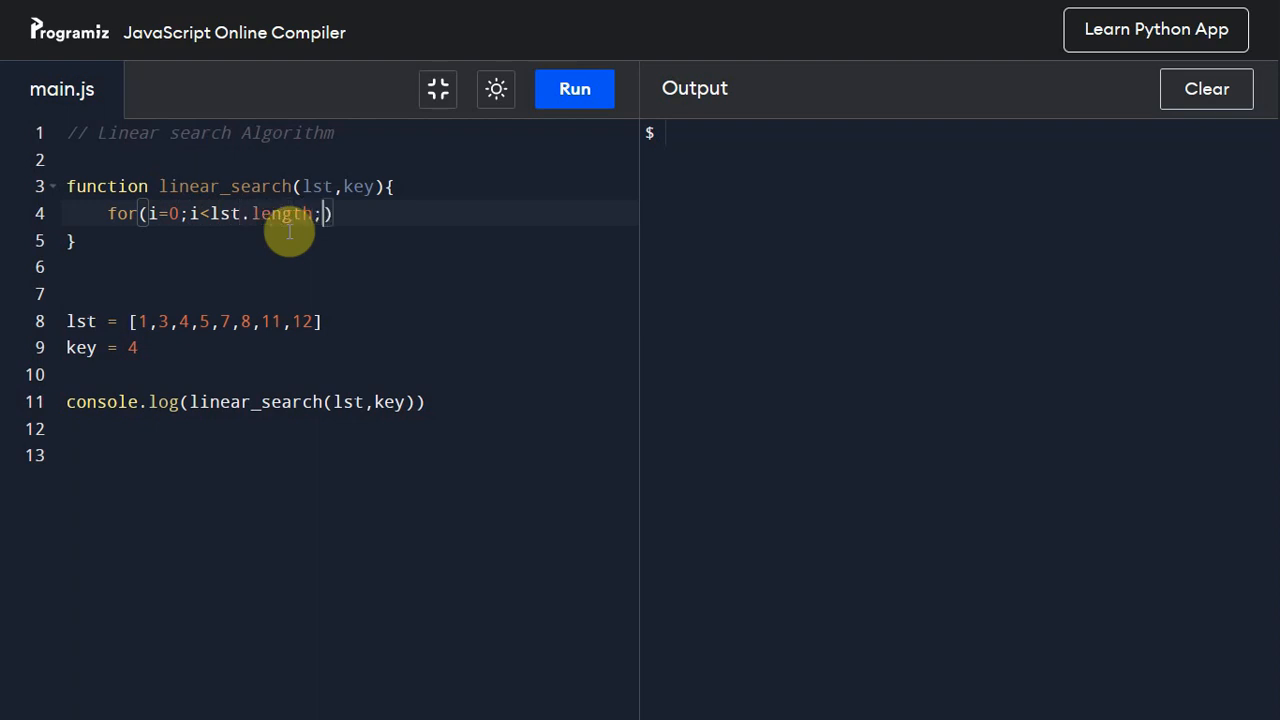
text(i++)
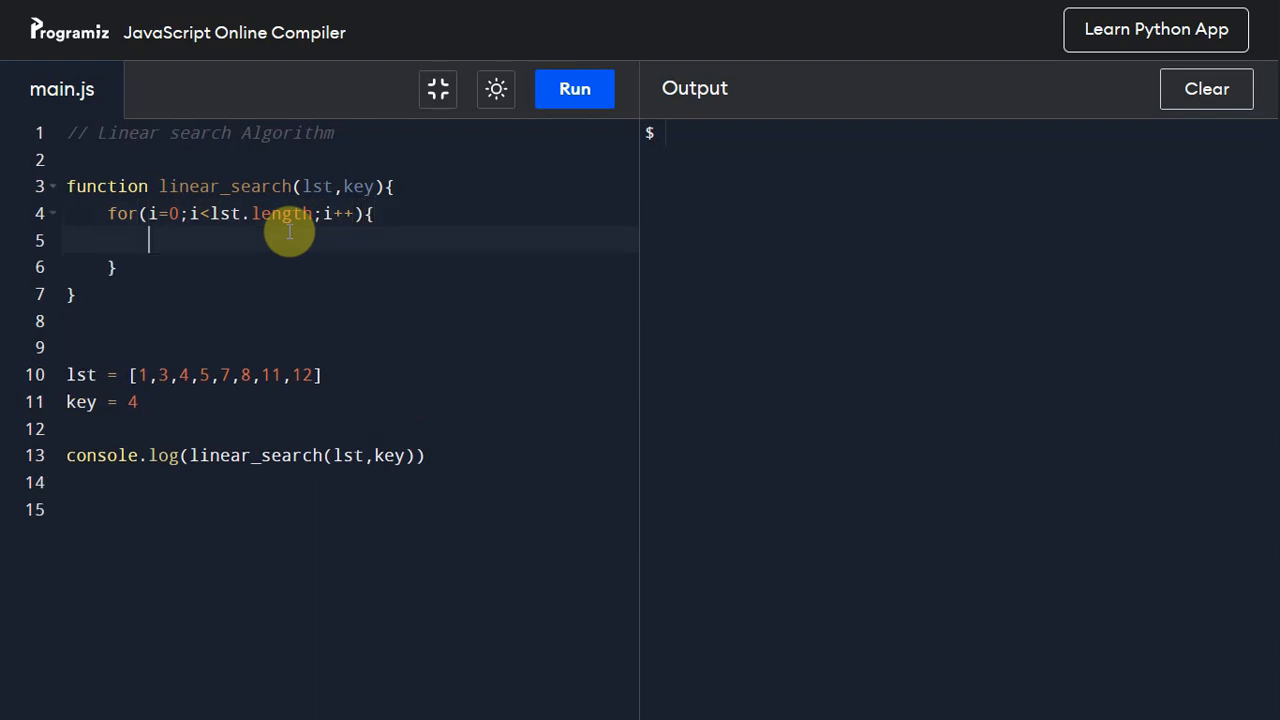
Step: Inside the loop, add 'if (lst[i]==key){ return i'
text(if ()
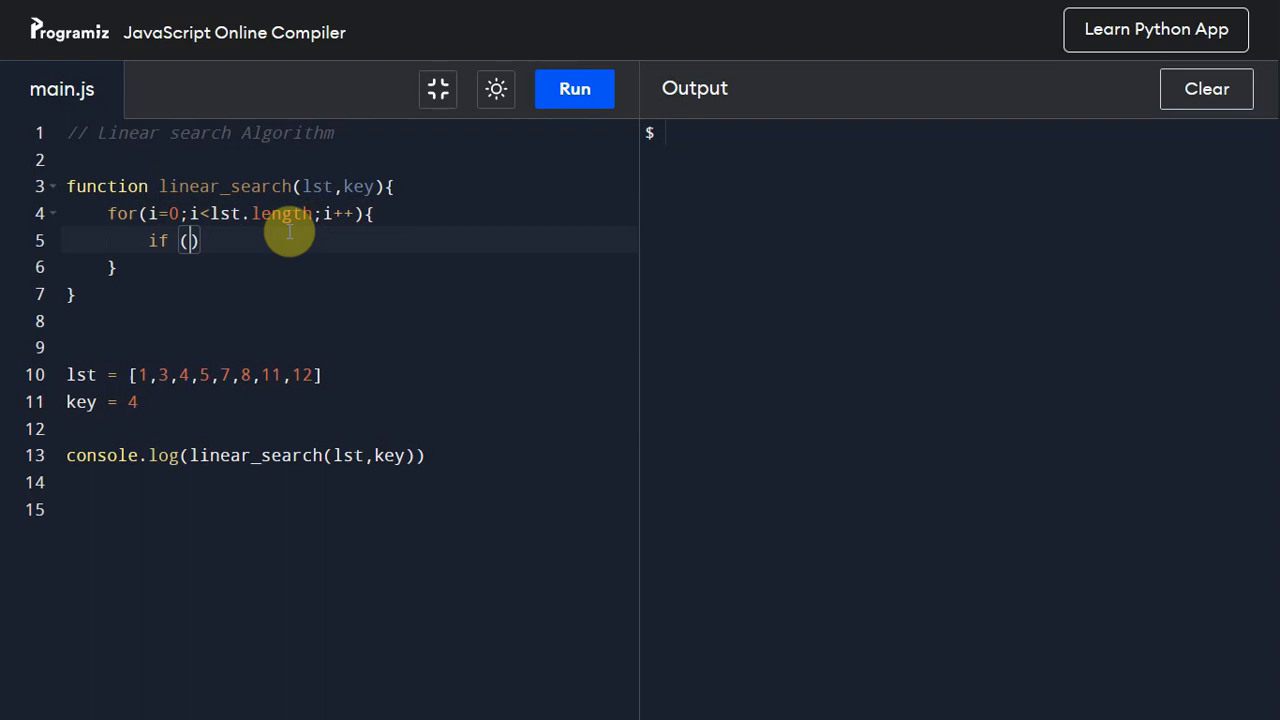
text(lst[i])
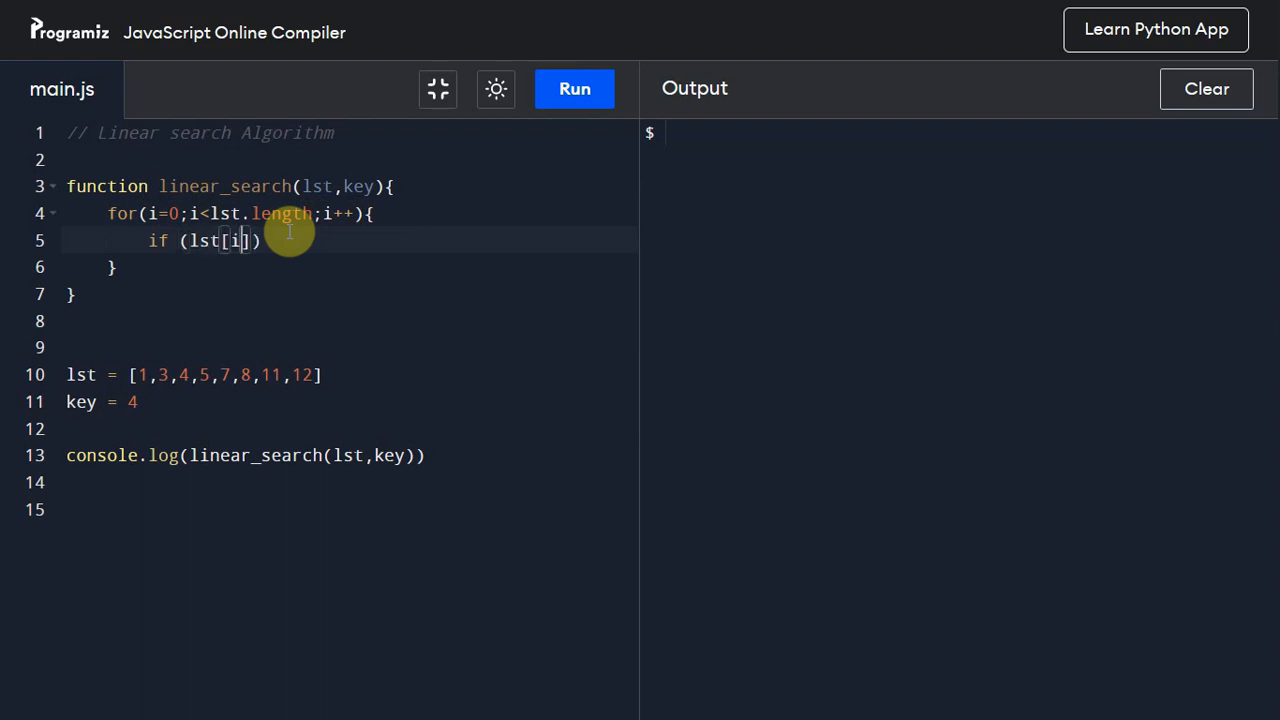
text(==)
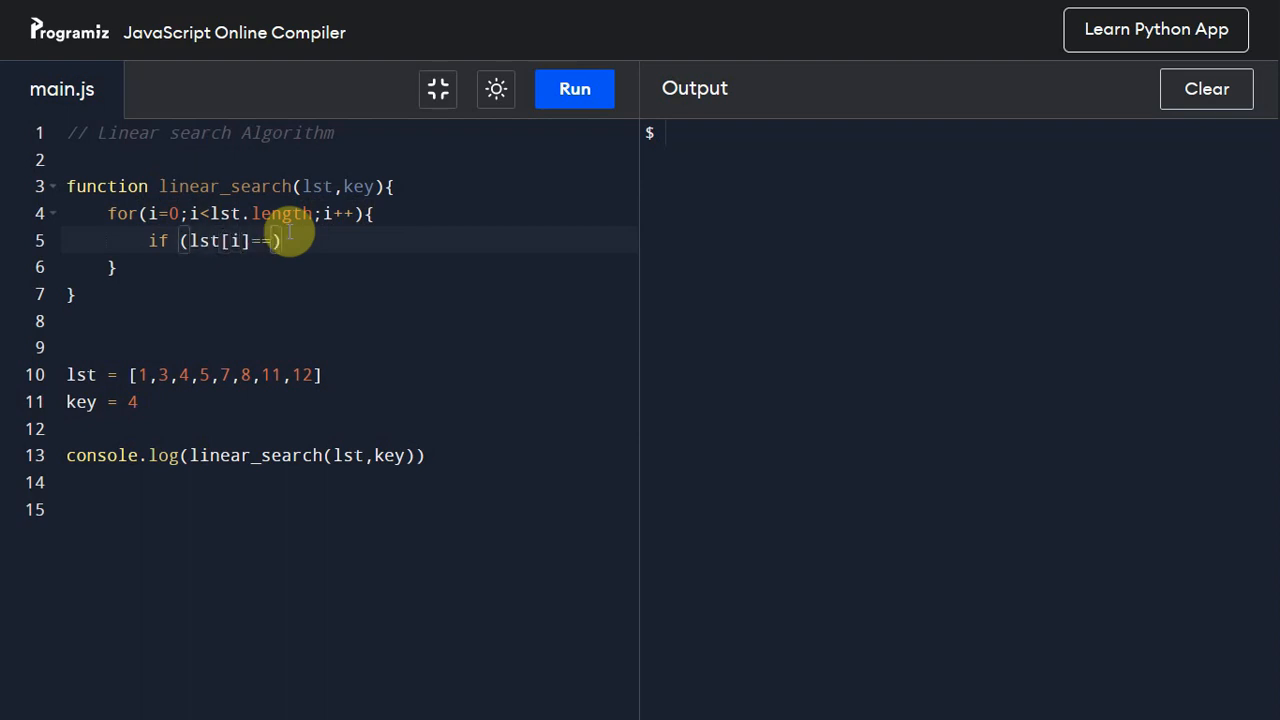
text(key))
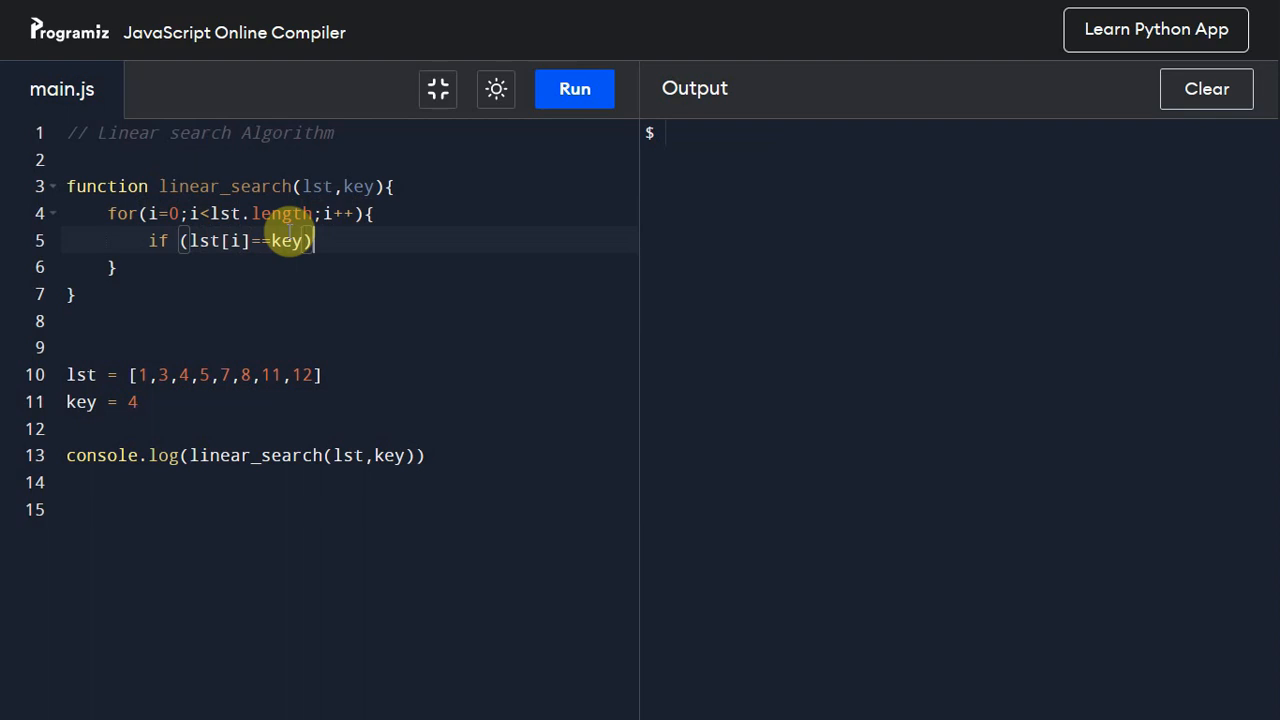
text({)
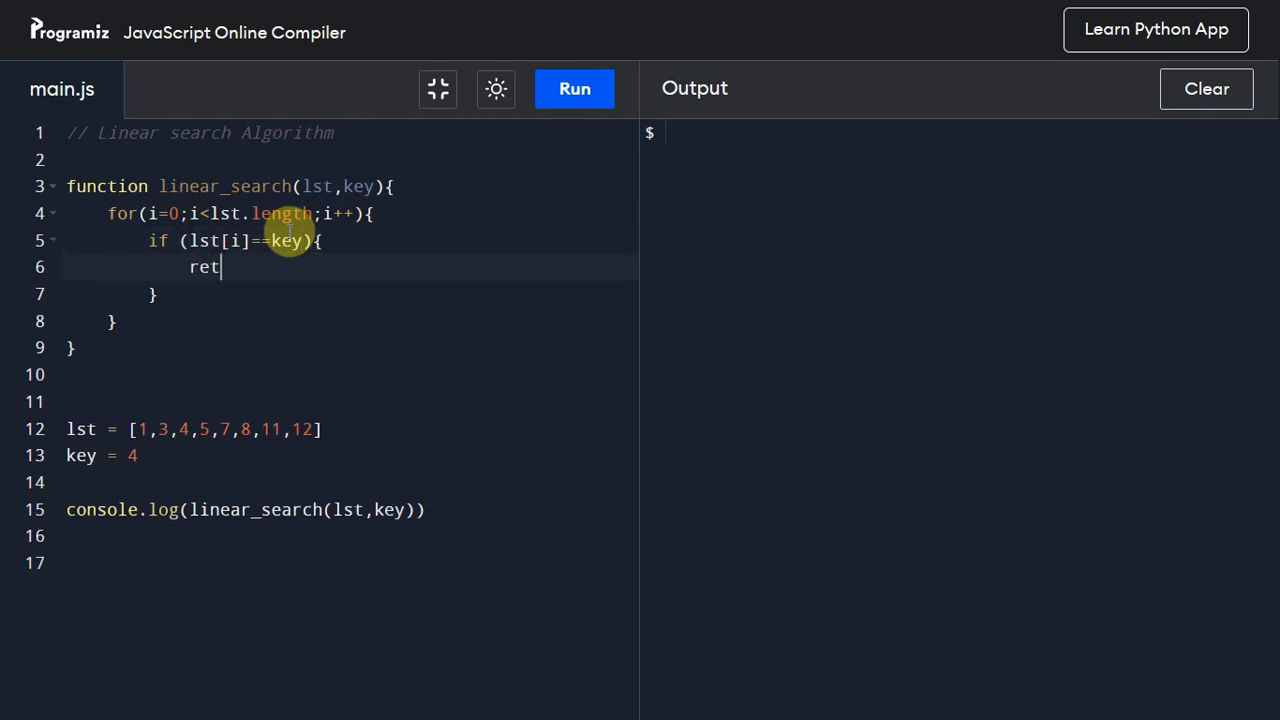
text(urn i)
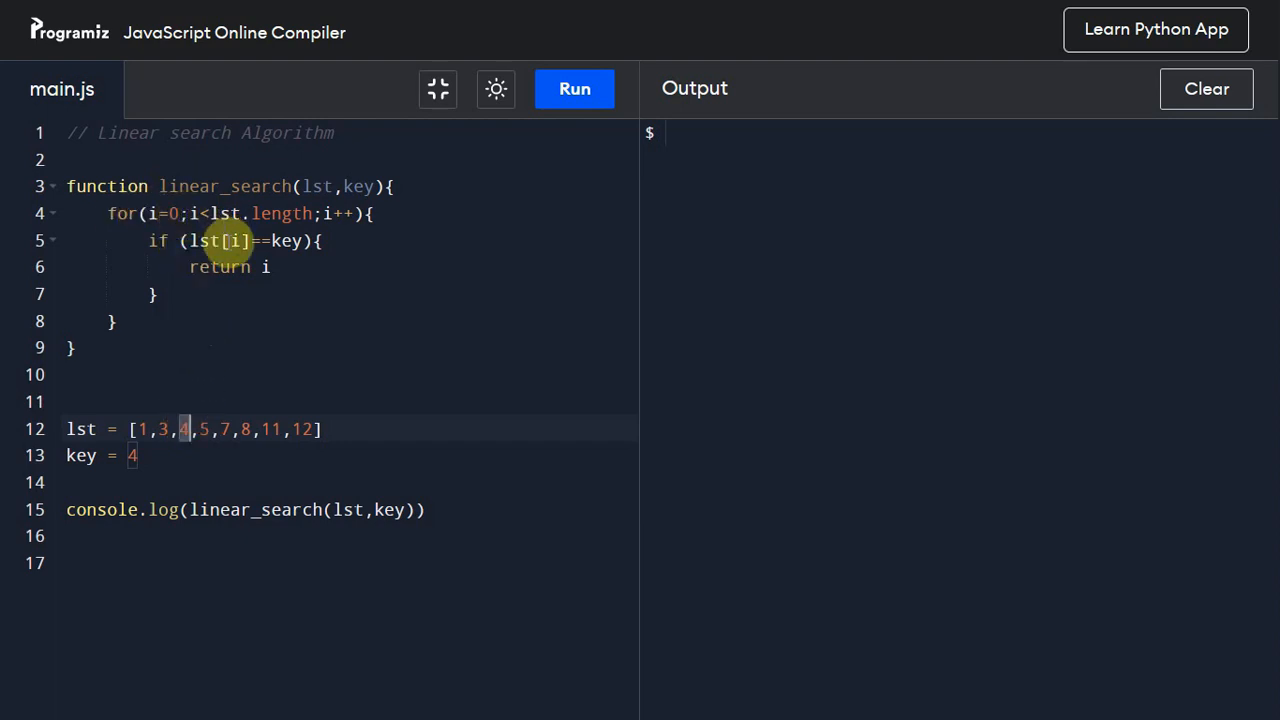
mouse_move(288, 240)
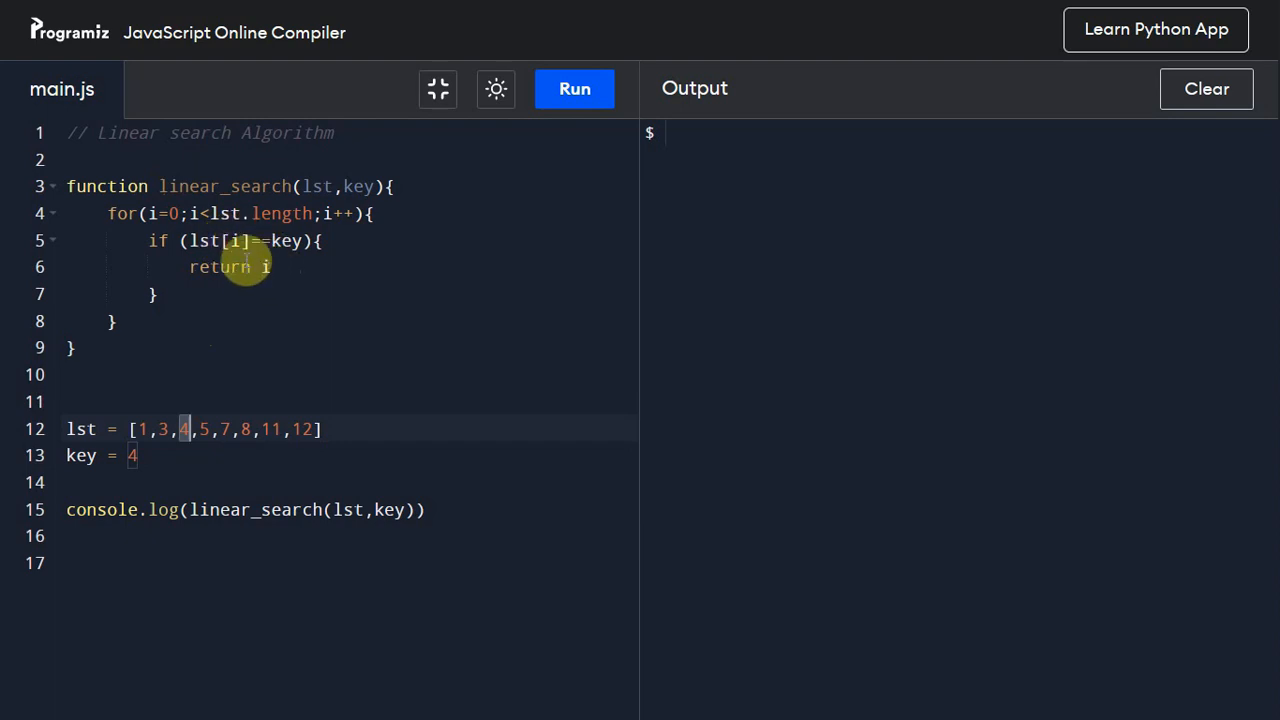
mouse_move(115, 319)
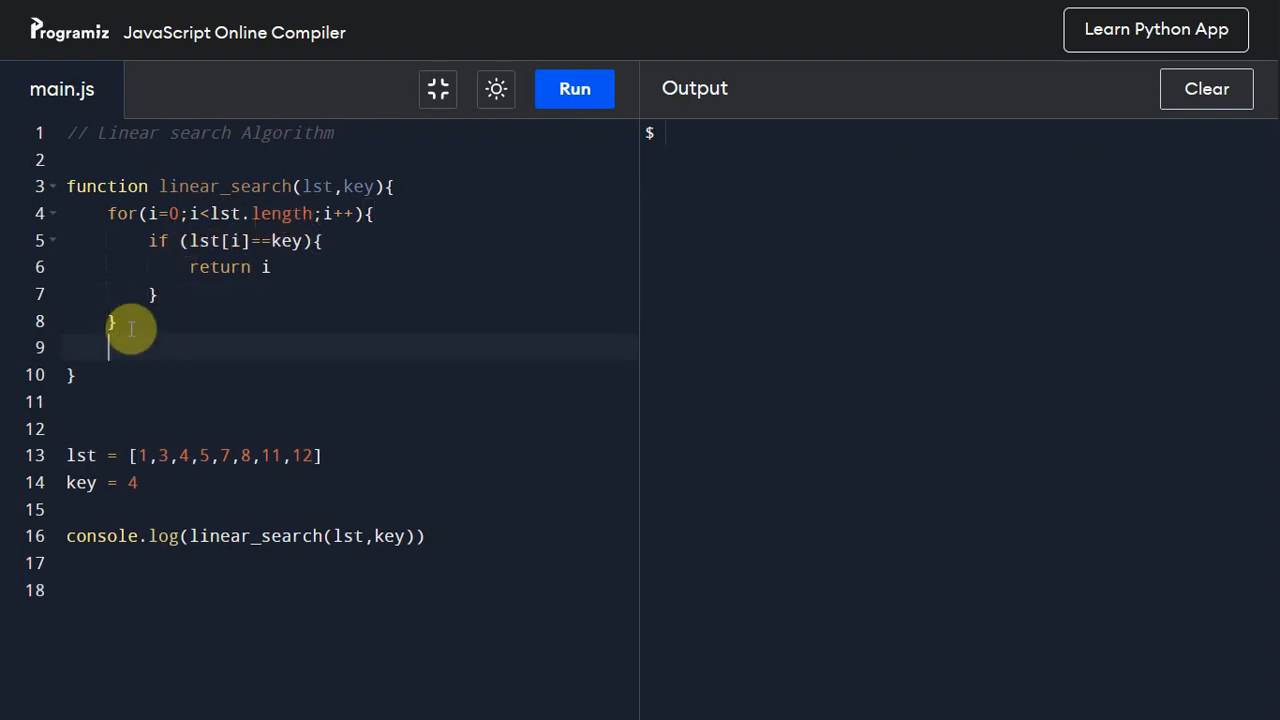
Step: Add 'return -1' on the line after the for loop
text(ret)
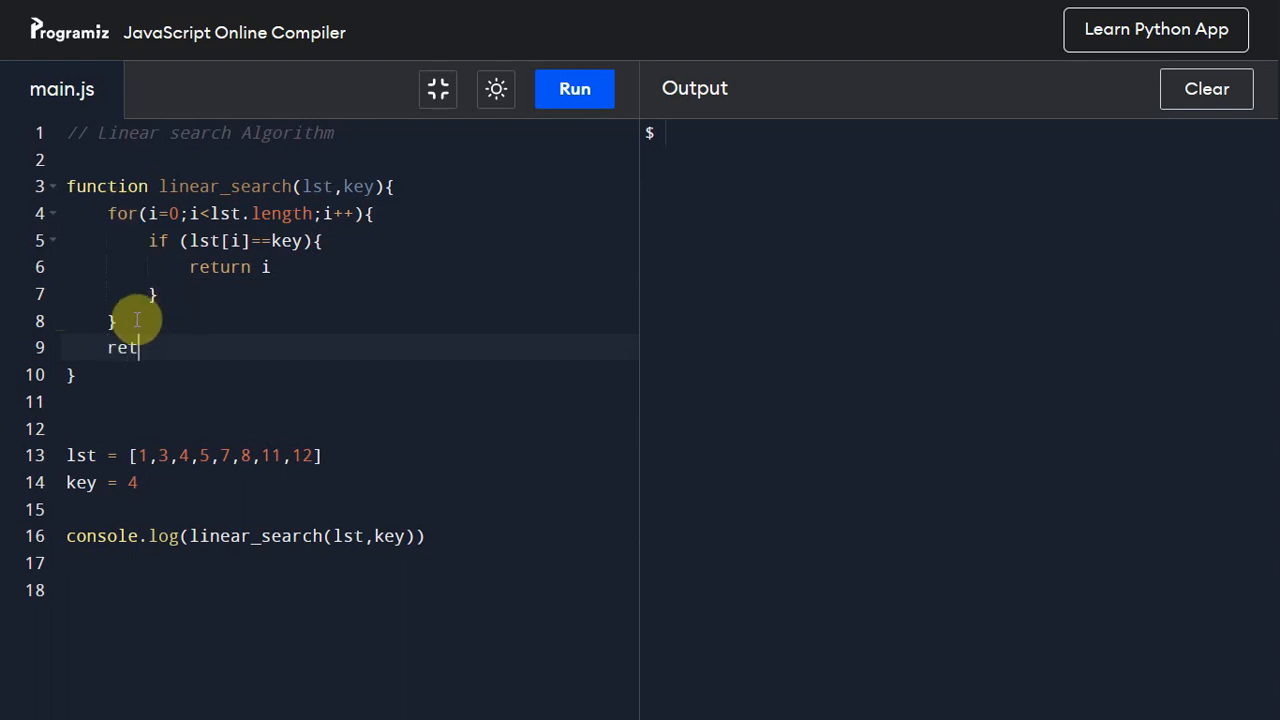
text(urn -1)
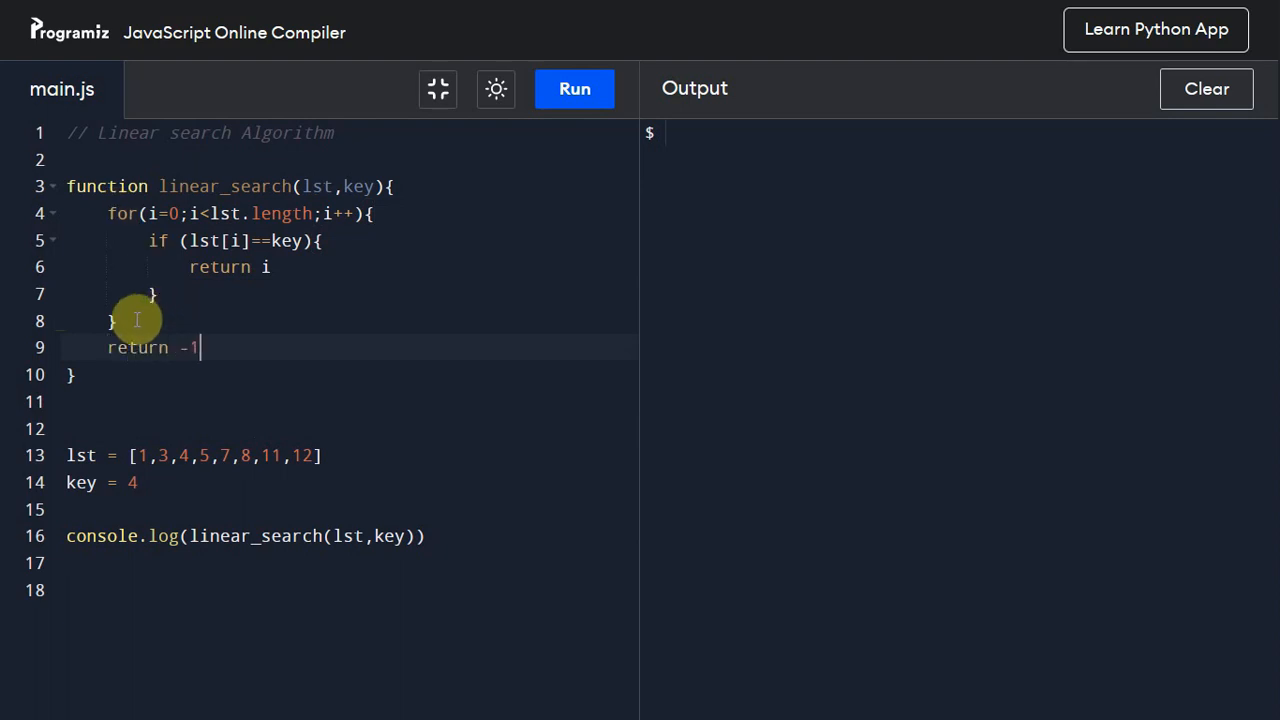
mouse_move(250, 294)
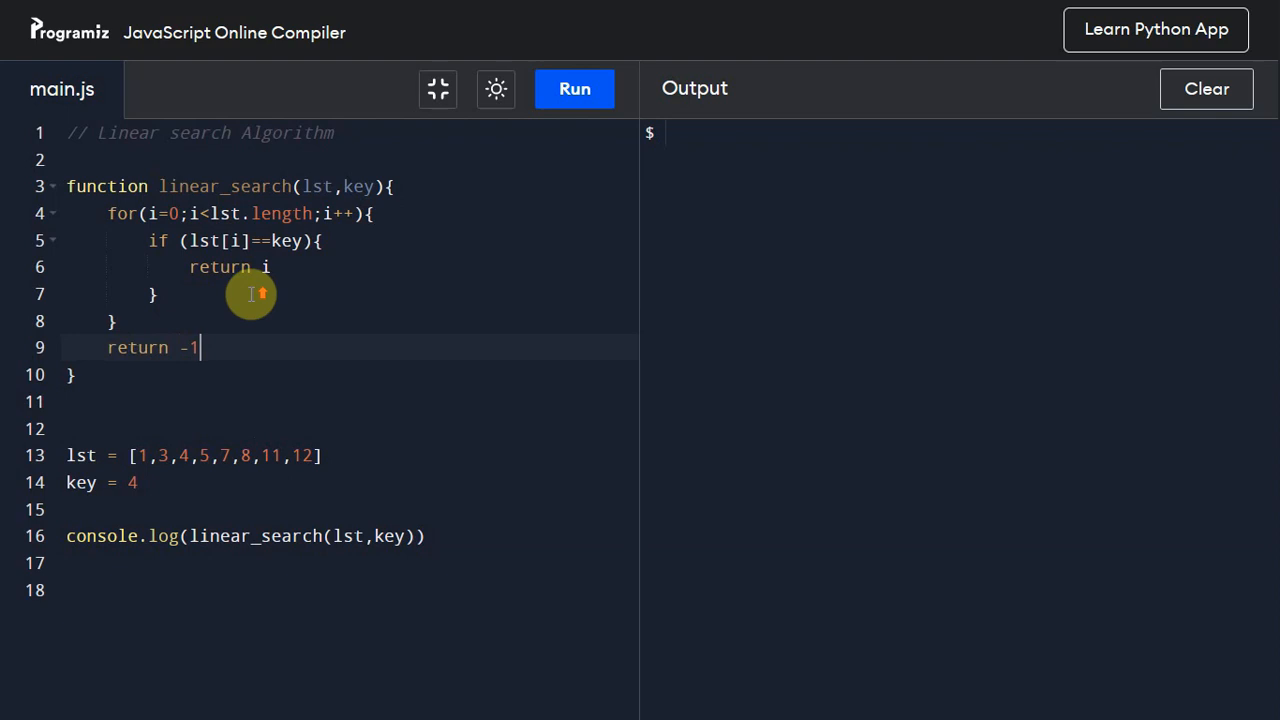
mouse_move(118, 224)
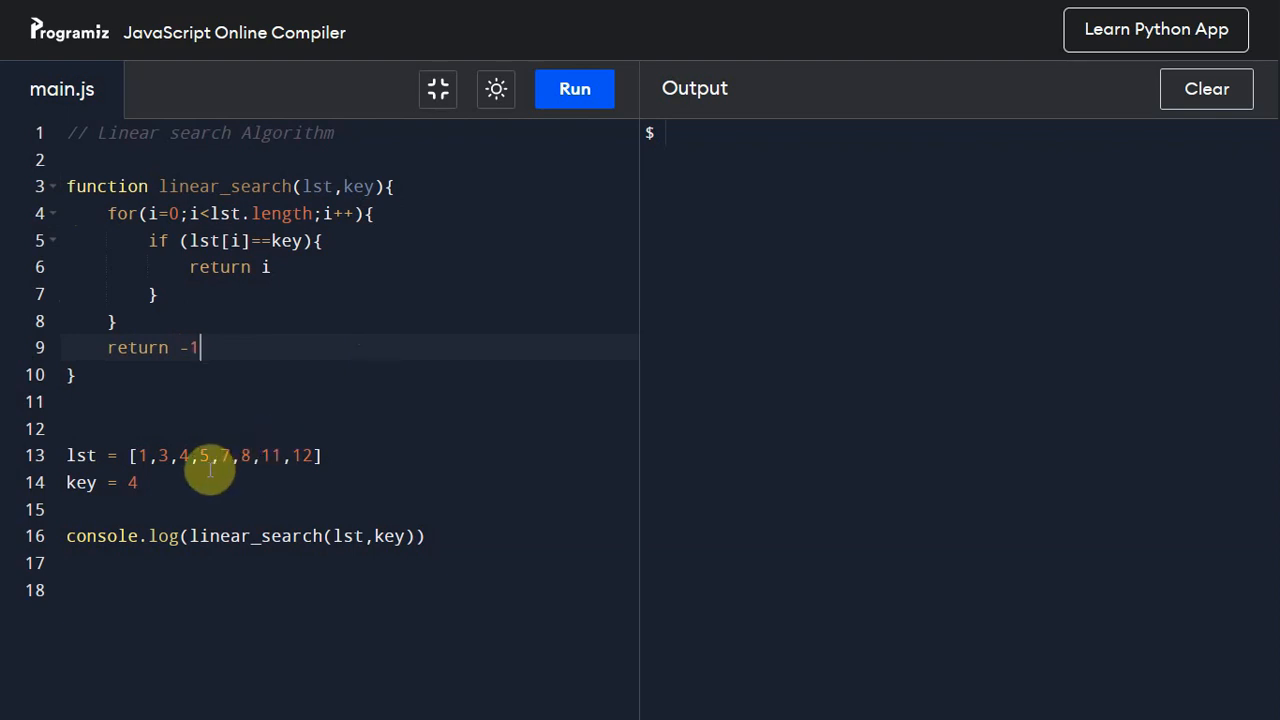
mouse_move(185, 458)
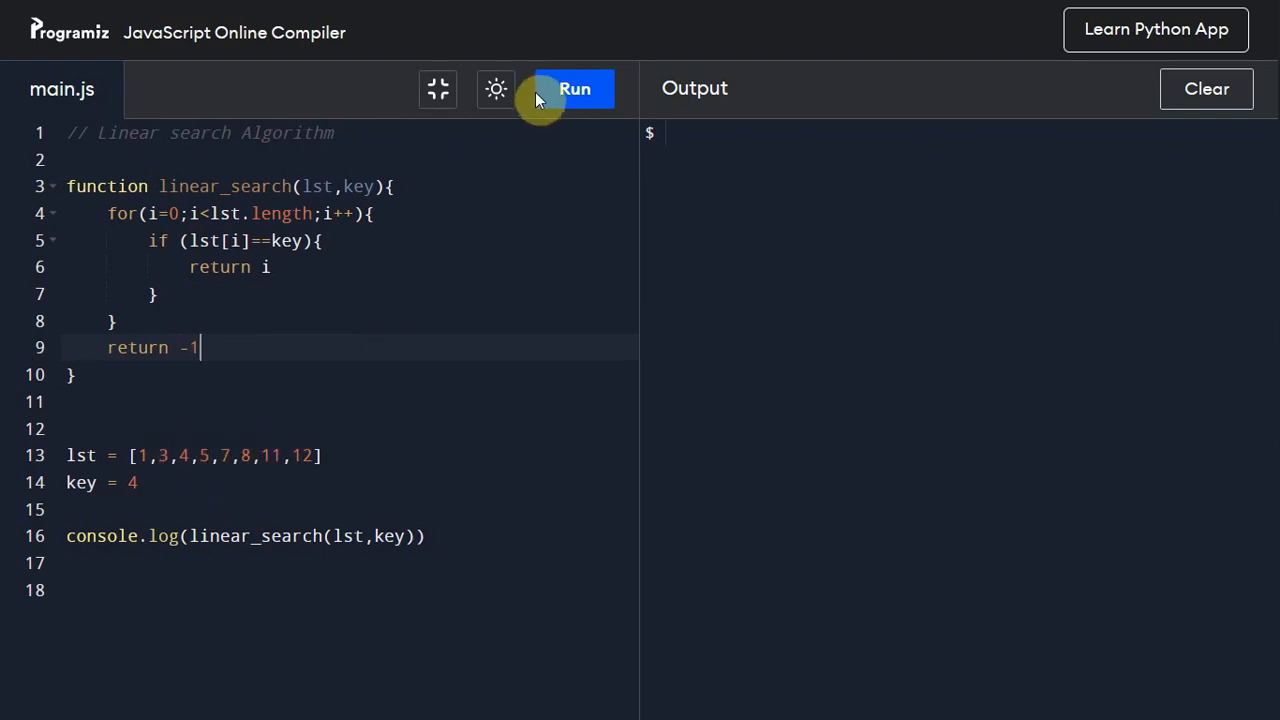
Step: Run the search with key 4, then change key to 1 and run again
click(574, 88)
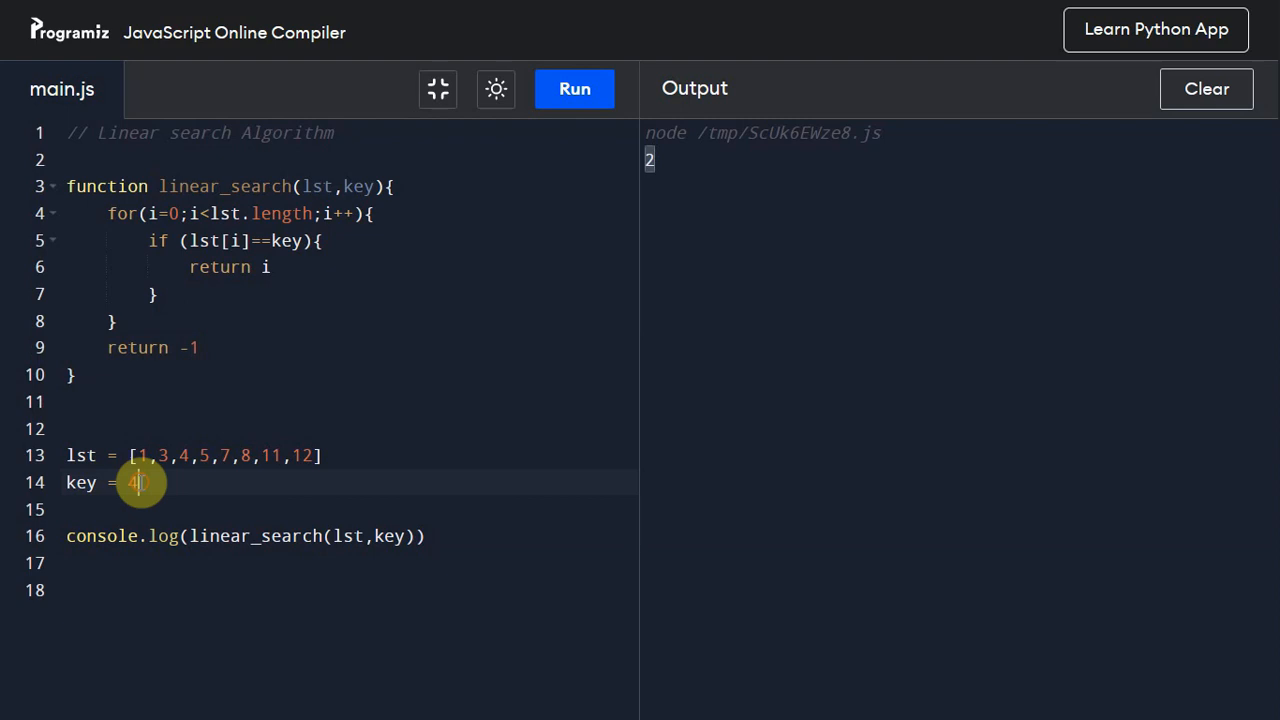
key(backspace)
text(1)
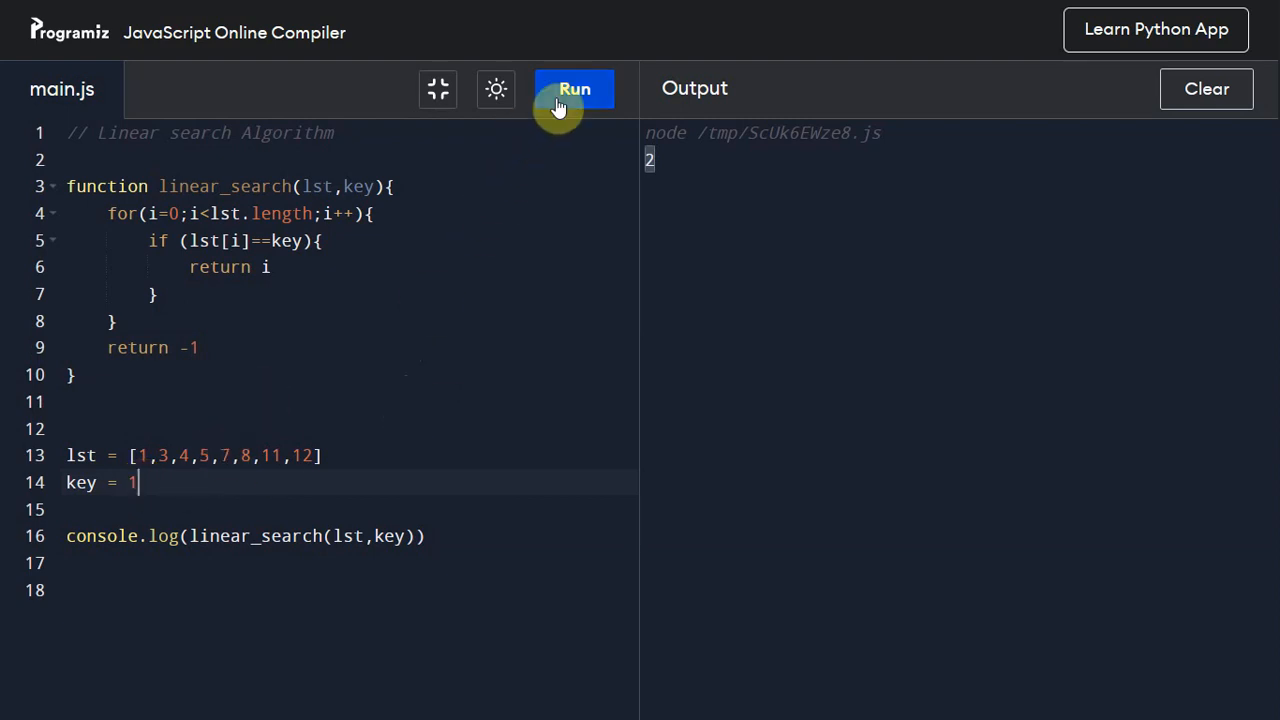
click(574, 89)
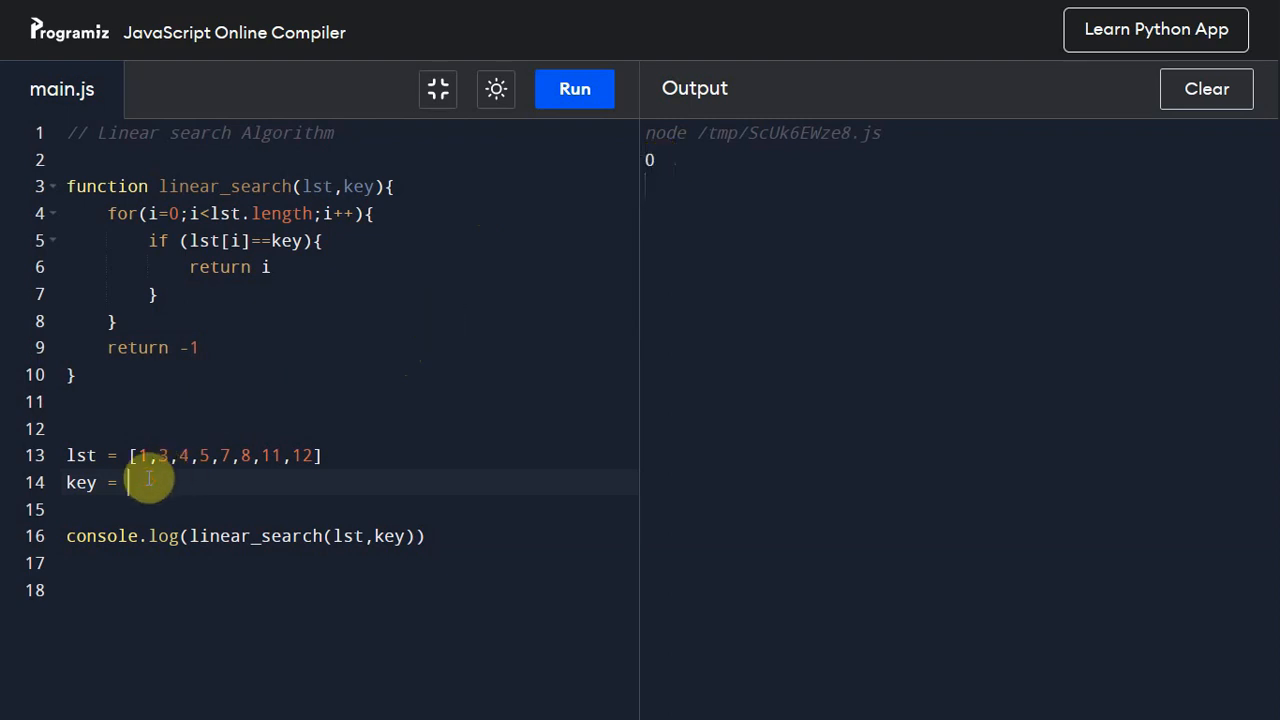
Step: Rerun with keys 12, 11 and 100, getting 7, 6 and -1
text(12)
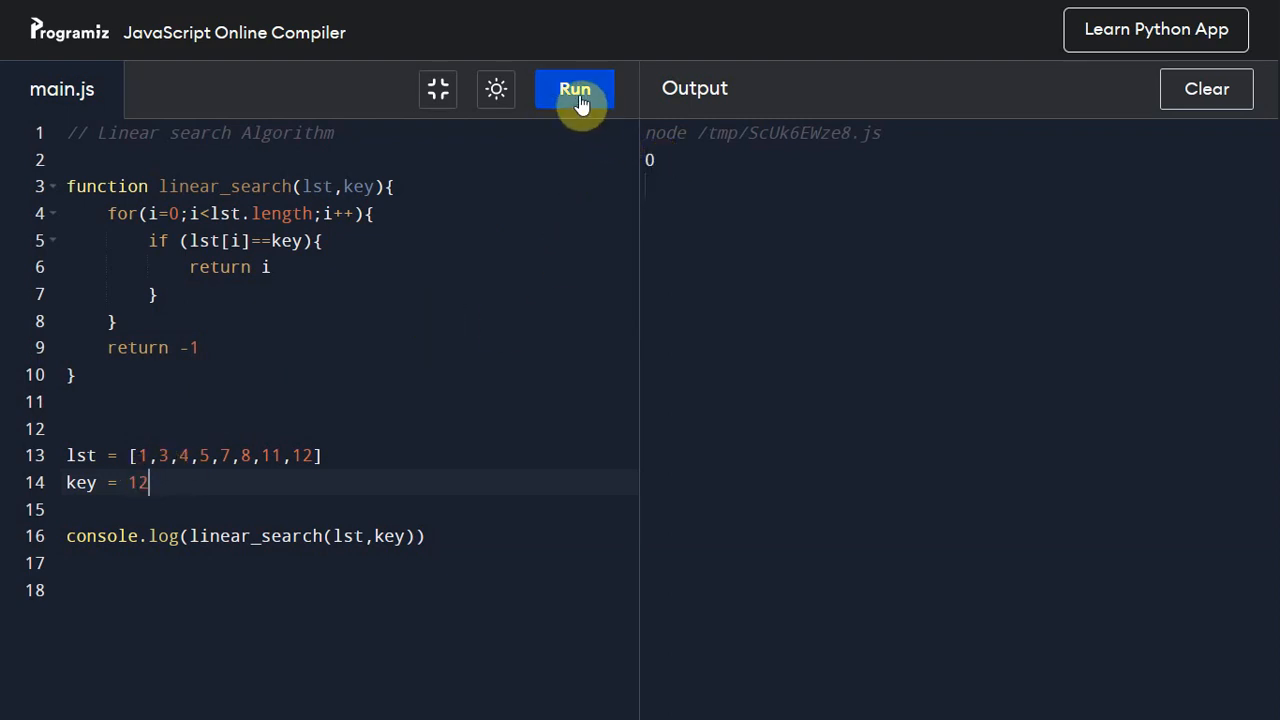
click(574, 89)
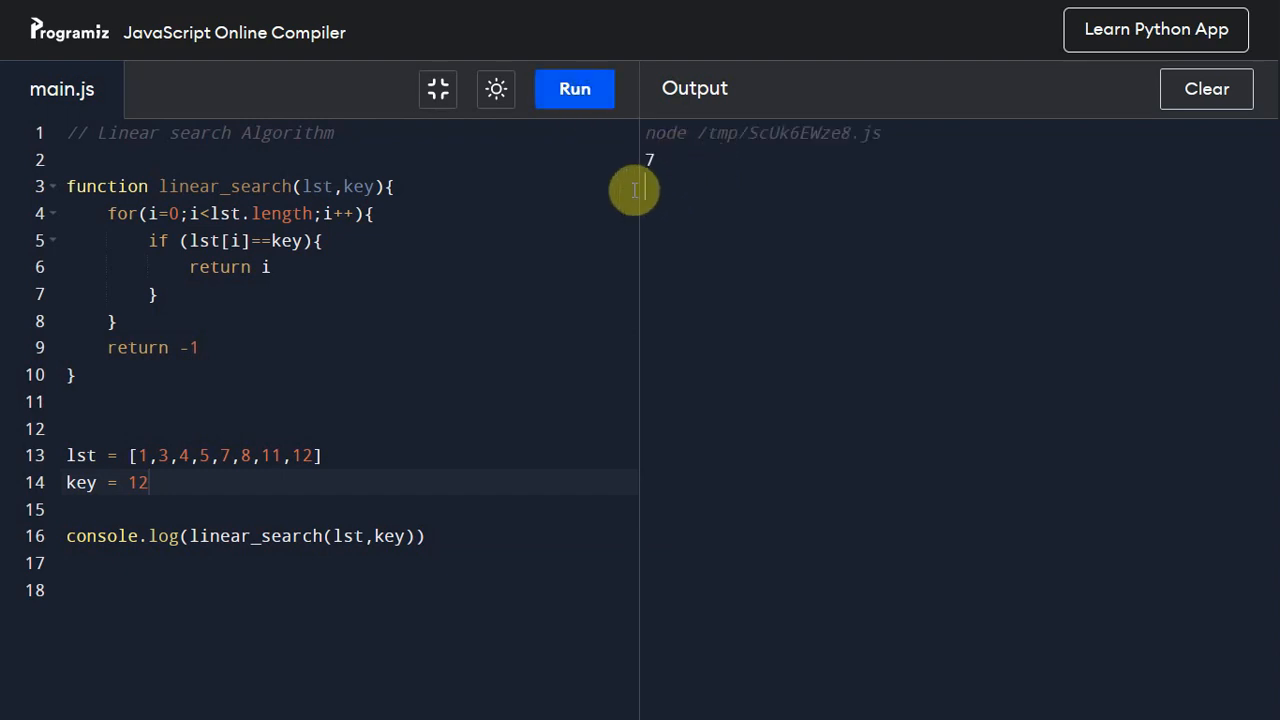
mouse_move(147, 436)
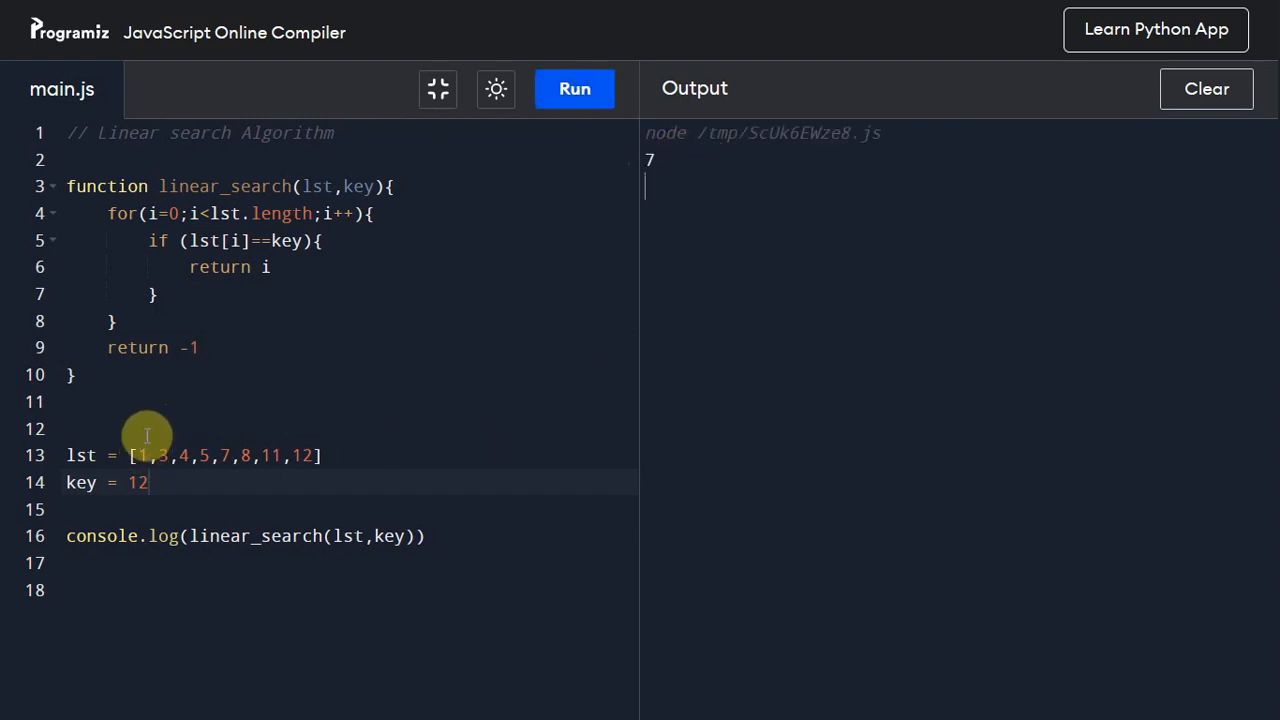
mouse_move(213, 414)
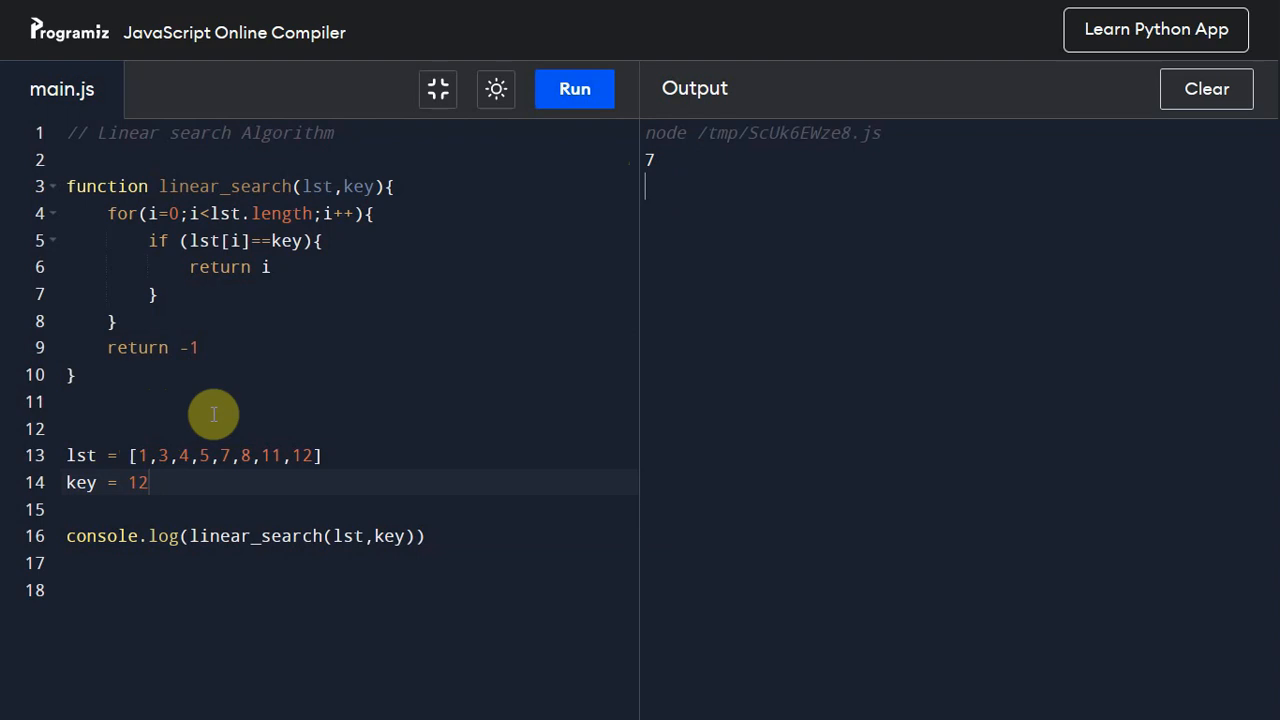
mouse_move(295, 420)
text(1)
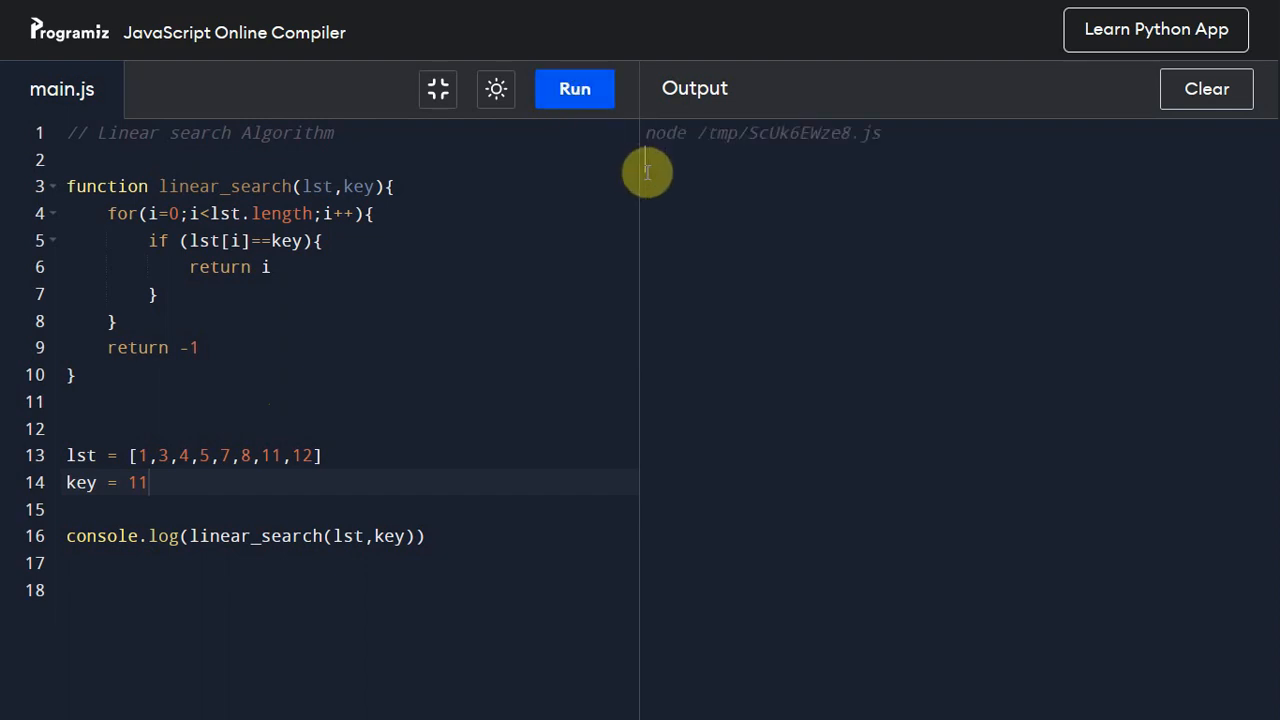
click(574, 89)
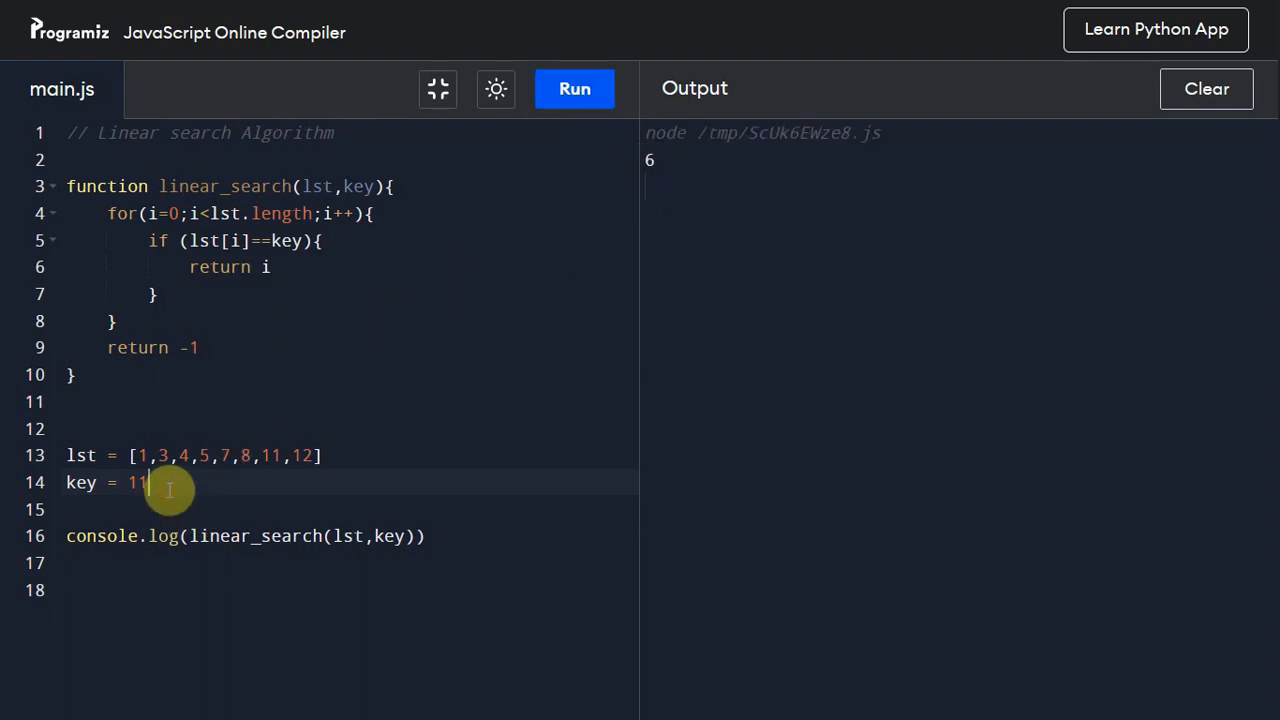
text(00)
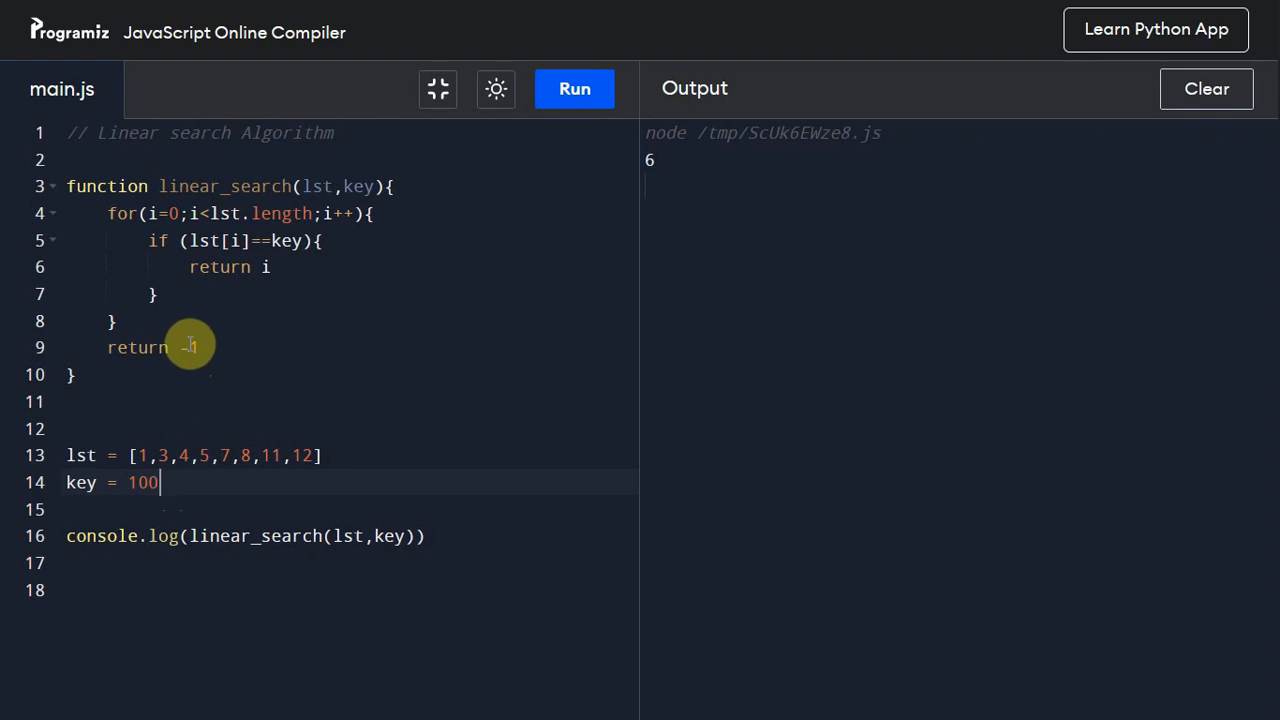
click(574, 89)
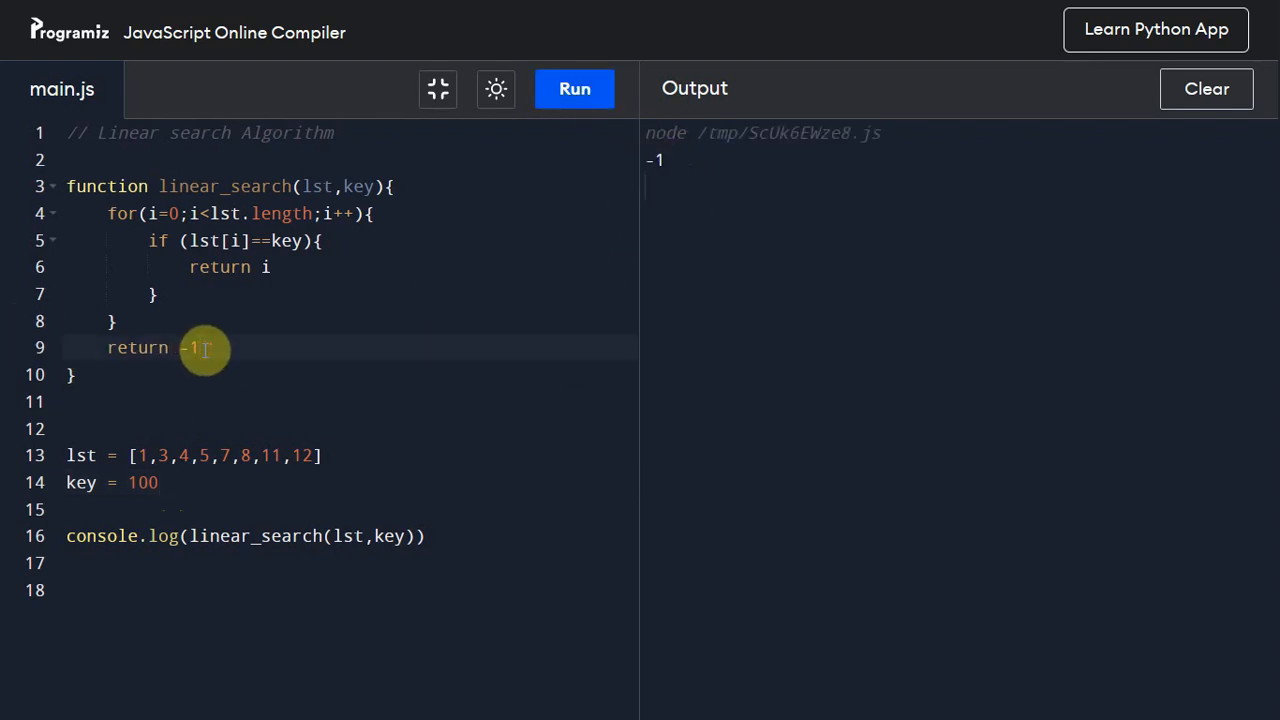
Step: Change 'return -1' to 'return false' and rerun with key 100, printing false
text(fals)
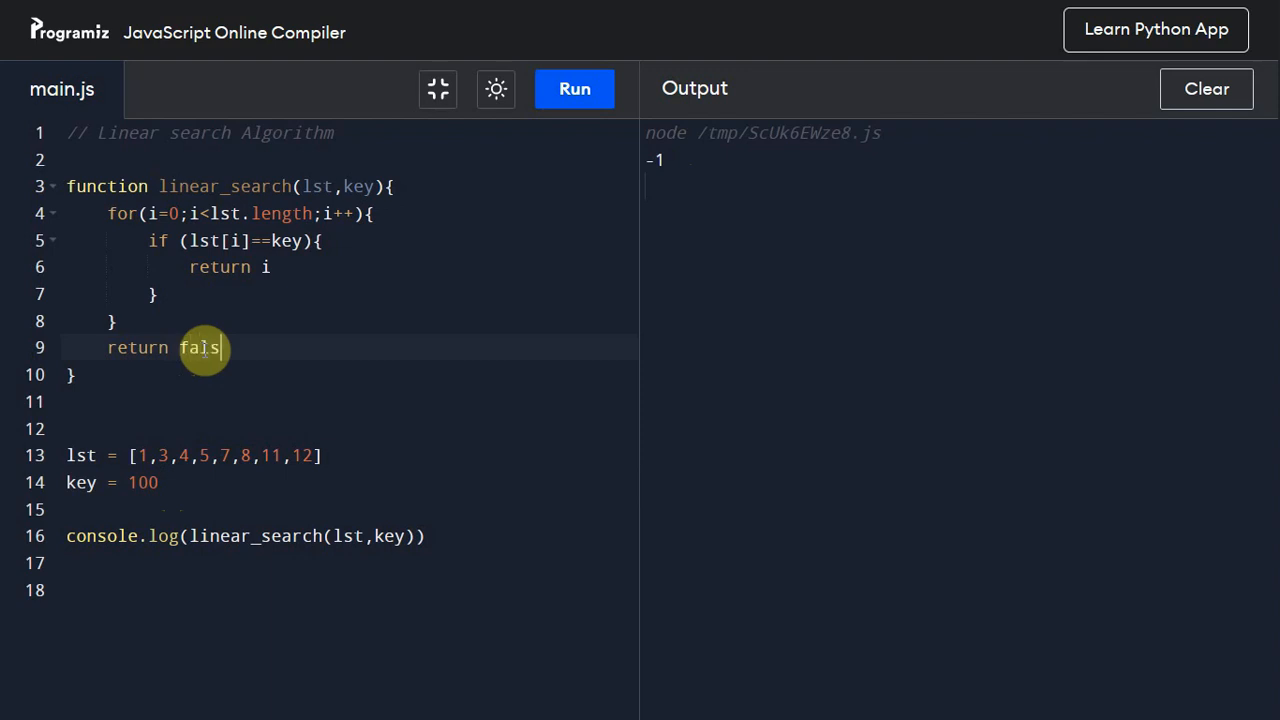
text(e)
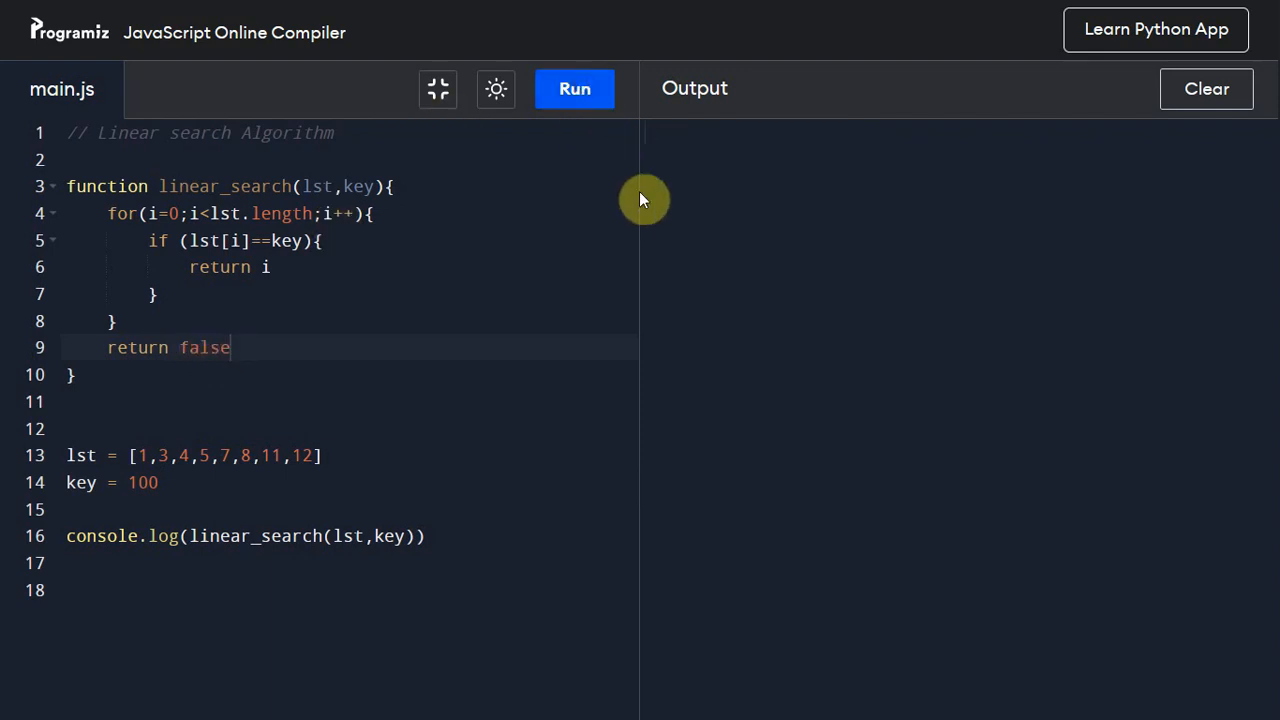
click(574, 88)
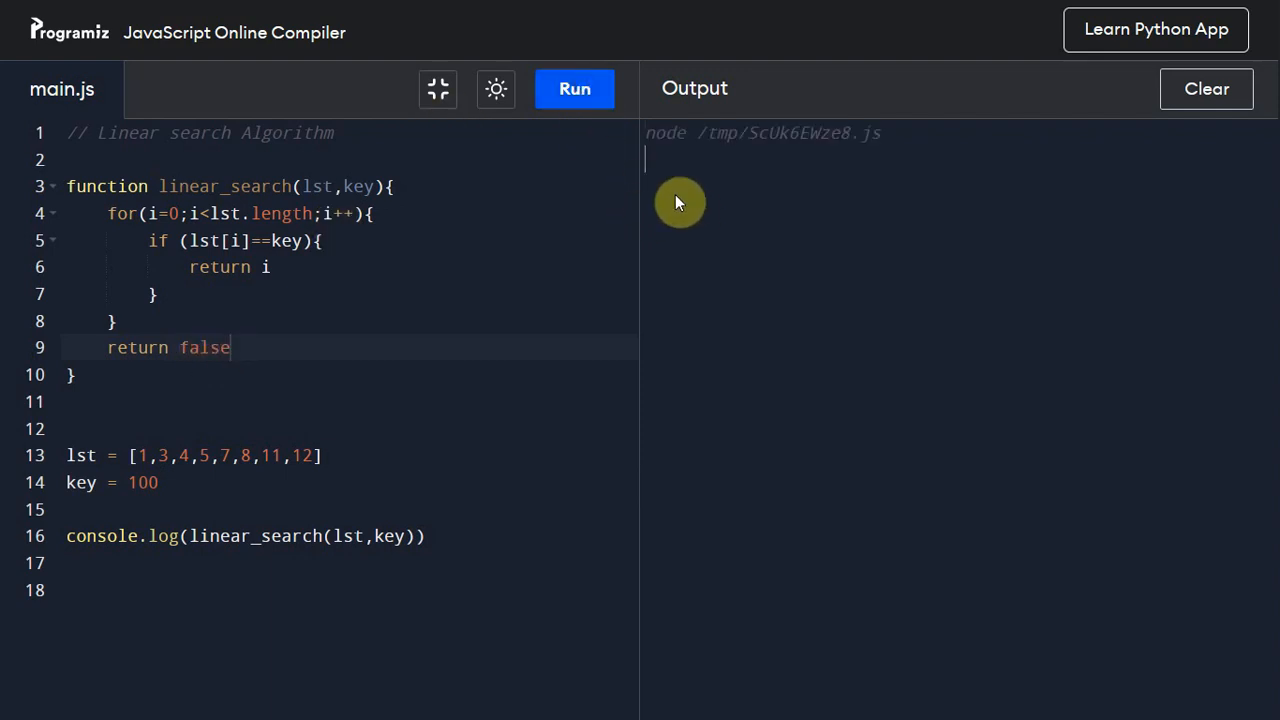
click(574, 89)
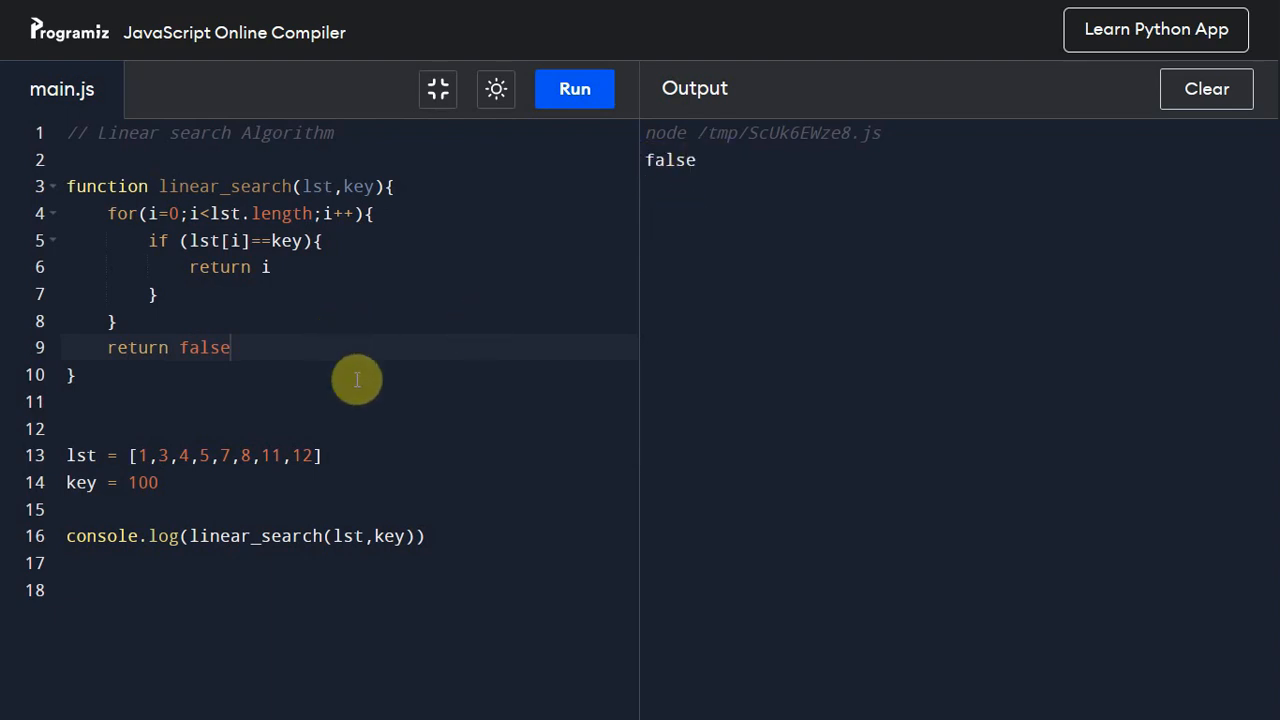
mouse_move(364, 373)
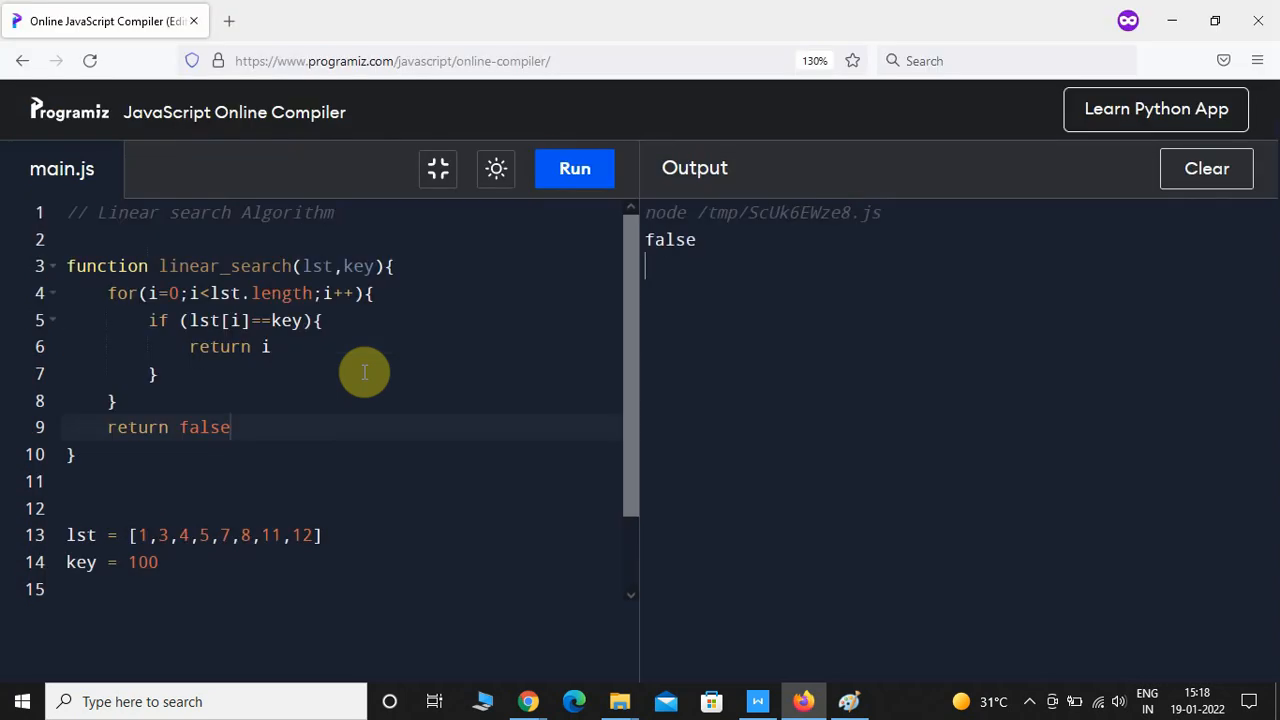
scroll(down, 3)
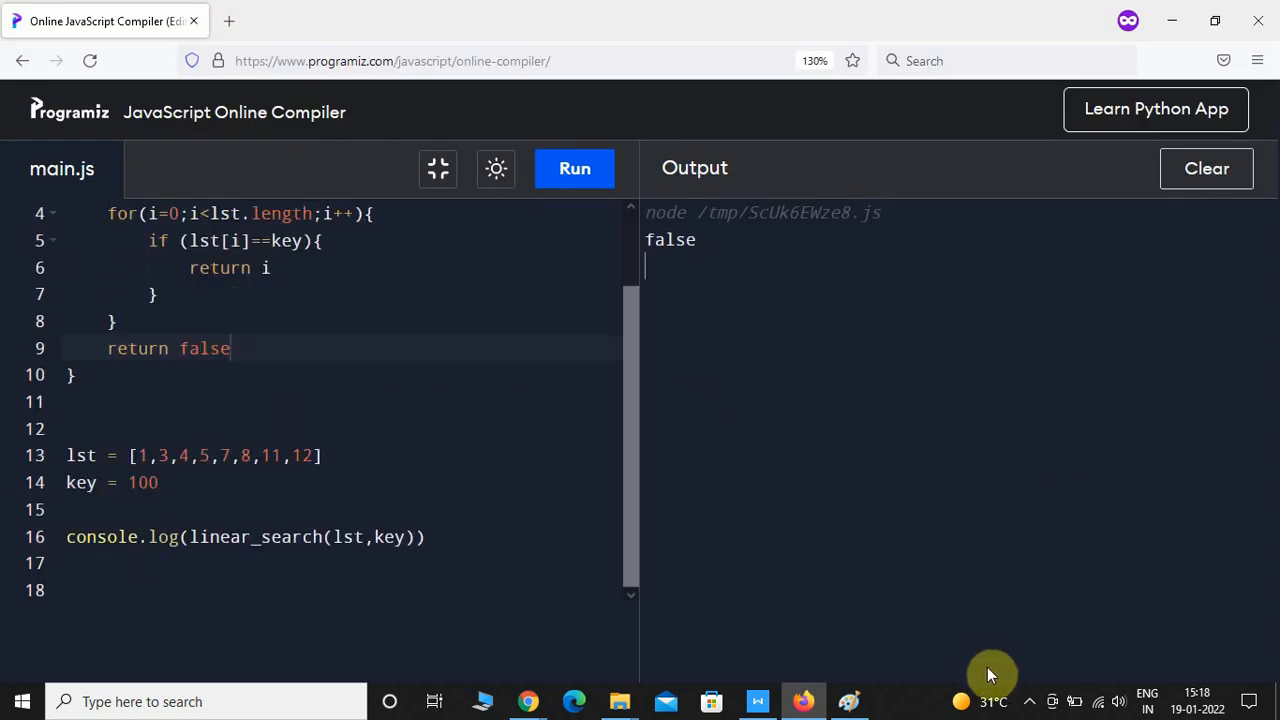
click(1029, 668)
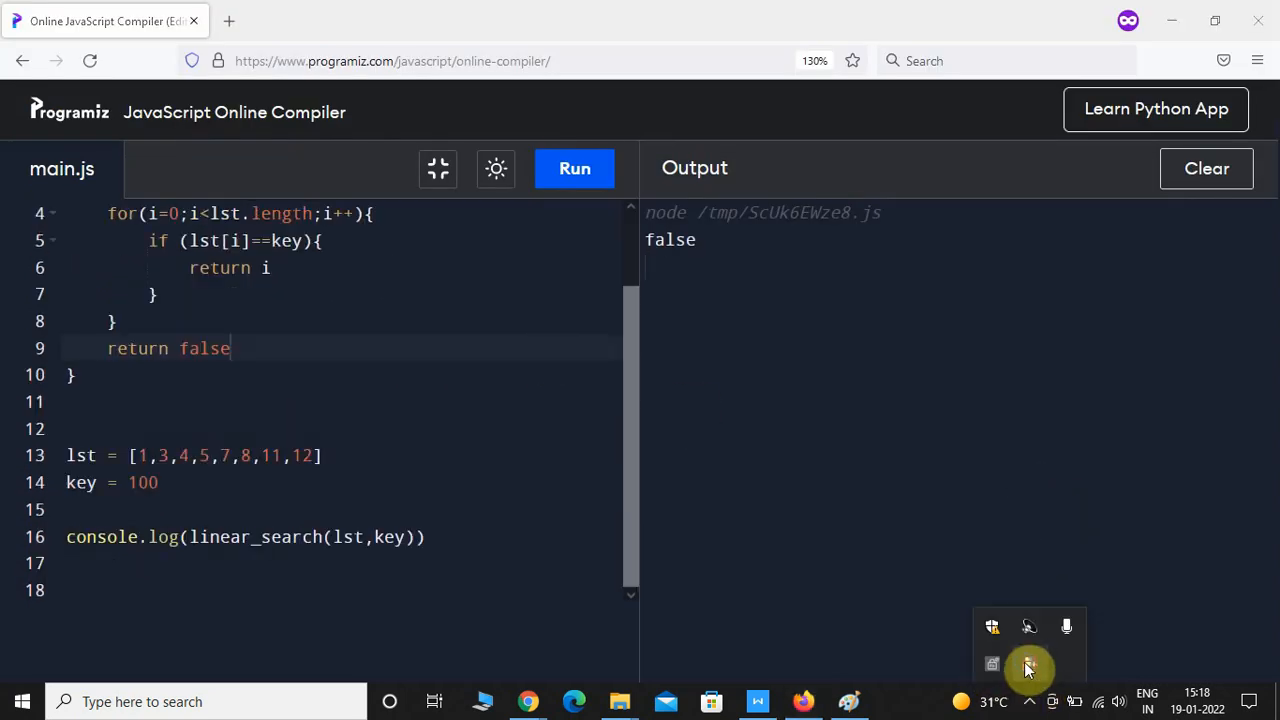